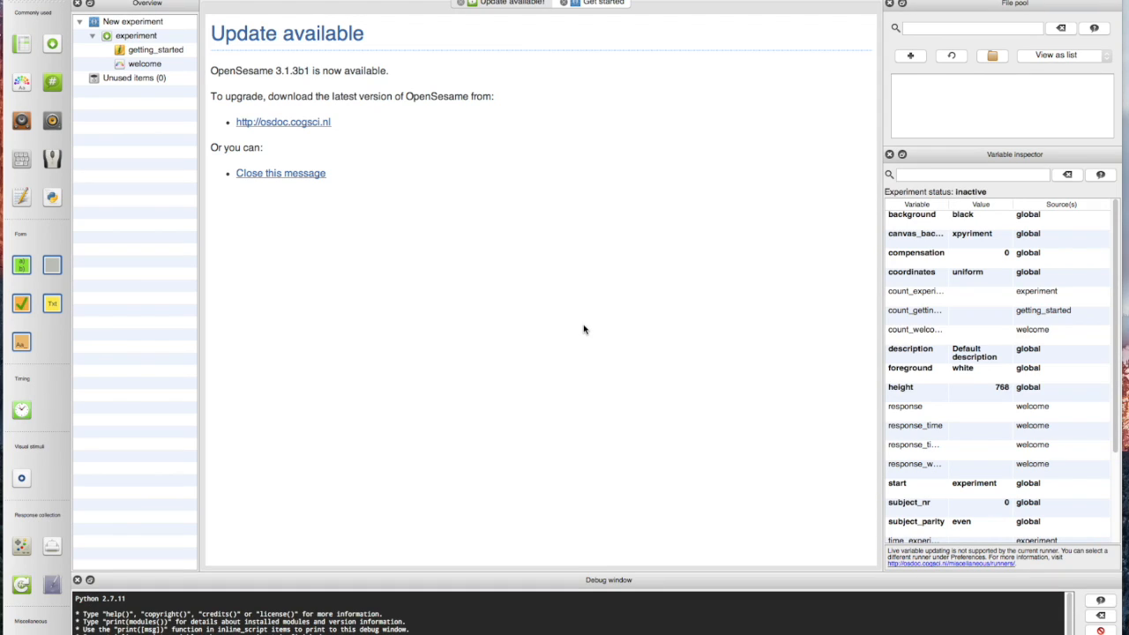
{"action": "mouse_move", "coordinate": [462, 233]}
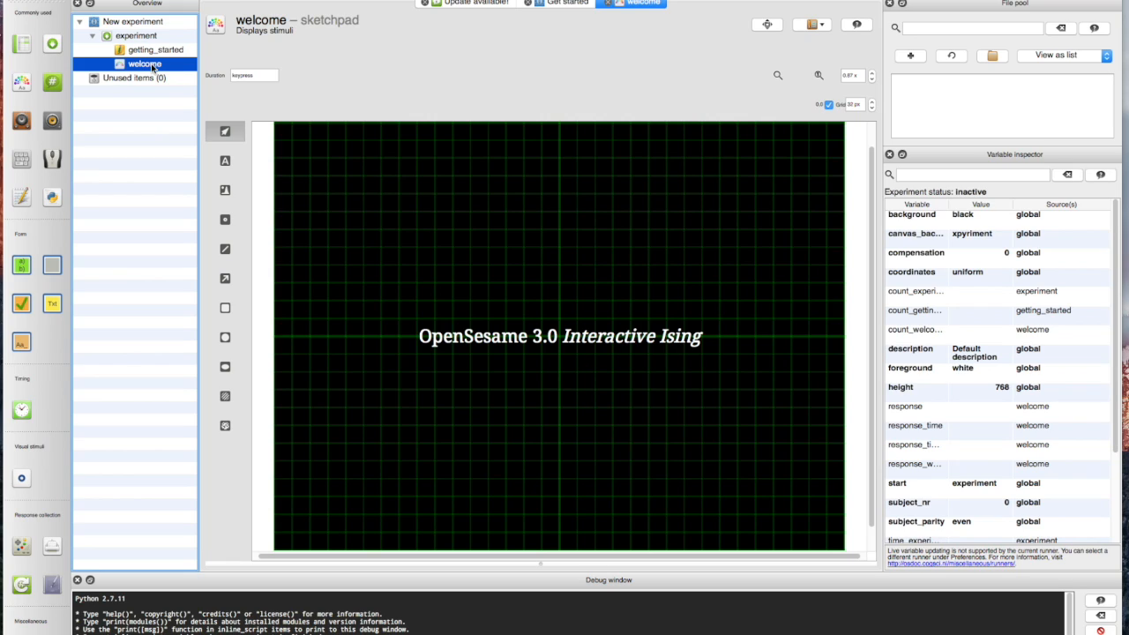
Name the new experiment 'Cat Experiment' via its general properties.
{"action": "left_click", "coordinate": [134, 21]}
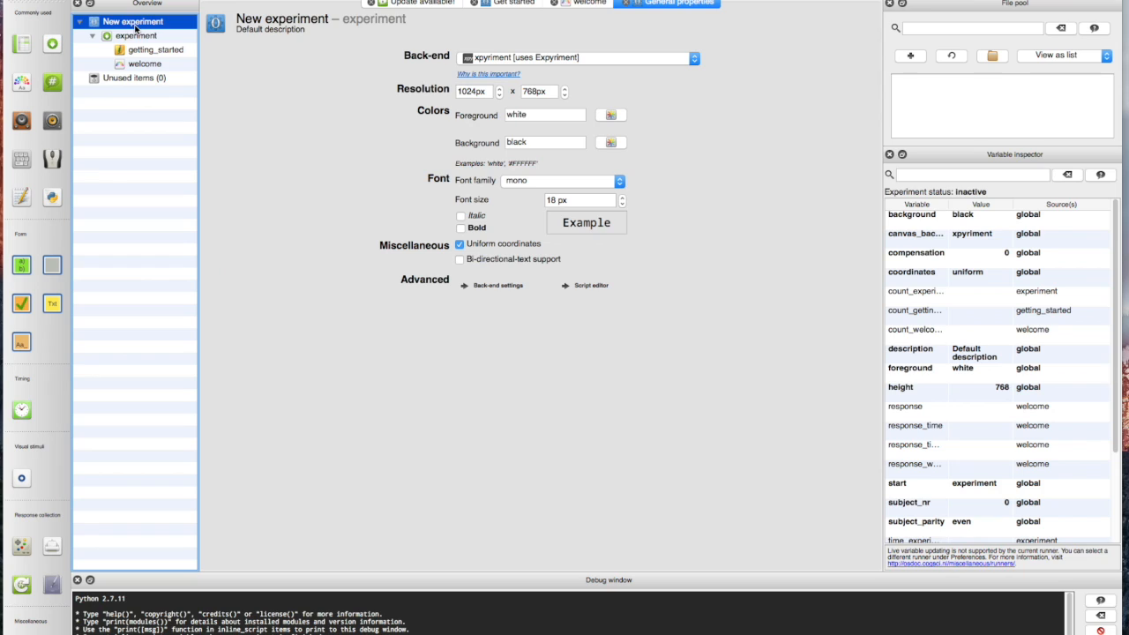
{"action": "double_click", "coordinate": [282, 17]}
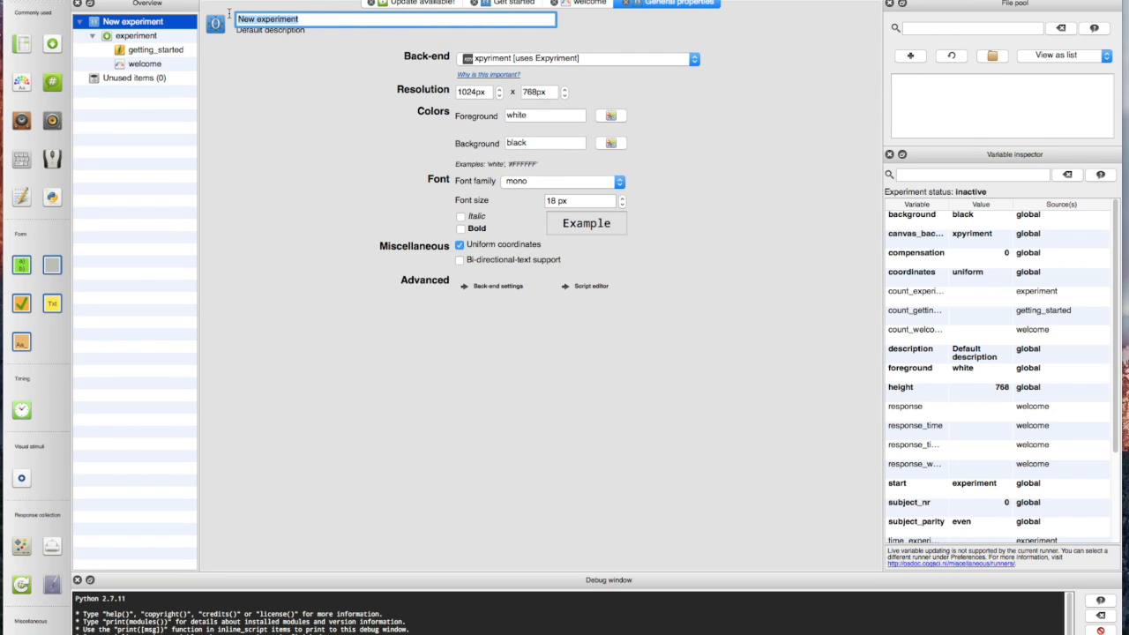
{"action": "type", "text": "Cat Expei"}
{"action": "left_click", "coordinate": [146, 63]}
{"action": "type", "text": "instructions"}
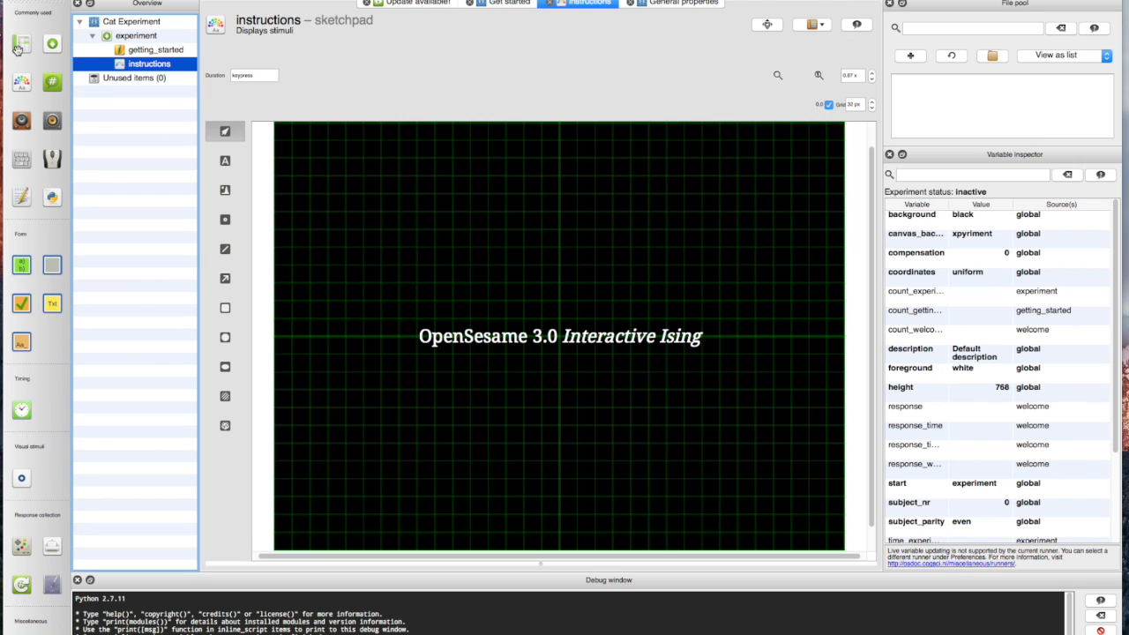
{"action": "mouse_move", "coordinate": [21, 42]}
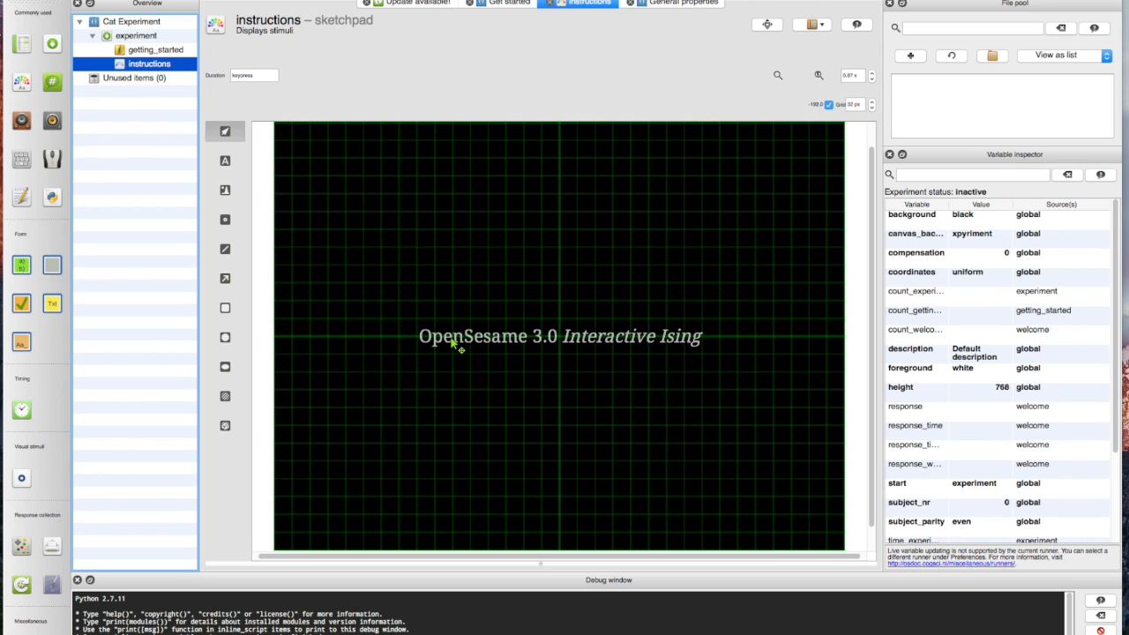
Begin the instructions text: 'Here you are going to see a series of cat photos'.
{"action": "double_click", "coordinate": [560, 335]}
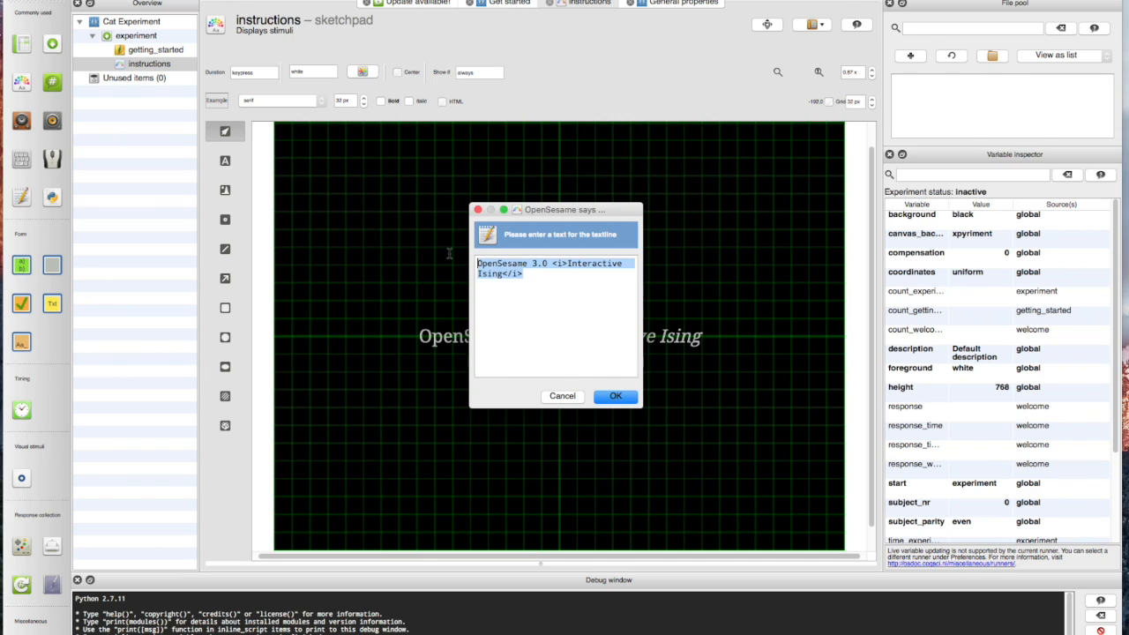
{"action": "left_click", "coordinate": [614, 395]}
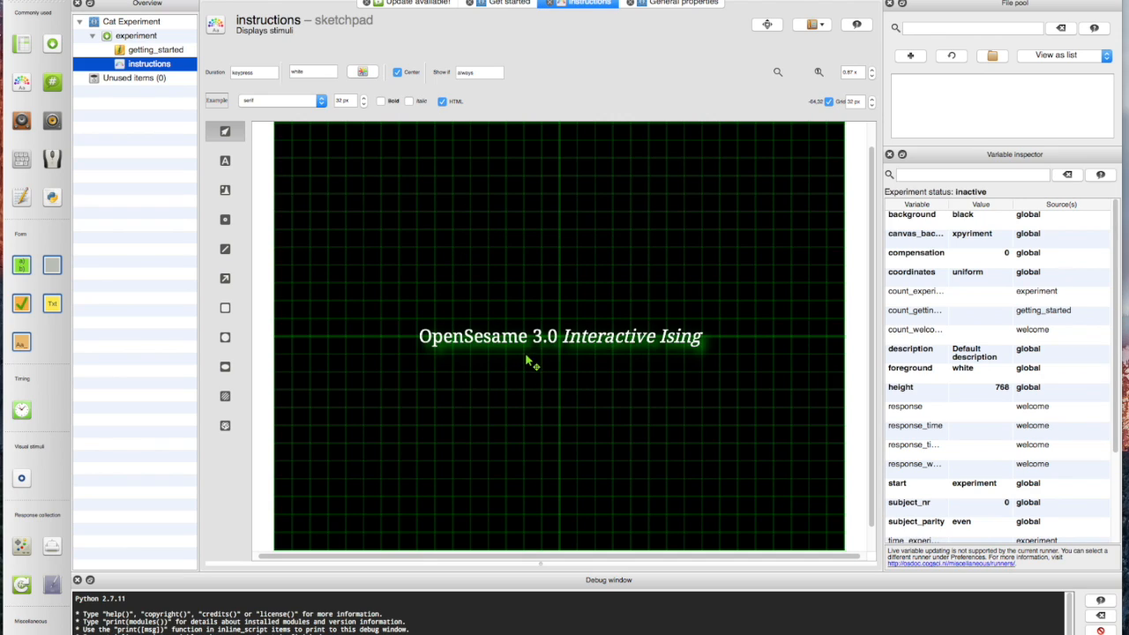
{"action": "double_click", "coordinate": [561, 335]}
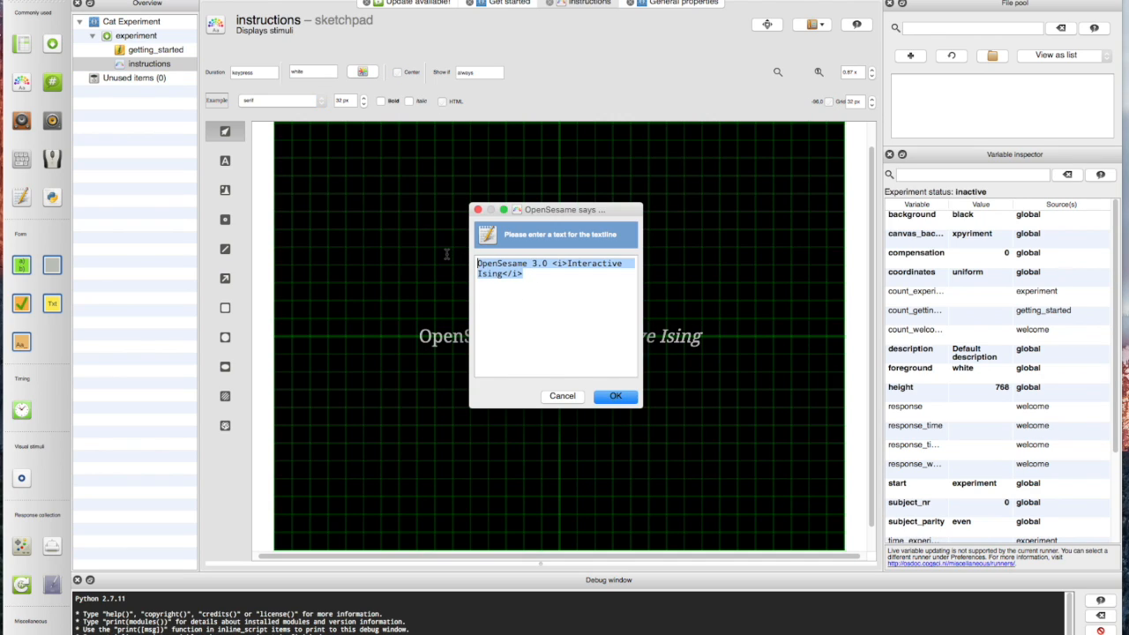
{"action": "type", "text": "Inst"}
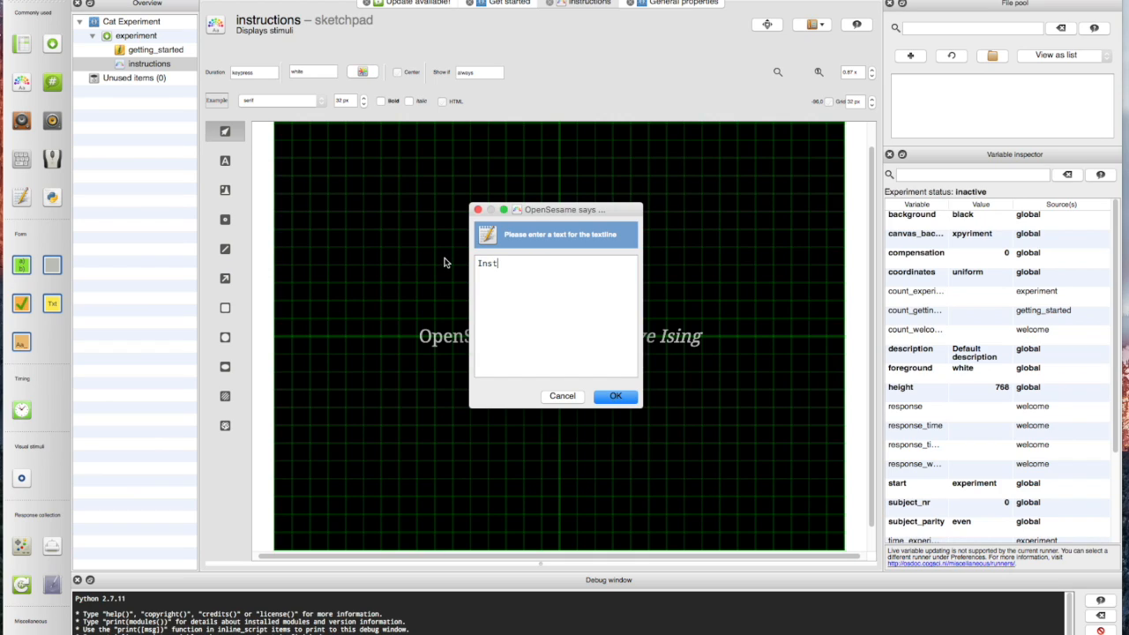
{"action": "type", "text": "ructions"}
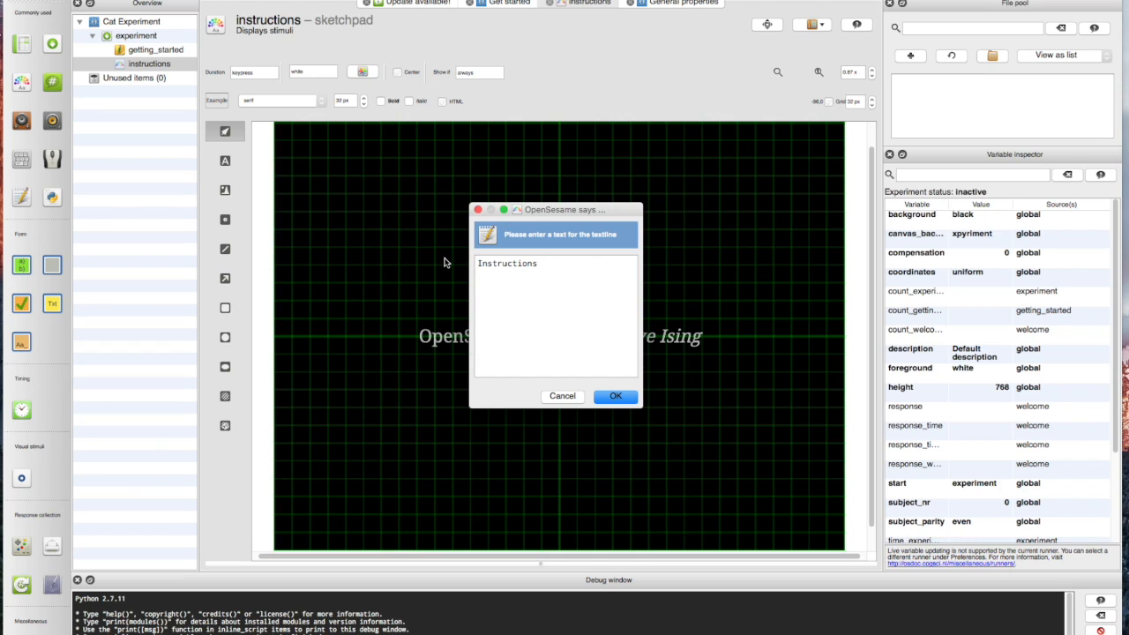
{"action": "type", "text": "Here you"}
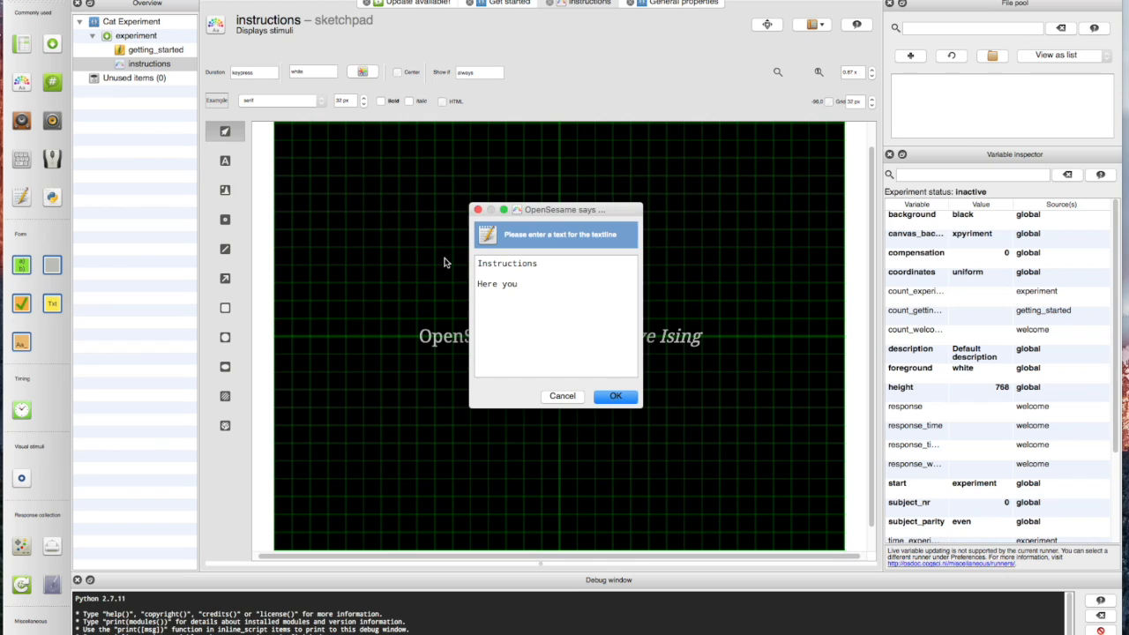
{"action": "type", "text": "are going to"}
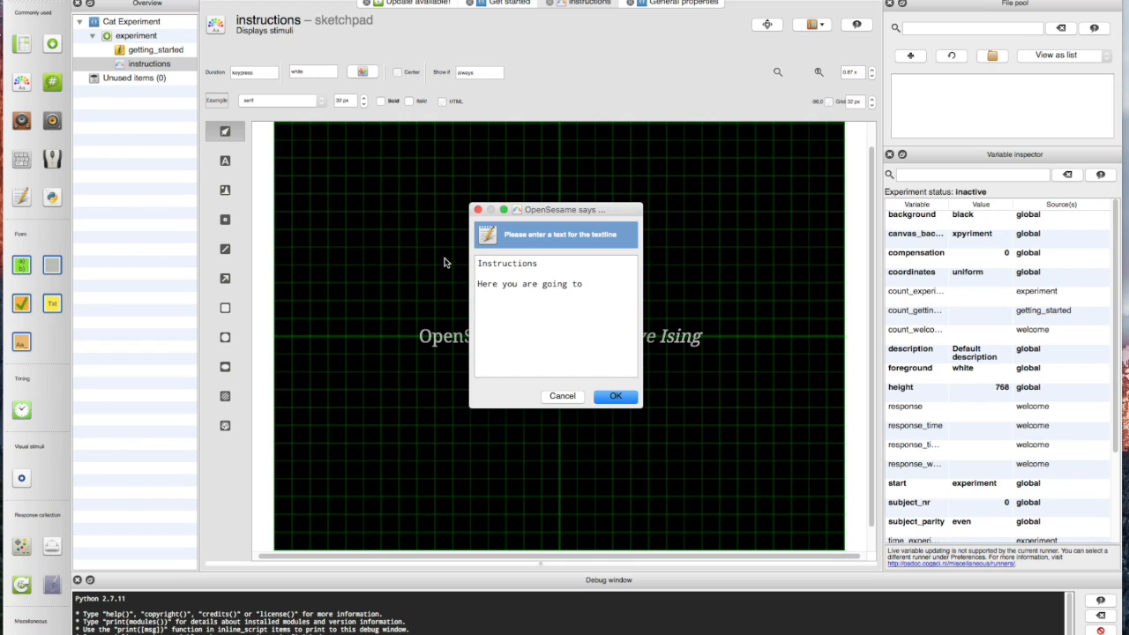
{"action": "type", "text": "see a"}
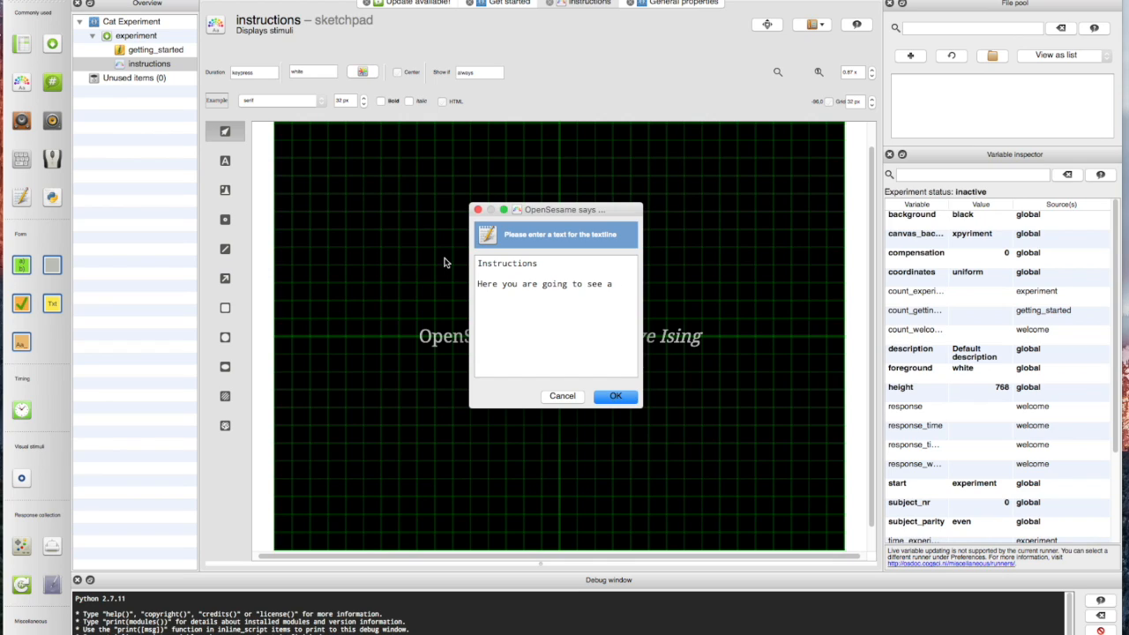
{"action": "type", "text": "series of c"}
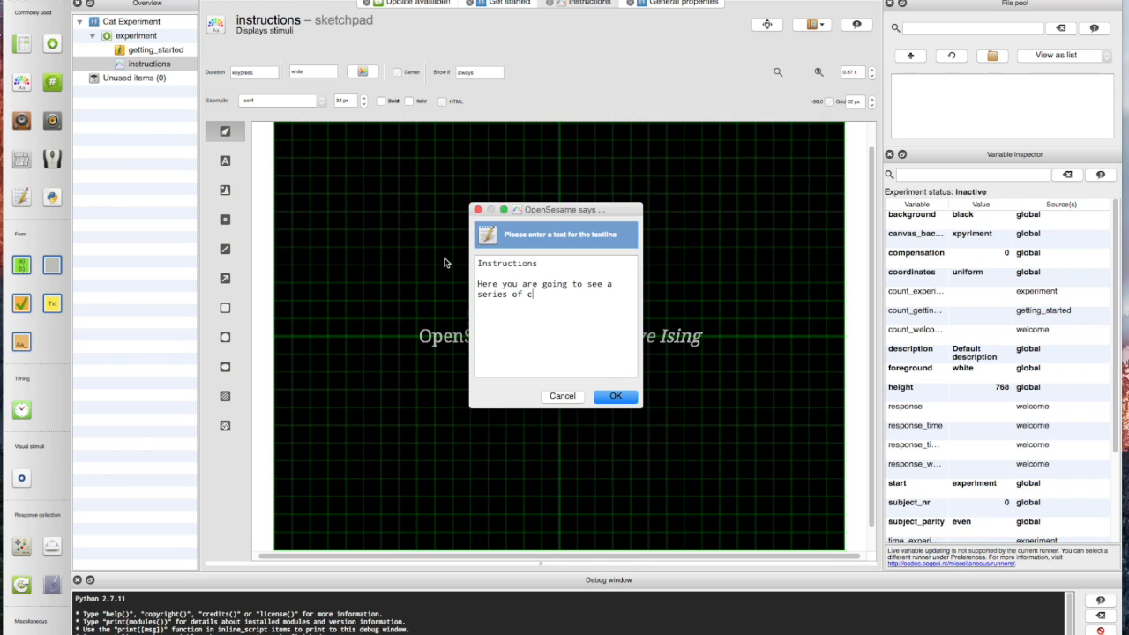
{"action": "type", "text": "at photos."}
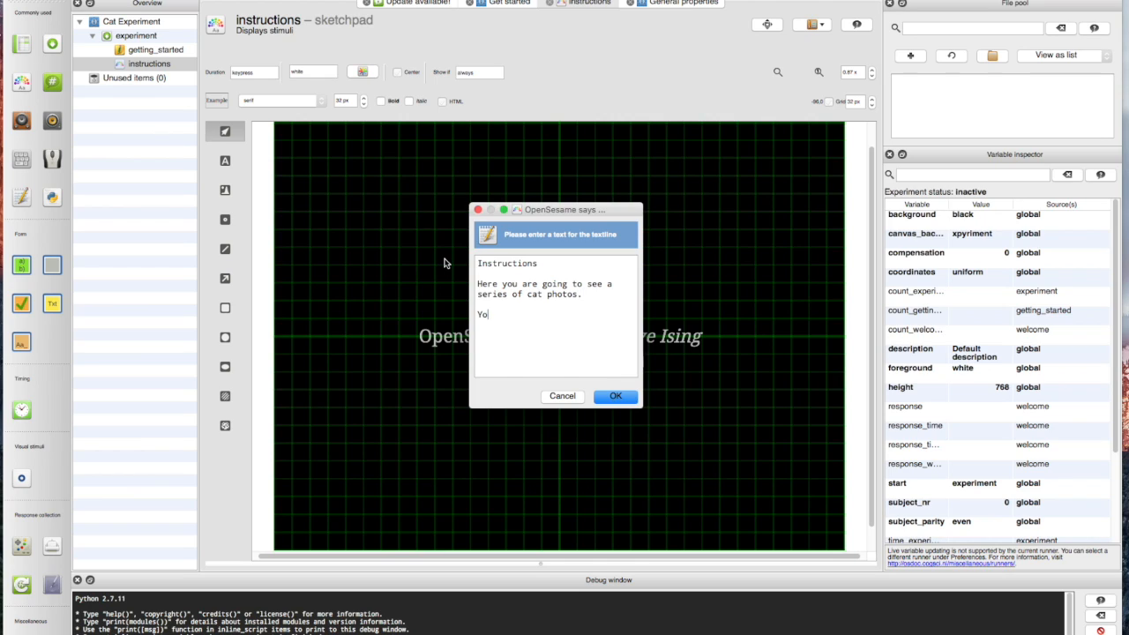
Finish the text: decide if the cat is male or female, Z for male, M for female.
{"action": "type", "text": "ur"}
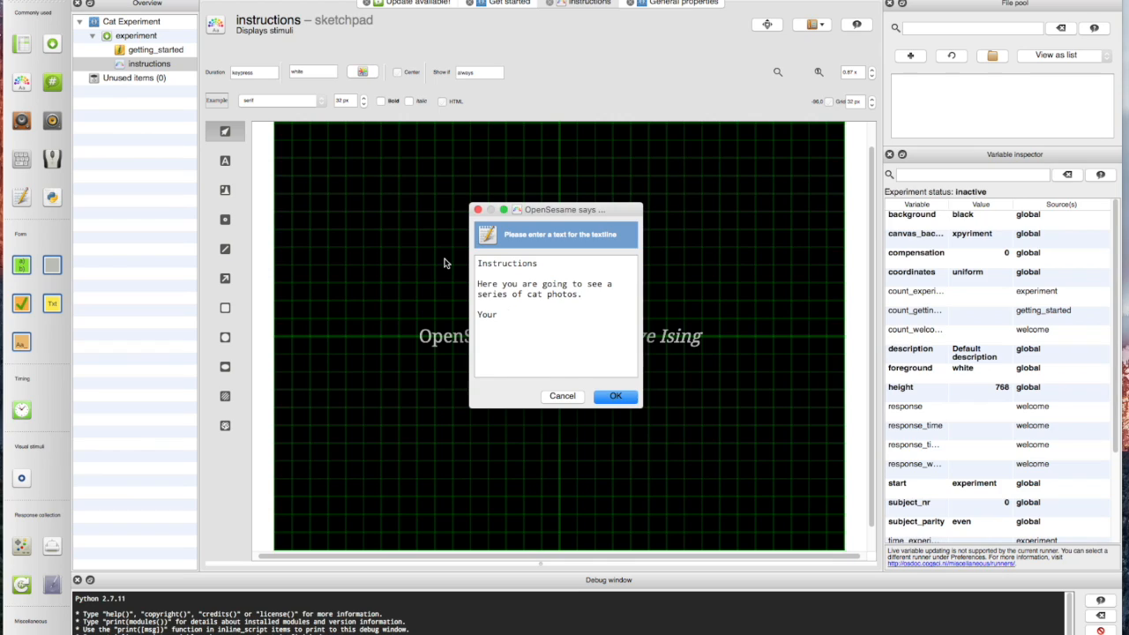
{"action": "type", "text": "task is to"}
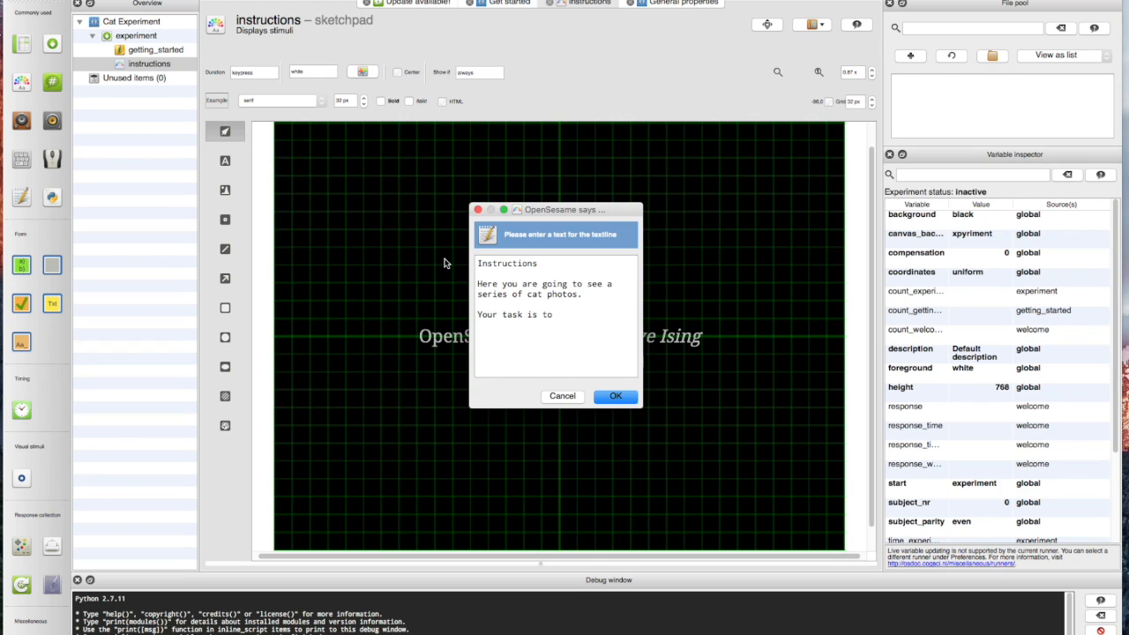
{"action": "type", "text": "decid"}
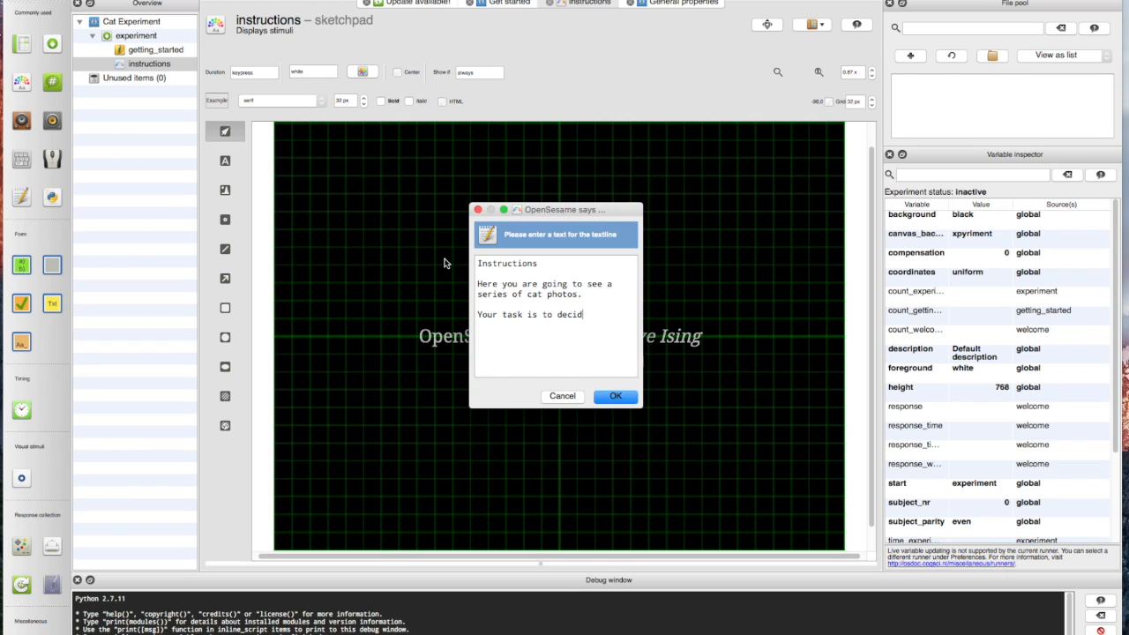
{"action": "type", "text": "e if the xa"}
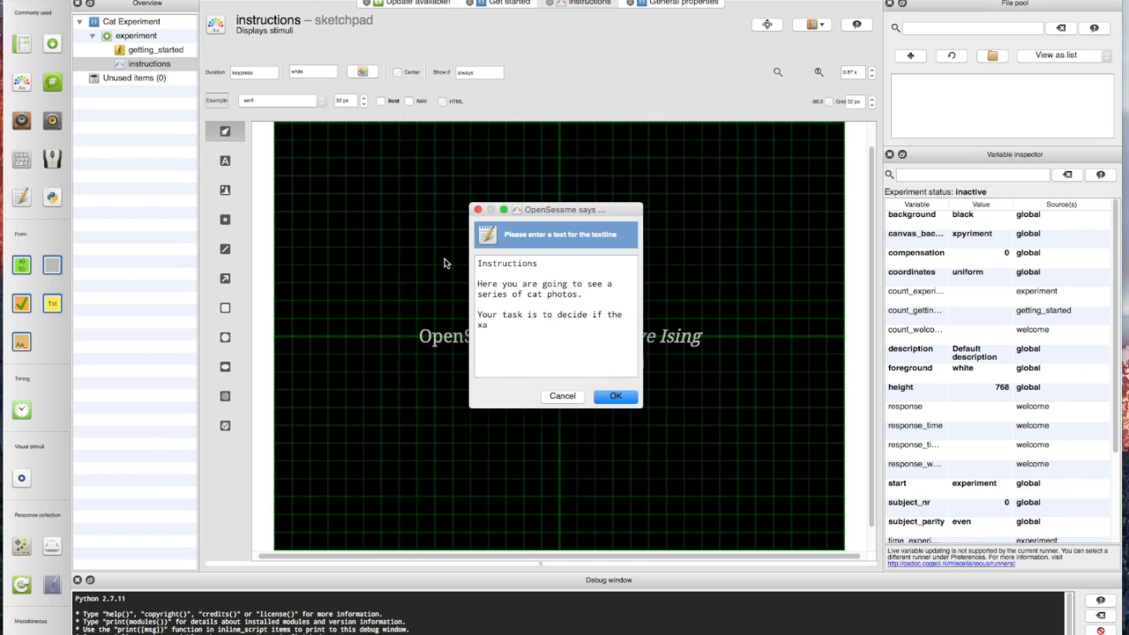
{"action": "type", "text": "cat is male"}
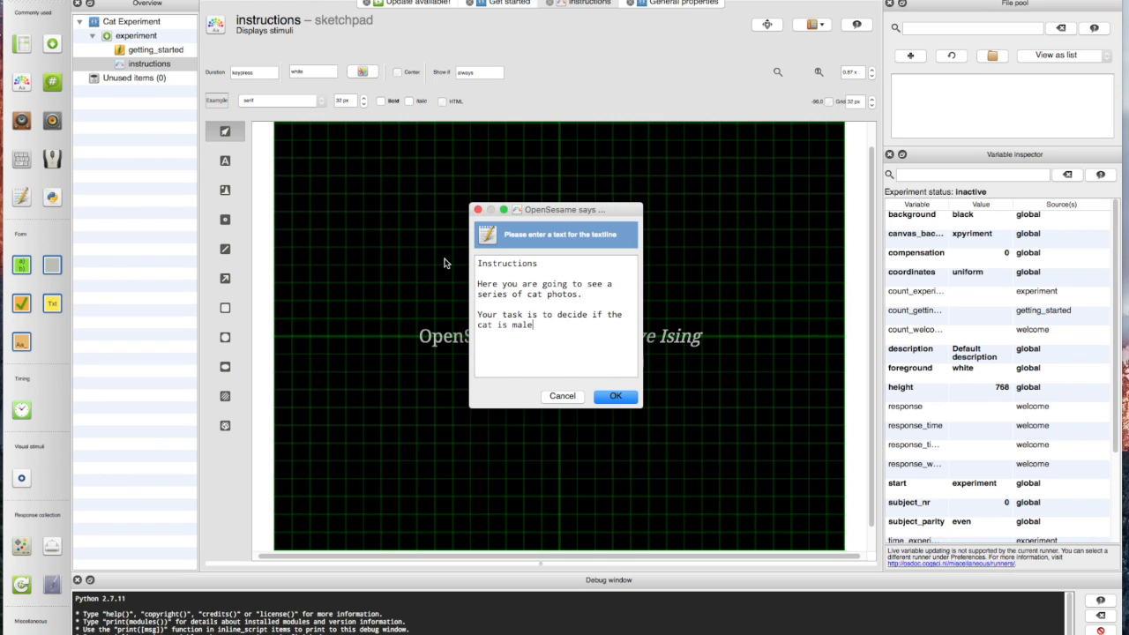
{"action": "type", "text": "or female."}
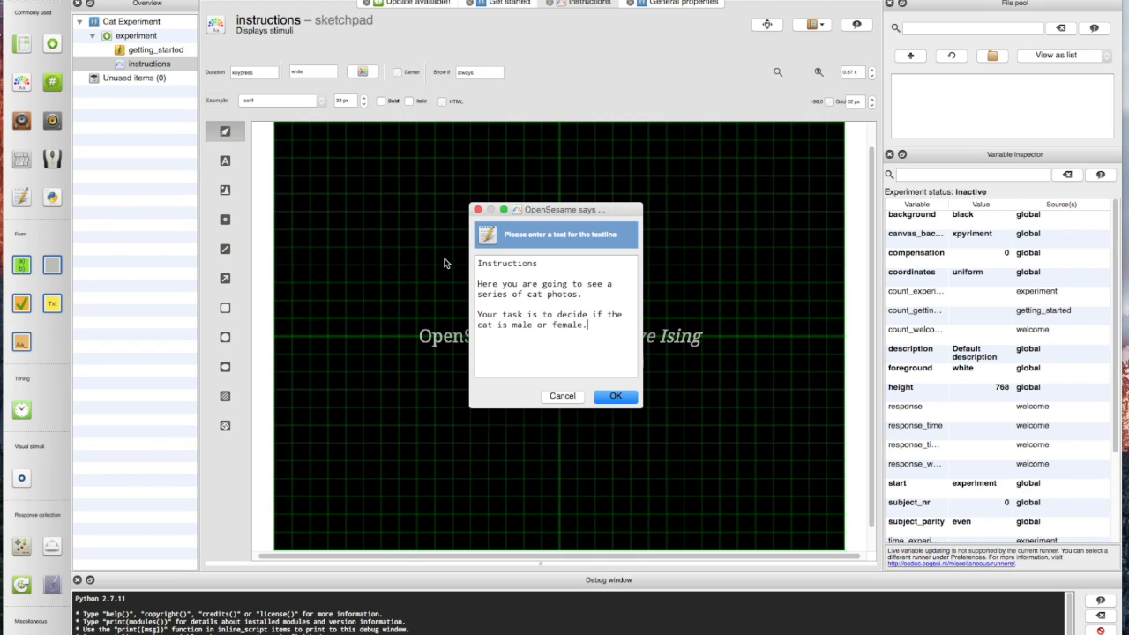
{"action": "type", "text": "For m"}
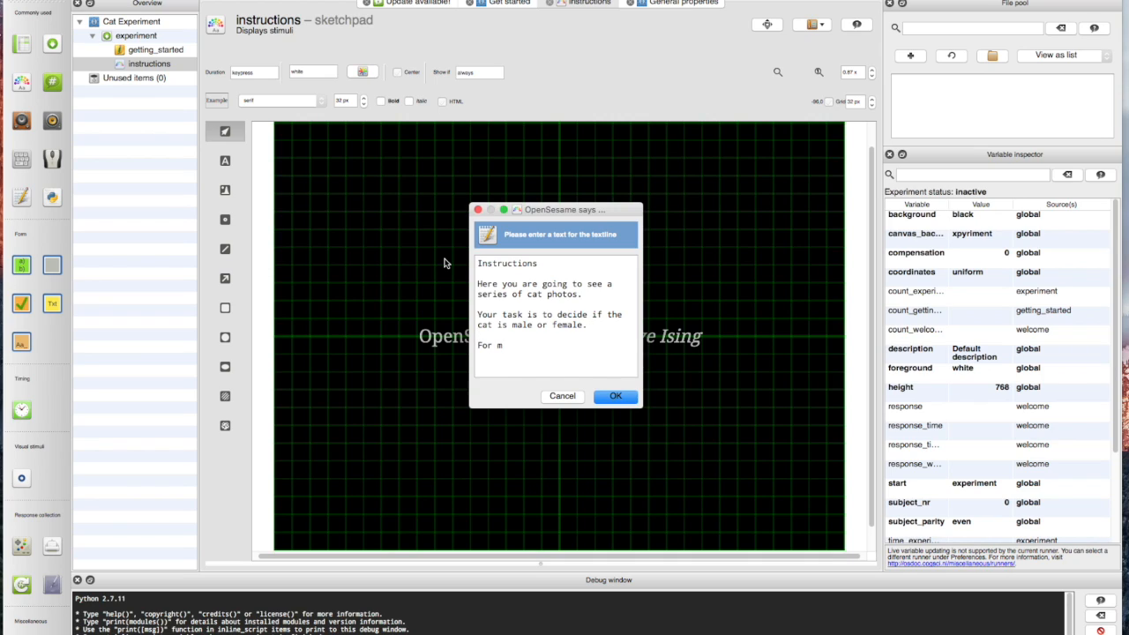
{"action": "type", "text": "ale press 'Z"}
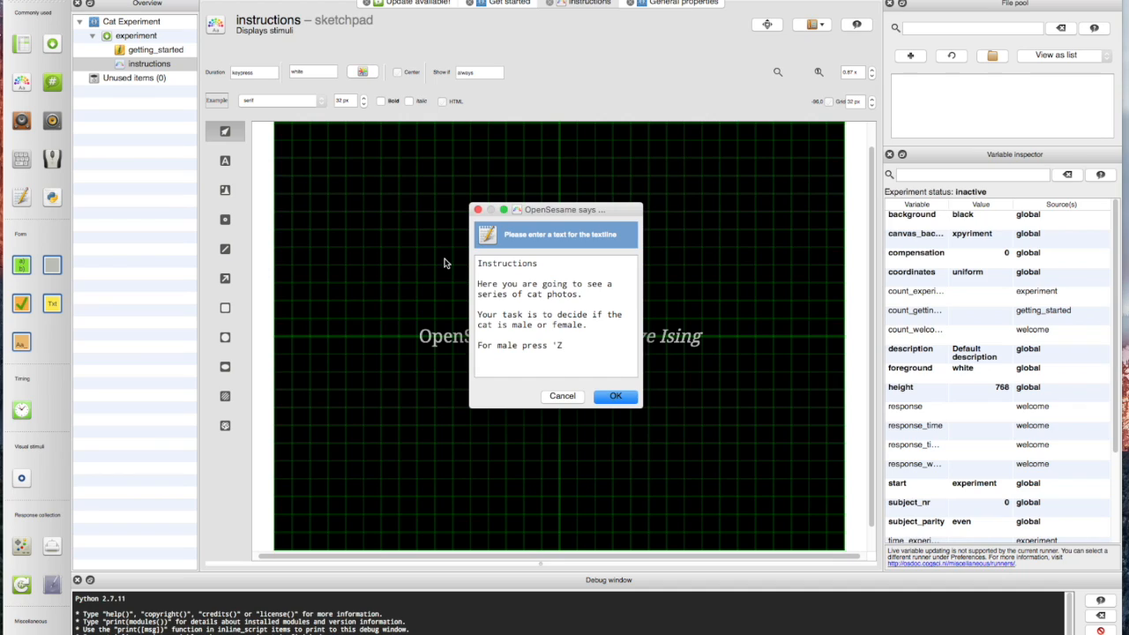
{"action": "type", "text": "For female press 'M"}
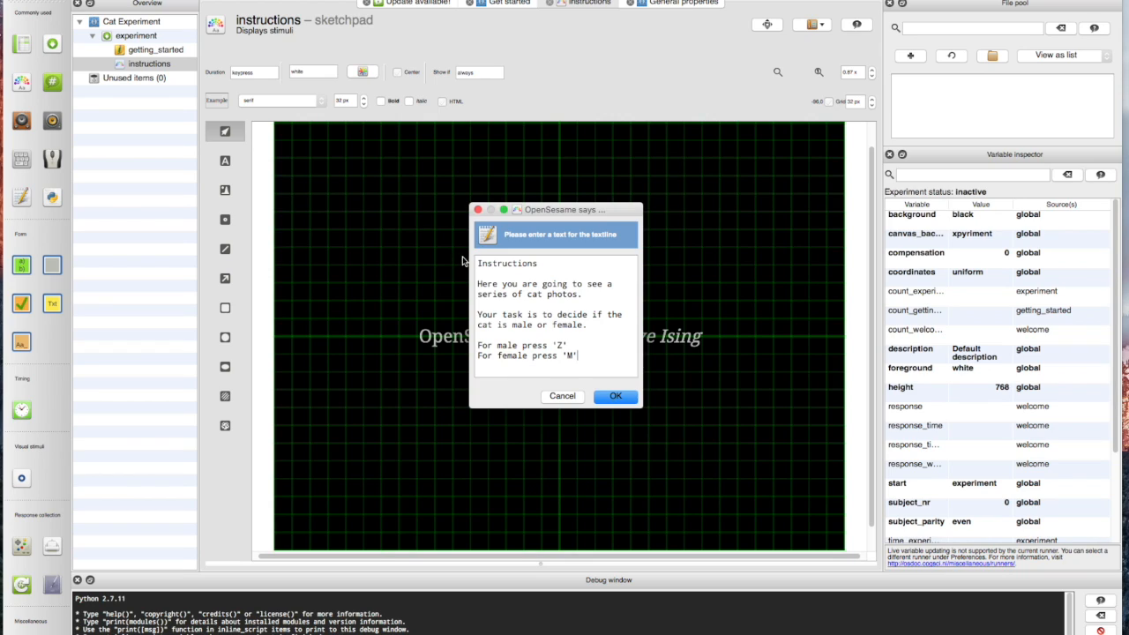
{"action": "left_click", "coordinate": [614, 395]}
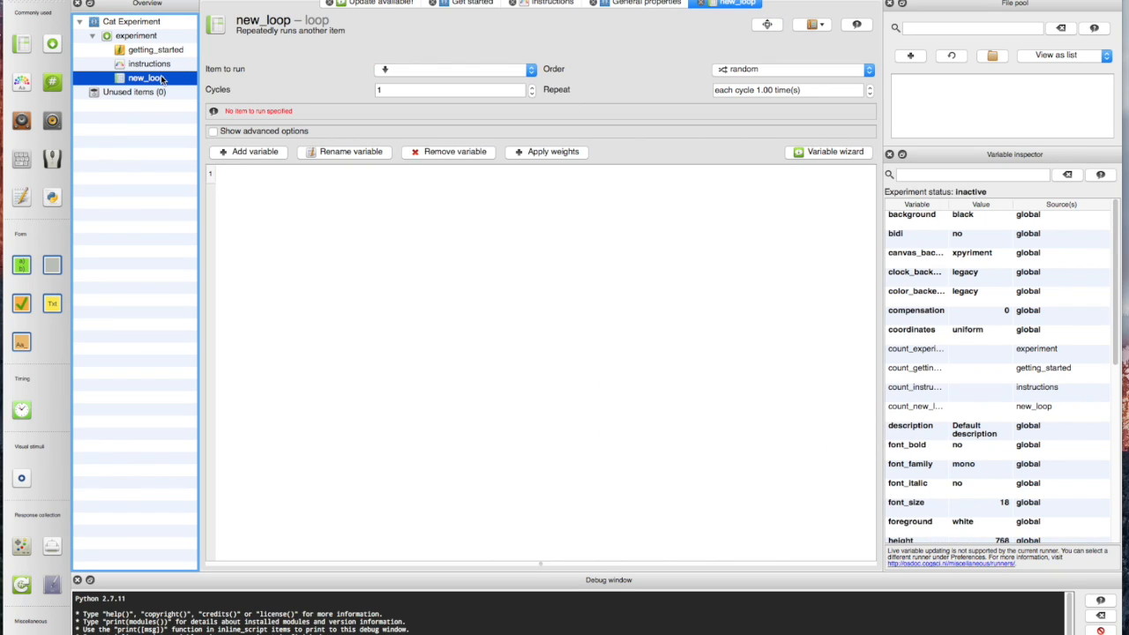
Name the loop 'loop' and set it to 40 cycles.
{"action": "double_click", "coordinate": [148, 78]}
{"action": "type", "text": "40"}
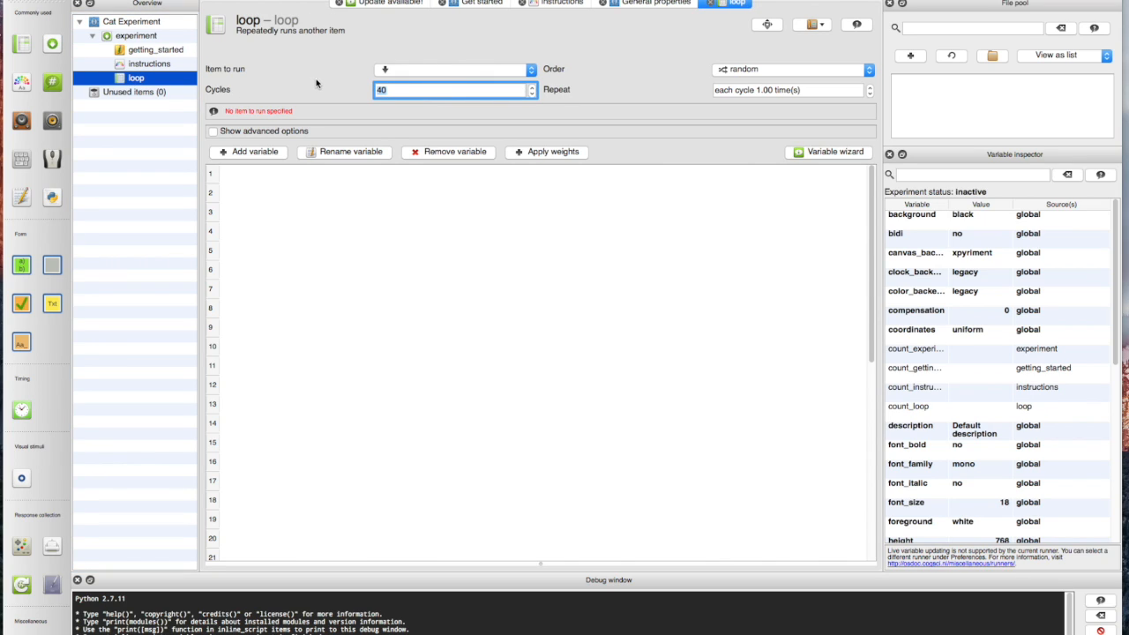
{"action": "left_click", "coordinate": [414, 88]}
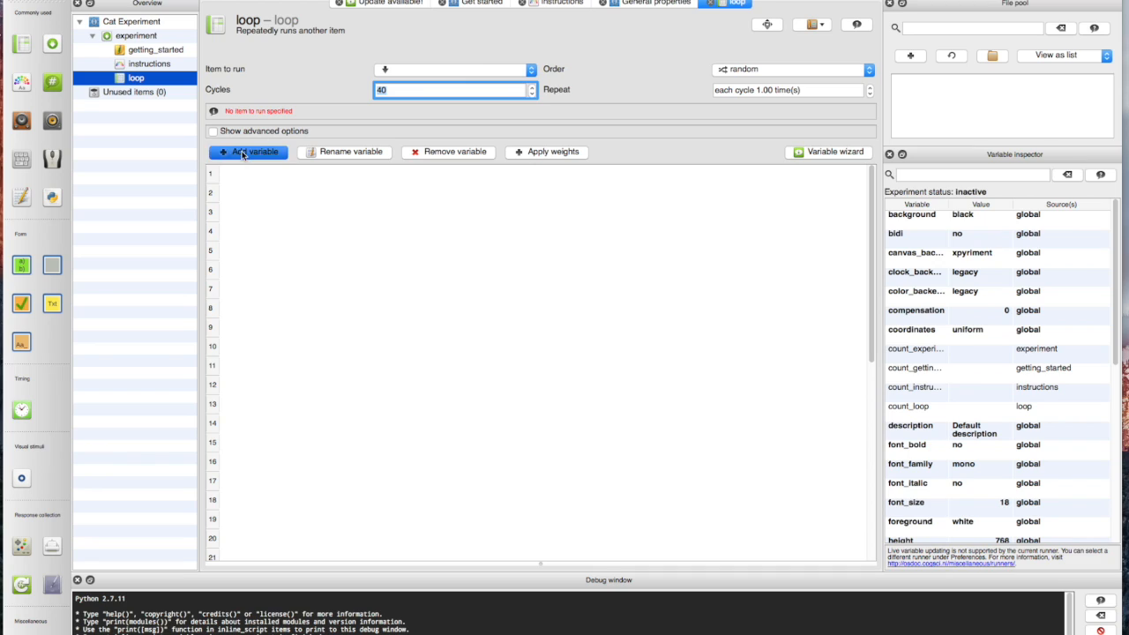
Add the variables fname and CR to the loop table.
{"action": "left_click", "coordinate": [247, 152]}
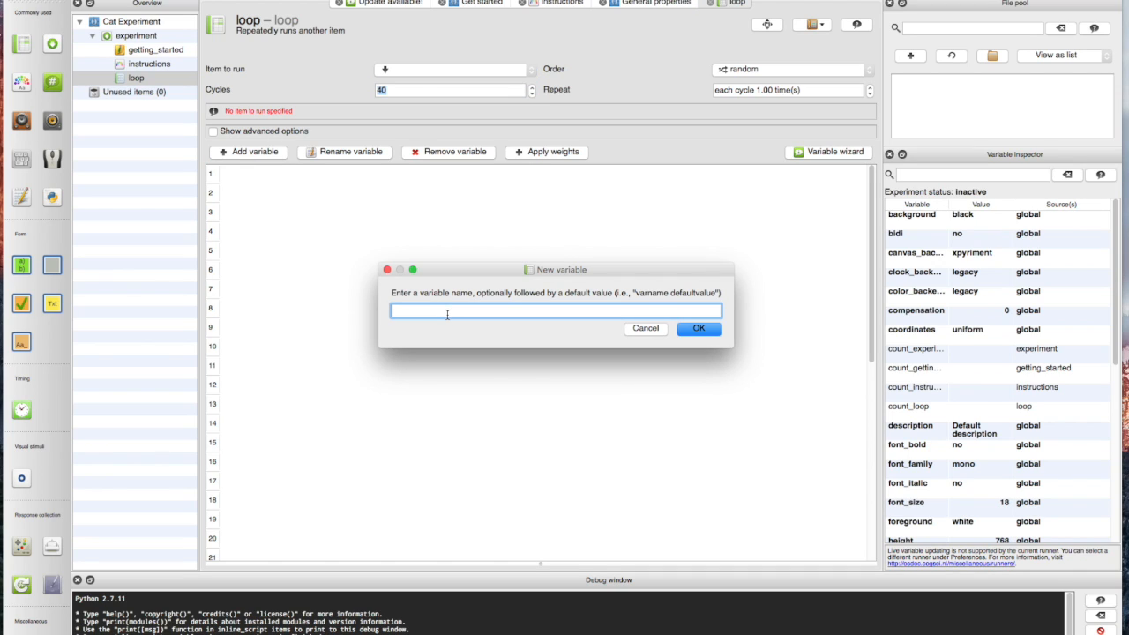
{"action": "type", "text": "fname"}
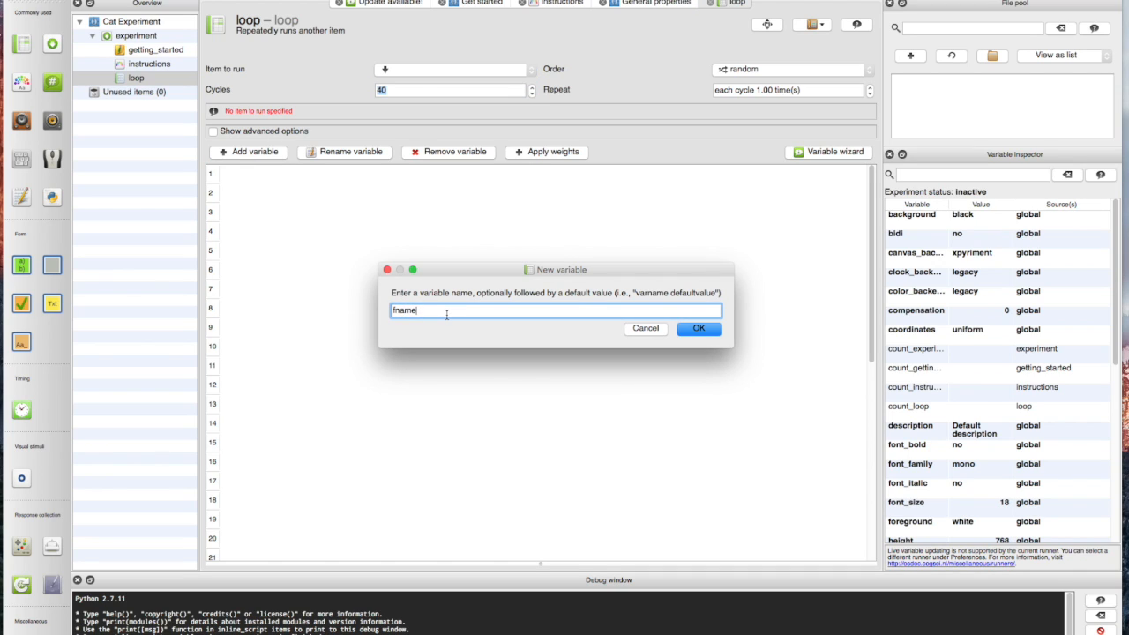
{"action": "left_click", "coordinate": [698, 328]}
{"action": "type", "text": "CR"}
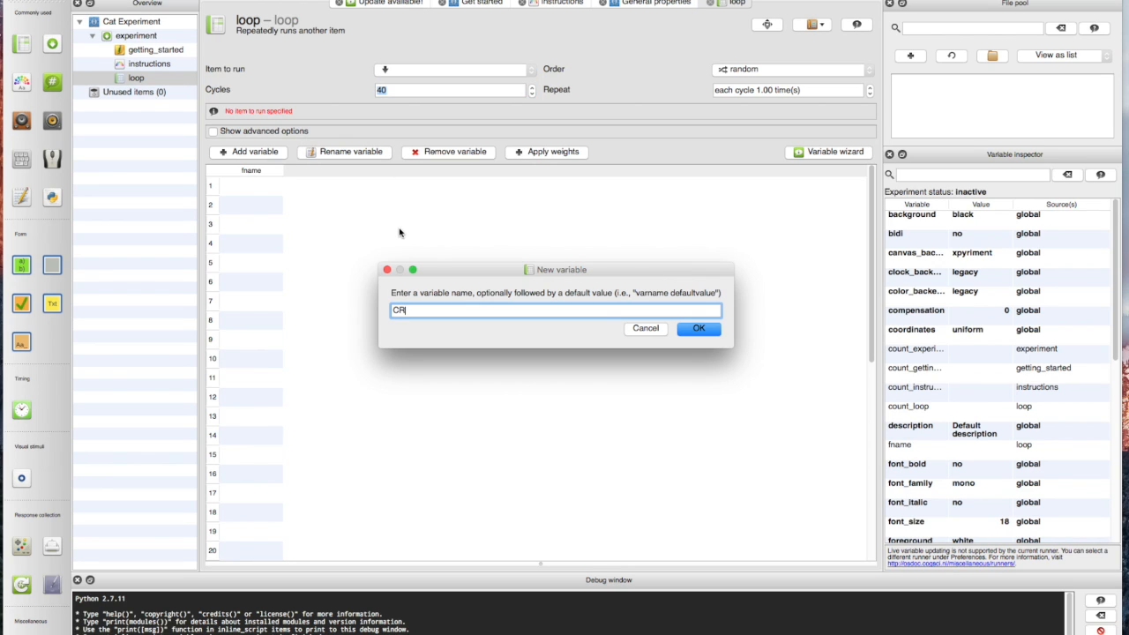
{"action": "left_click", "coordinate": [698, 328]}
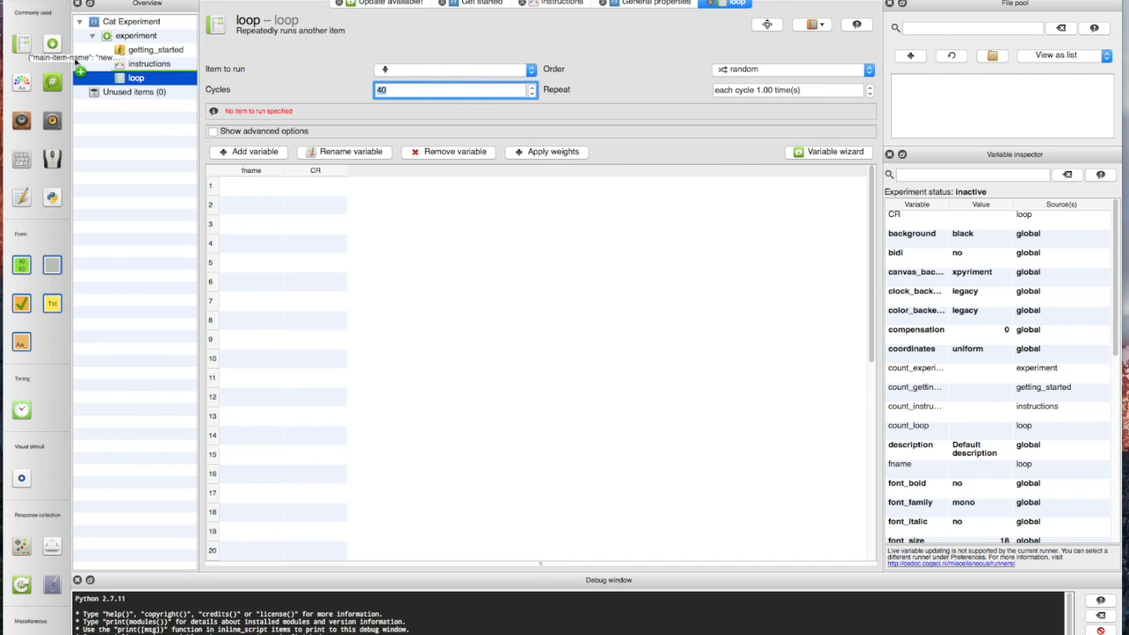
Make a new sequence the loop's item to run and append a fixation_dot to it.
{"action": "right_click", "coordinate": [135, 78]}
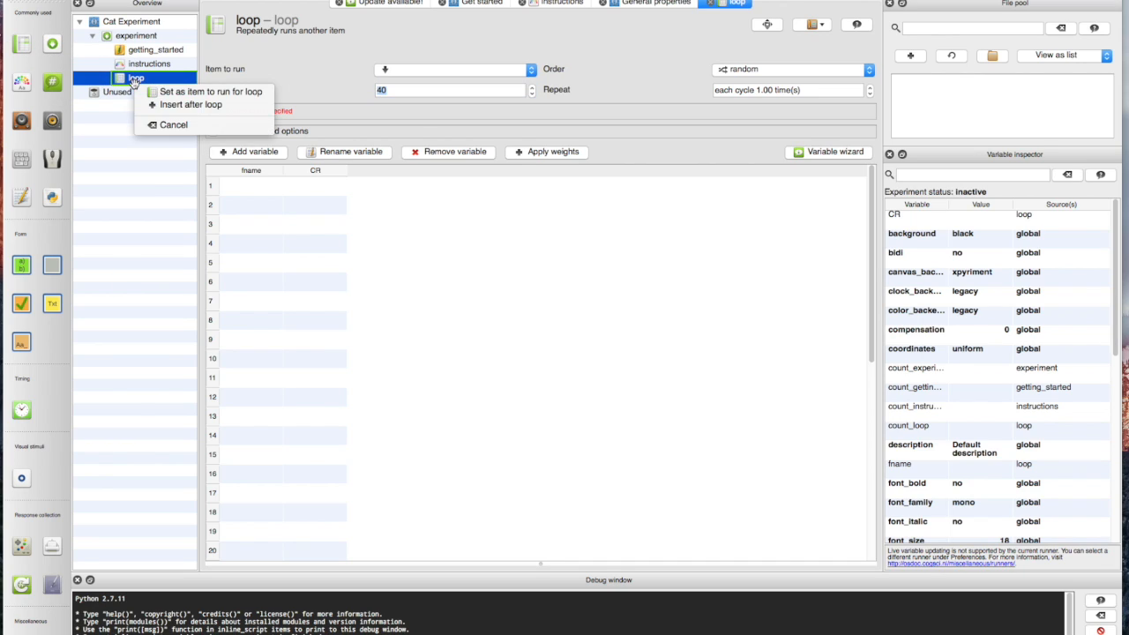
{"action": "left_click", "coordinate": [191, 104]}
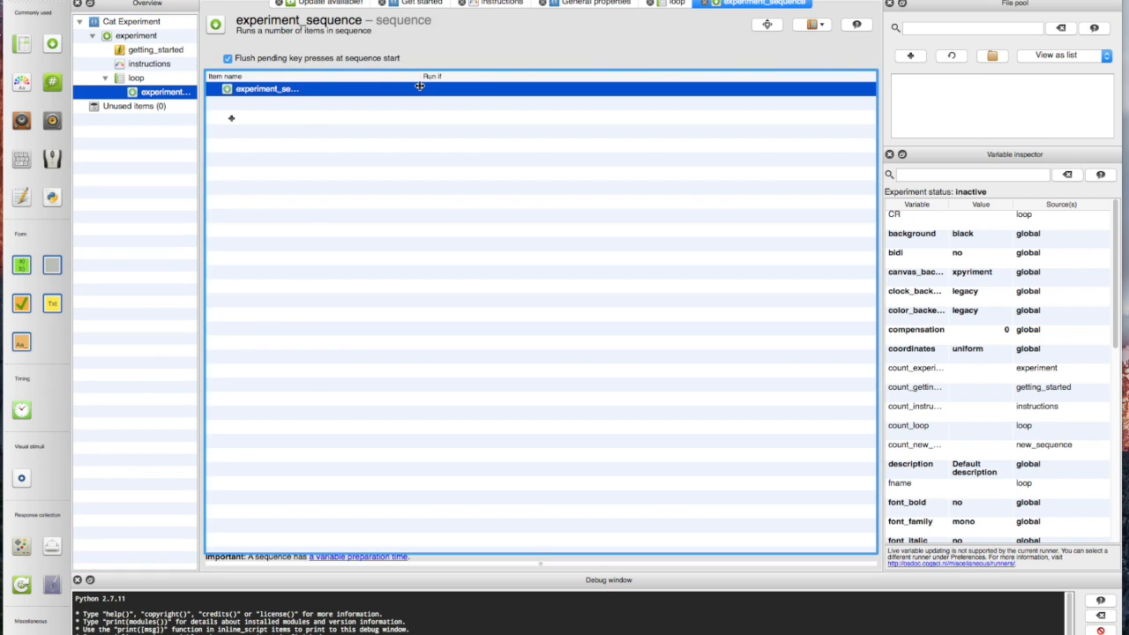
{"action": "left_click", "coordinate": [231, 116]}
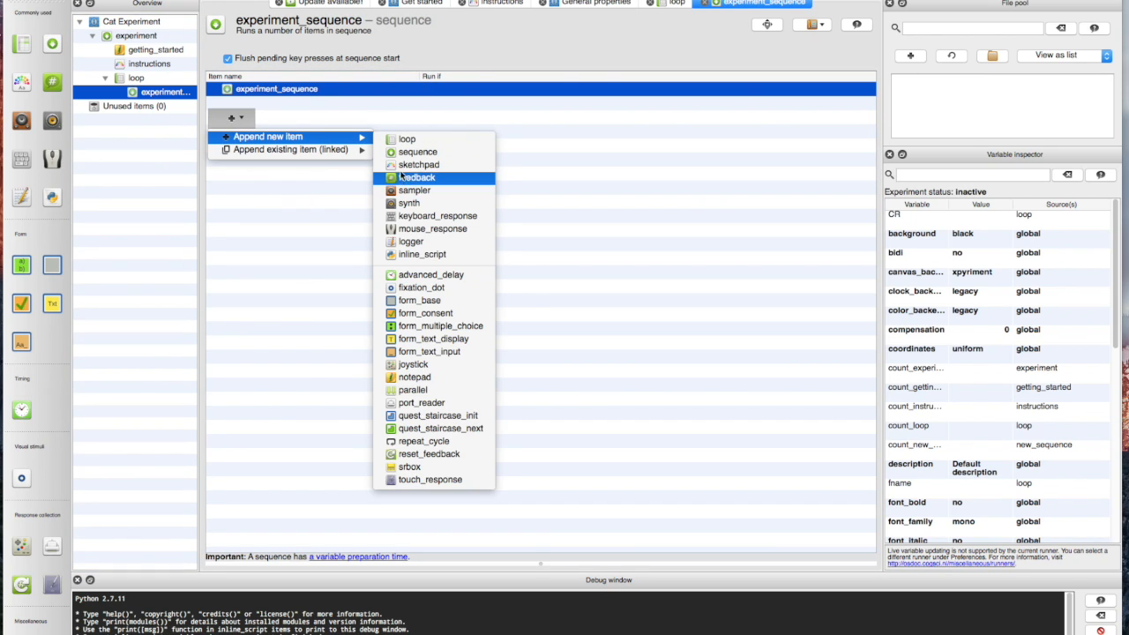
{"action": "mouse_move", "coordinate": [415, 191]}
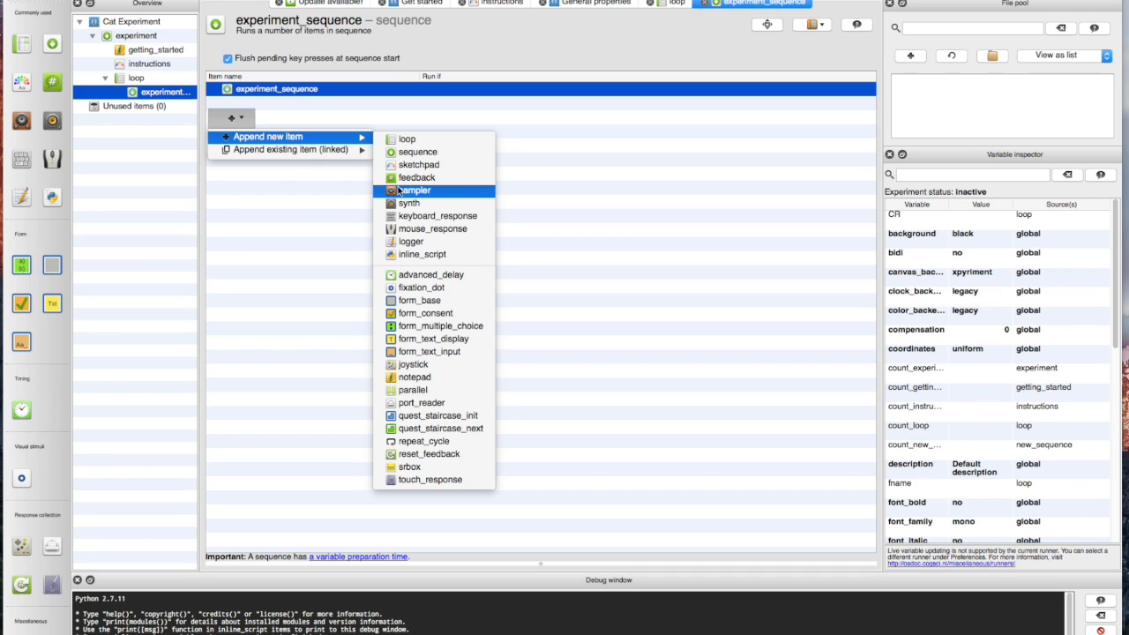
{"action": "mouse_move", "coordinate": [420, 165]}
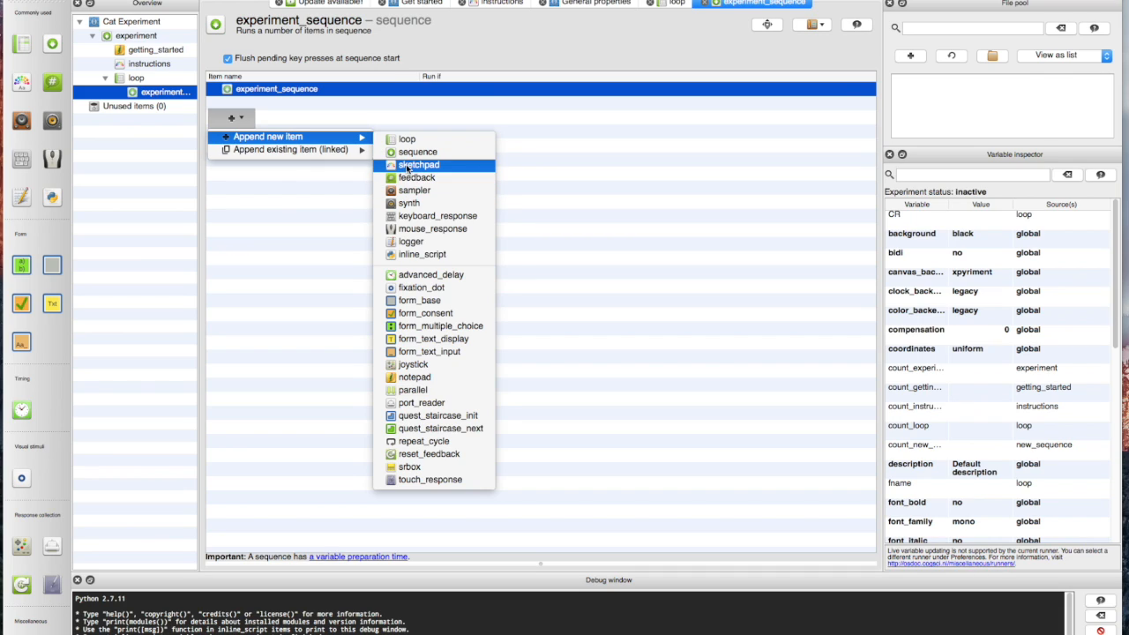
{"action": "mouse_move", "coordinate": [419, 288]}
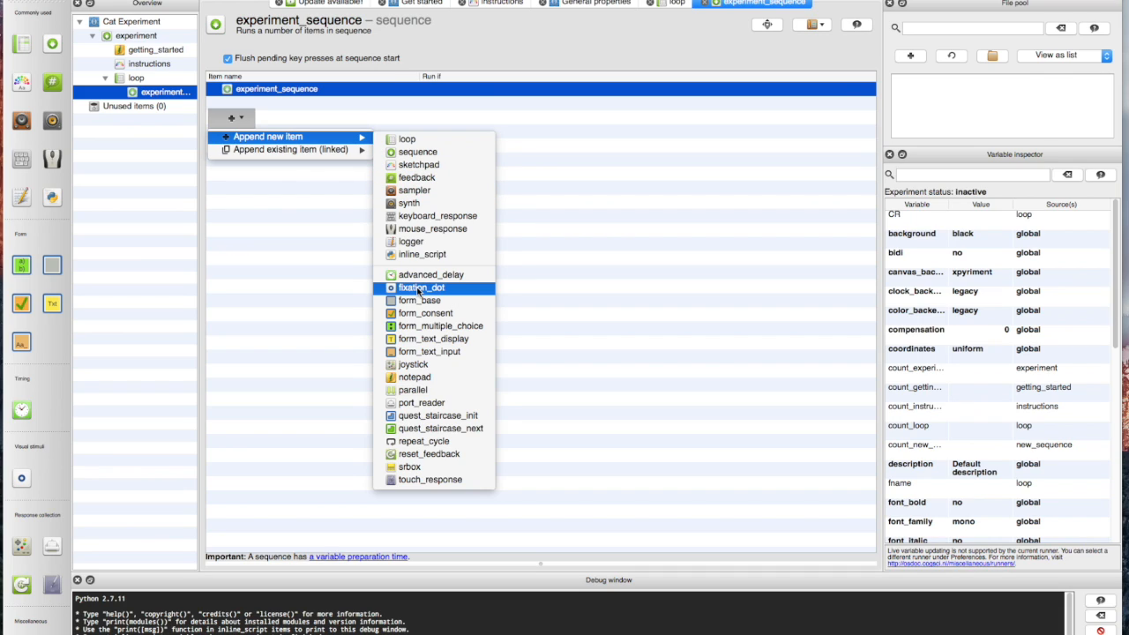
{"action": "left_click", "coordinate": [419, 287]}
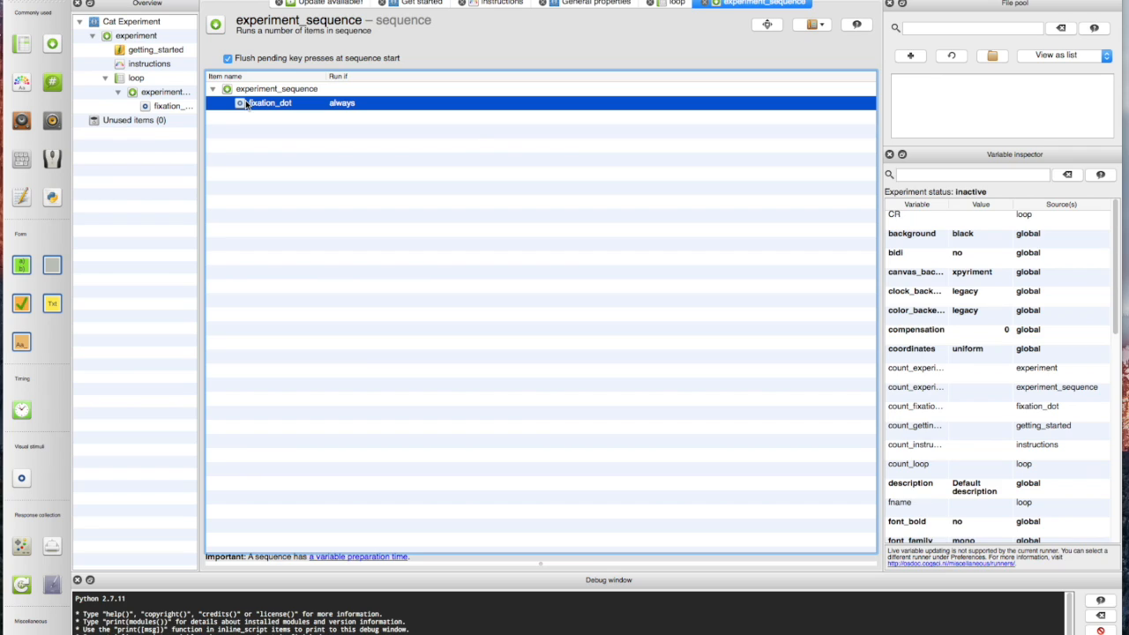
Set the fixation dot's duration to 500 ms and foreground colour to #ffffff.
{"action": "double_click", "coordinate": [270, 103]}
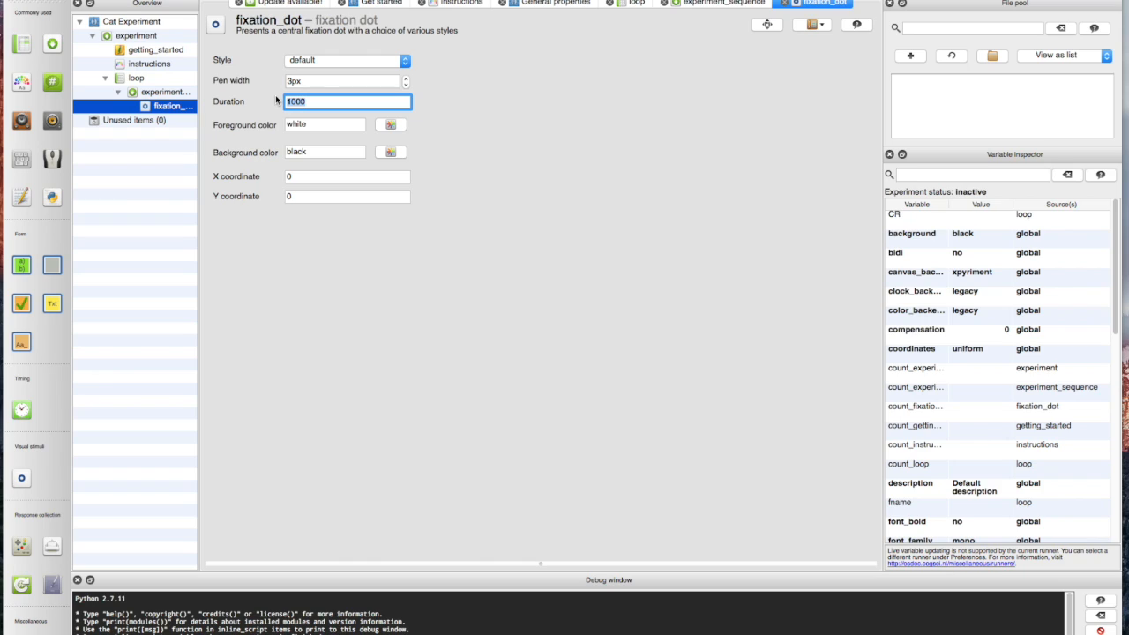
{"action": "mouse_move", "coordinate": [1044, 42]}
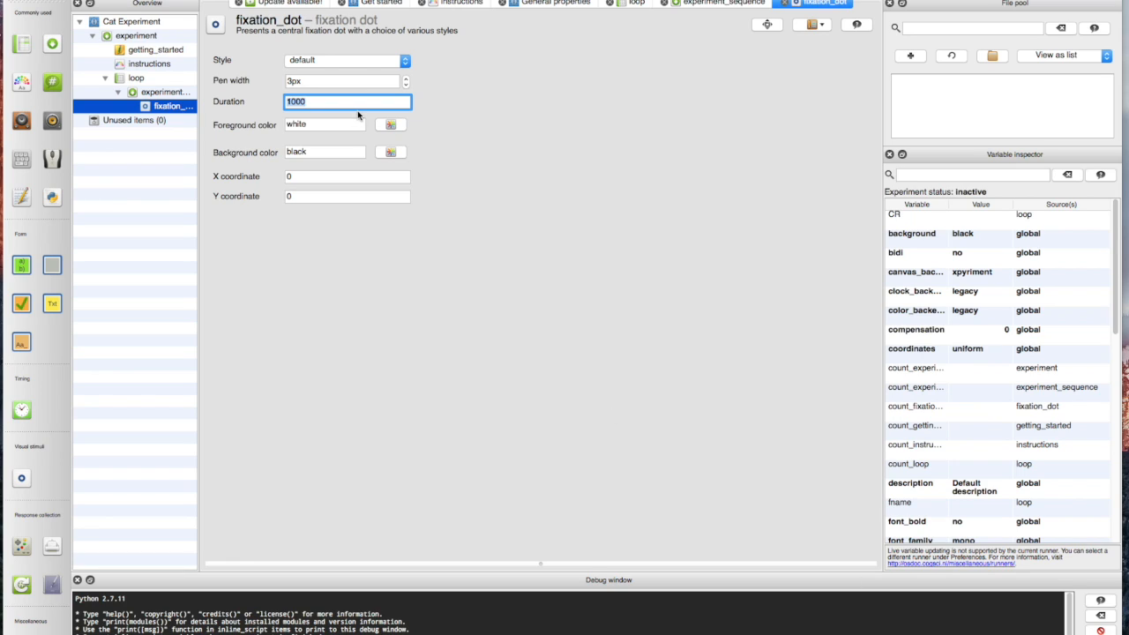
{"action": "type", "text": "500"}
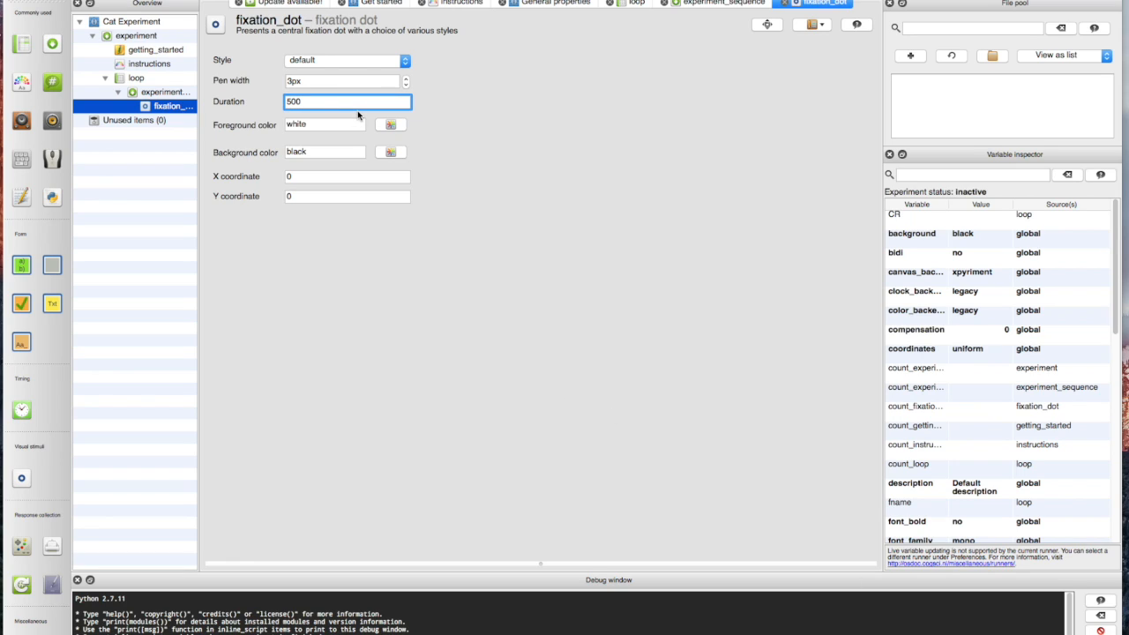
{"action": "left_click", "coordinate": [391, 123]}
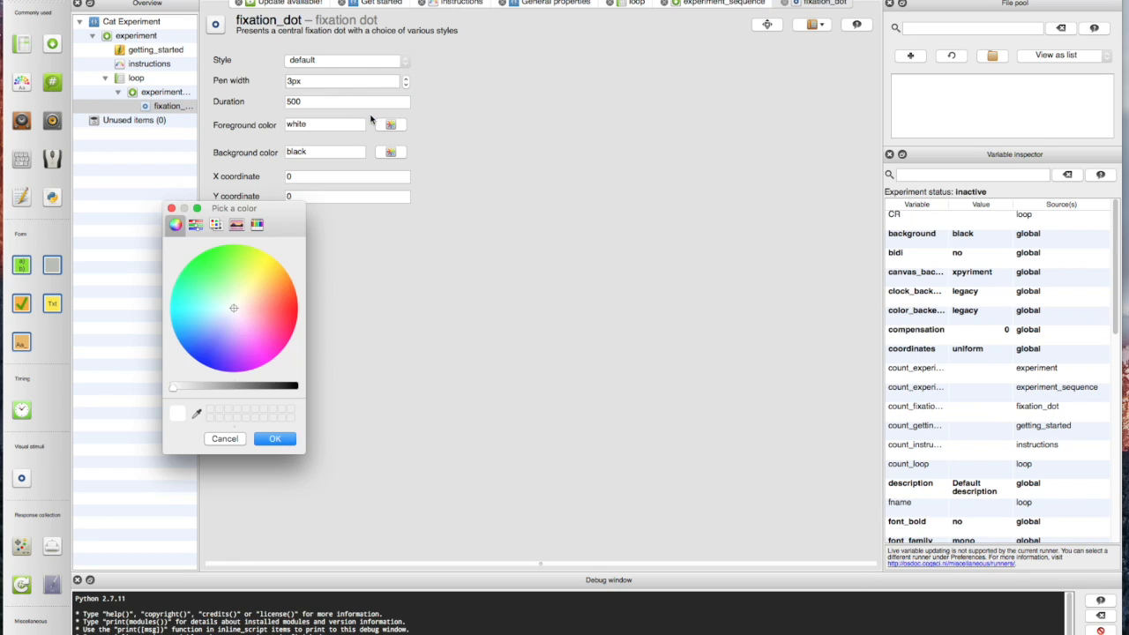
{"action": "left_click", "coordinate": [275, 437]}
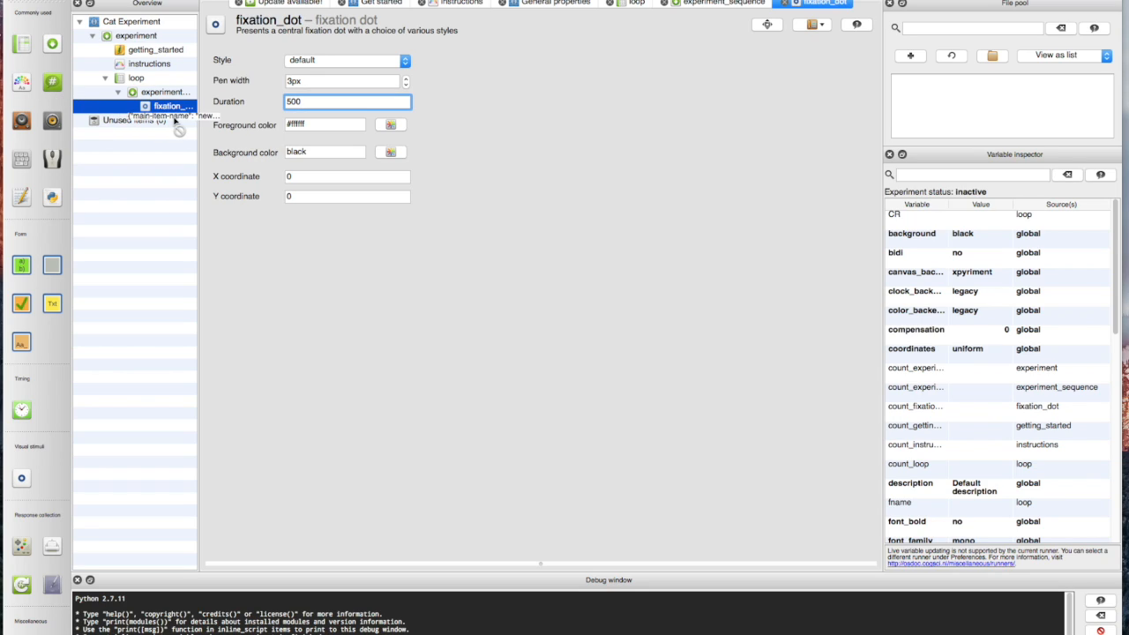
{"action": "left_click", "coordinate": [173, 120]}
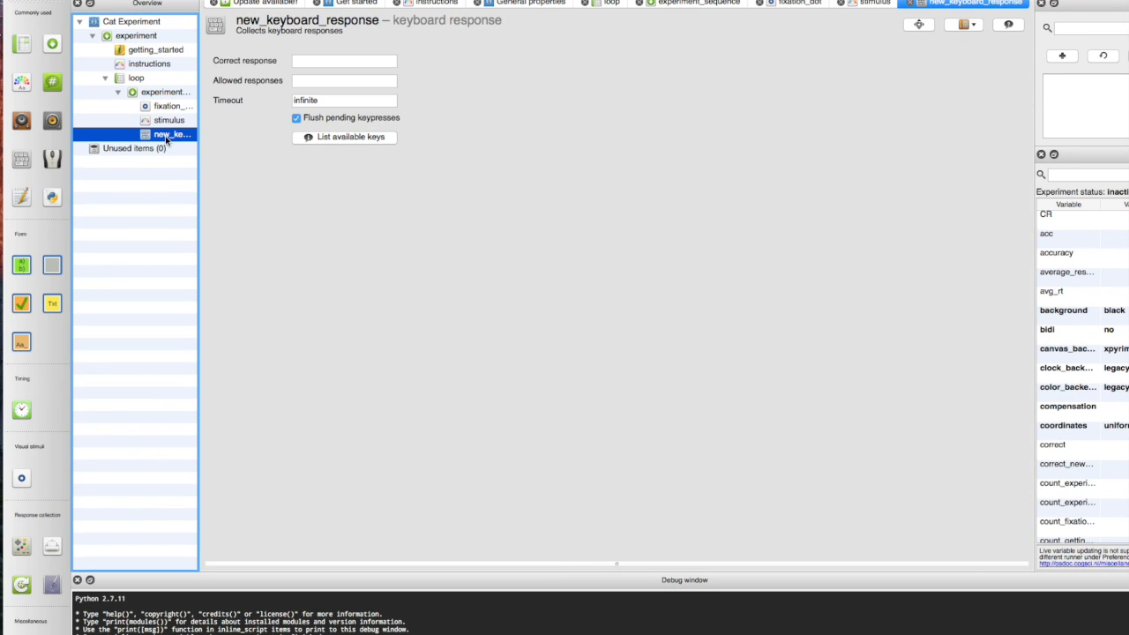
Rename the keyboard item 'response' with allowed responses z;m and correct response z.
{"action": "double_click", "coordinate": [167, 134]}
{"action": "type", "text": "response"}
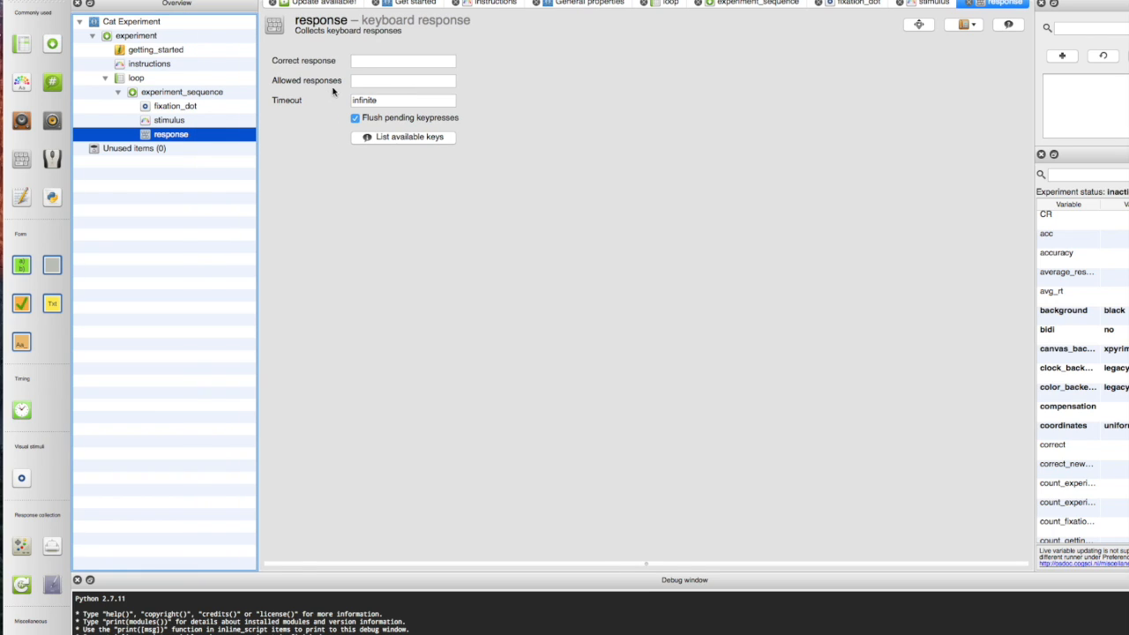
{"action": "left_click", "coordinate": [402, 60]}
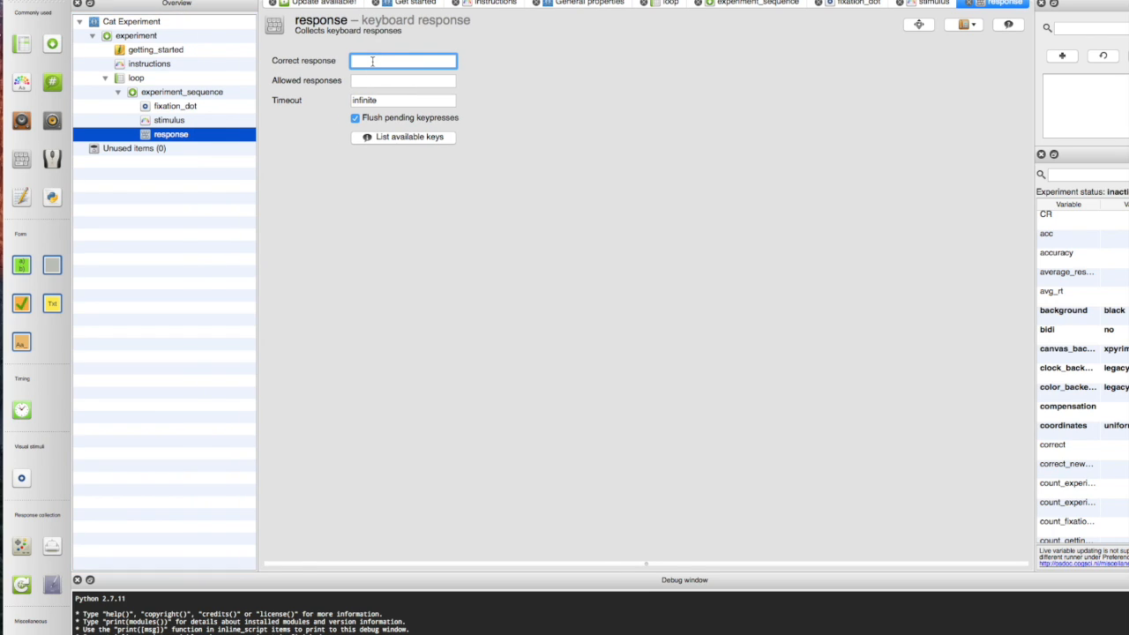
{"action": "mouse_move", "coordinate": [402, 60]}
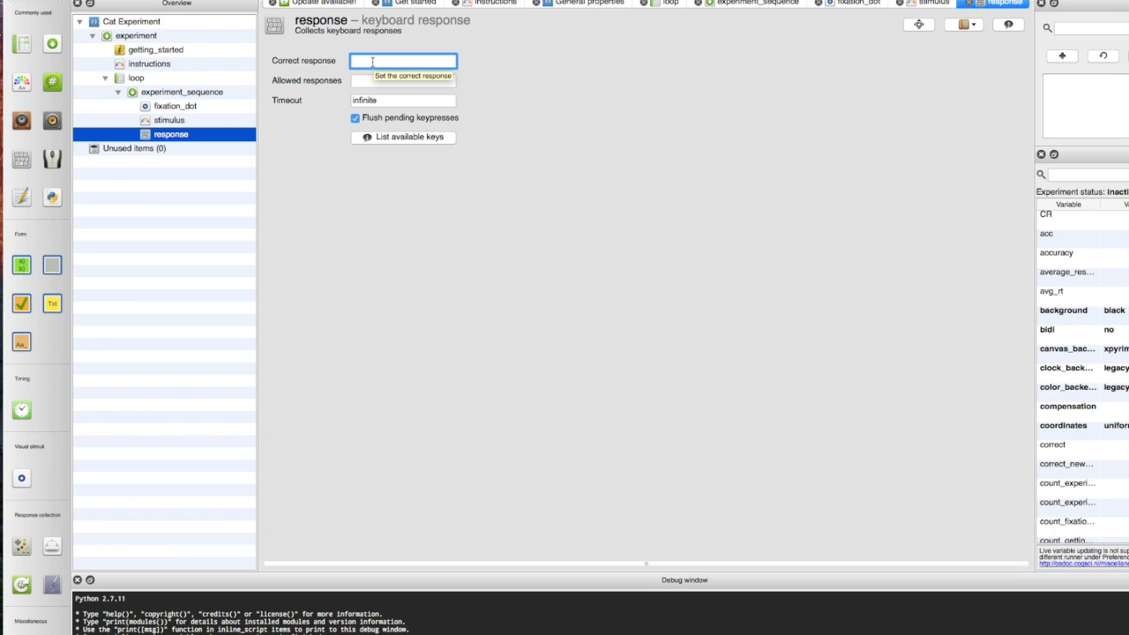
{"action": "left_click", "coordinate": [402, 81]}
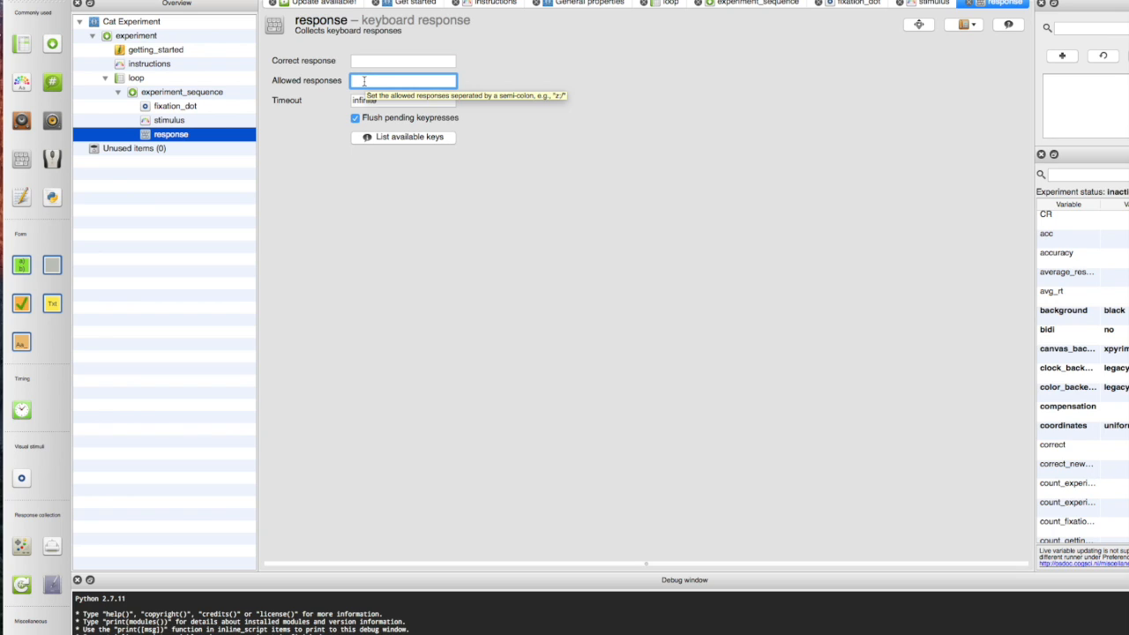
{"action": "type", "text": "z;m"}
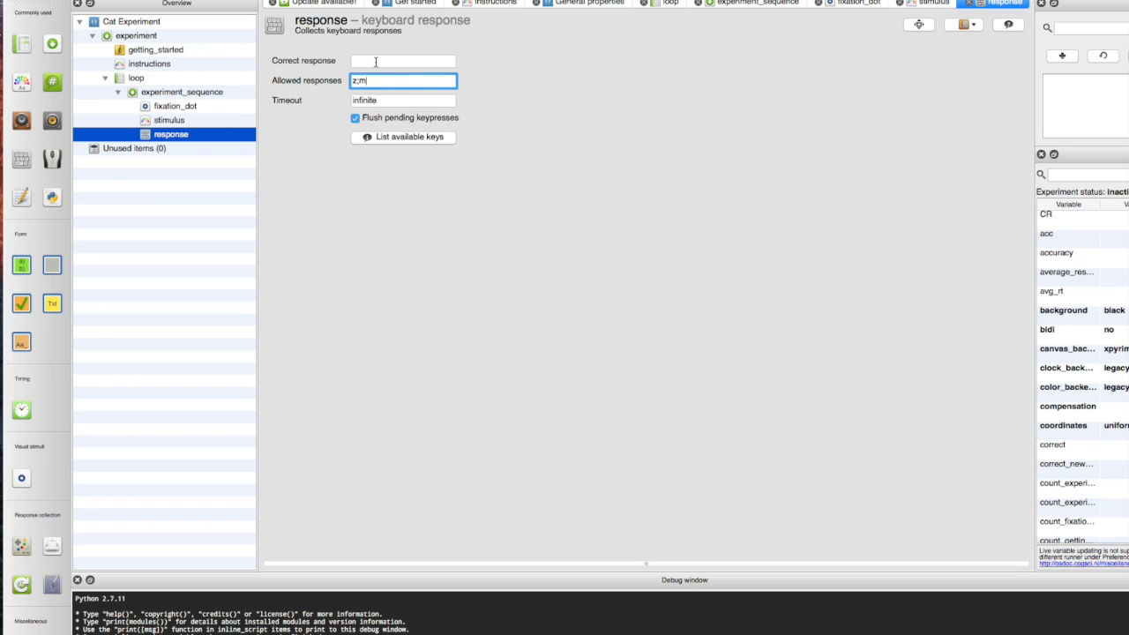
{"action": "left_click", "coordinate": [402, 60]}
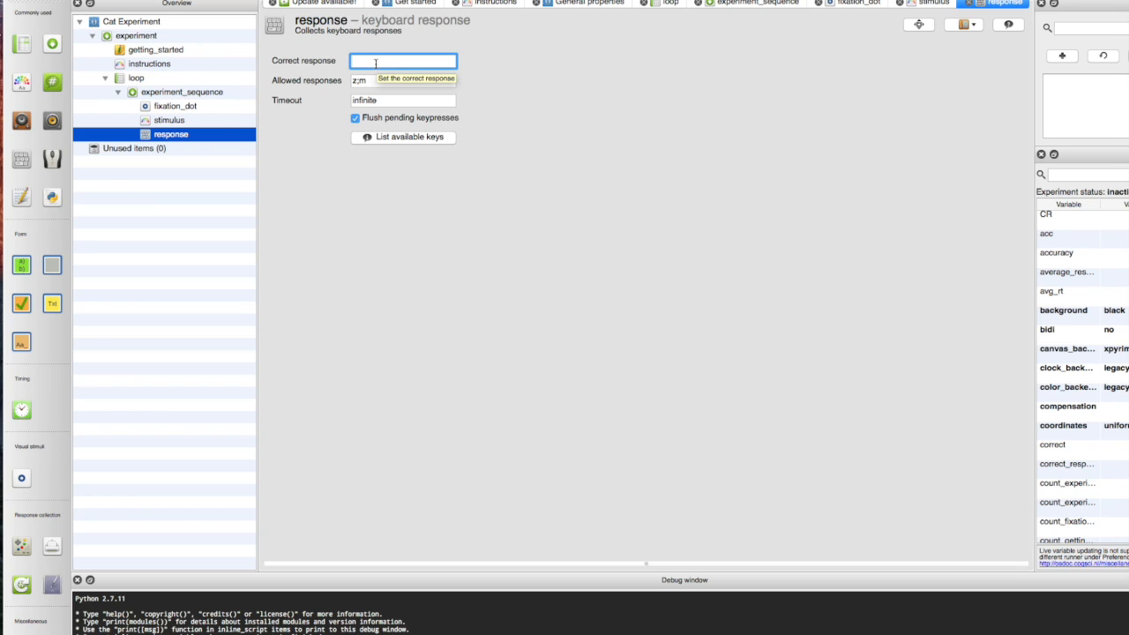
{"action": "type", "text": "z"}
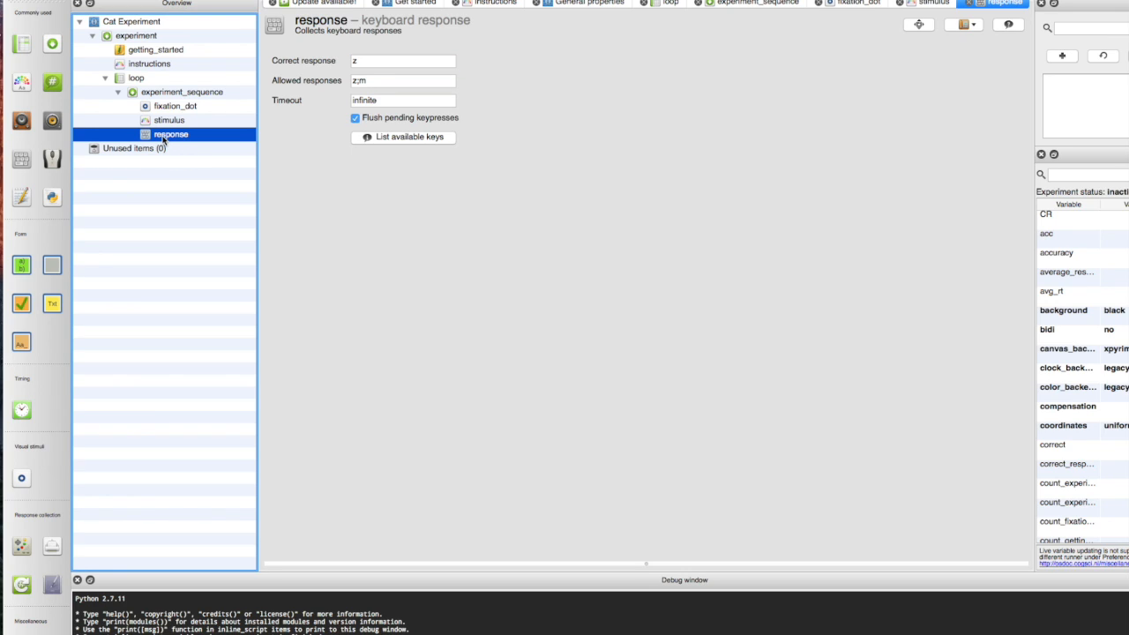
{"action": "mouse_move", "coordinate": [21, 198]}
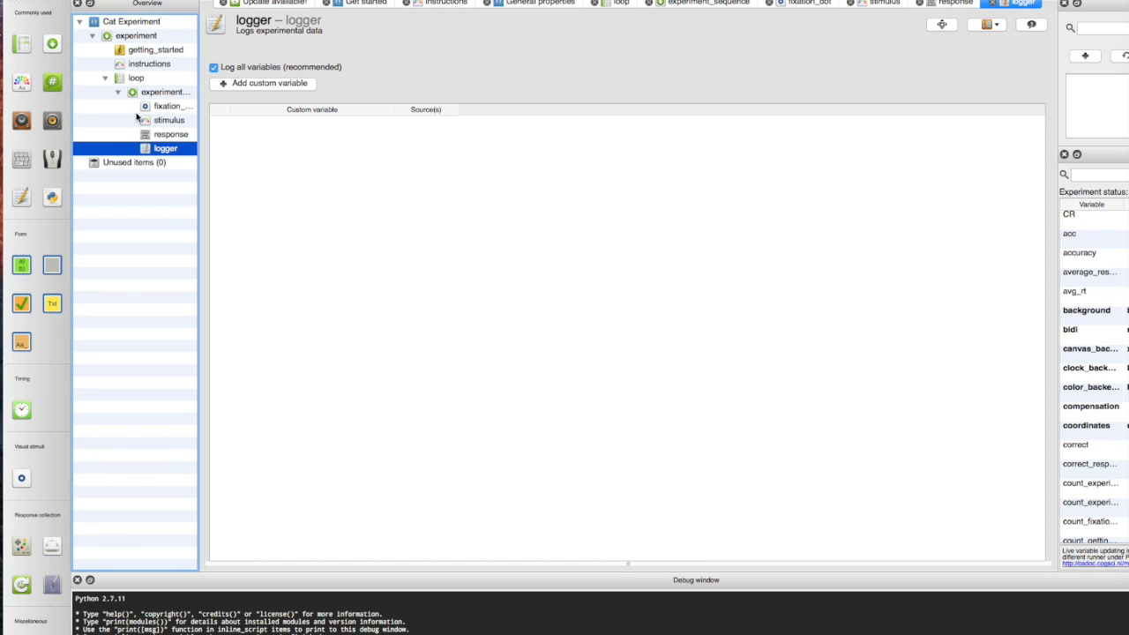
Place cat image 101.bmp from the catfacephotos pool at the stimulus sketchpad's centre.
{"action": "left_click", "coordinate": [170, 120]}
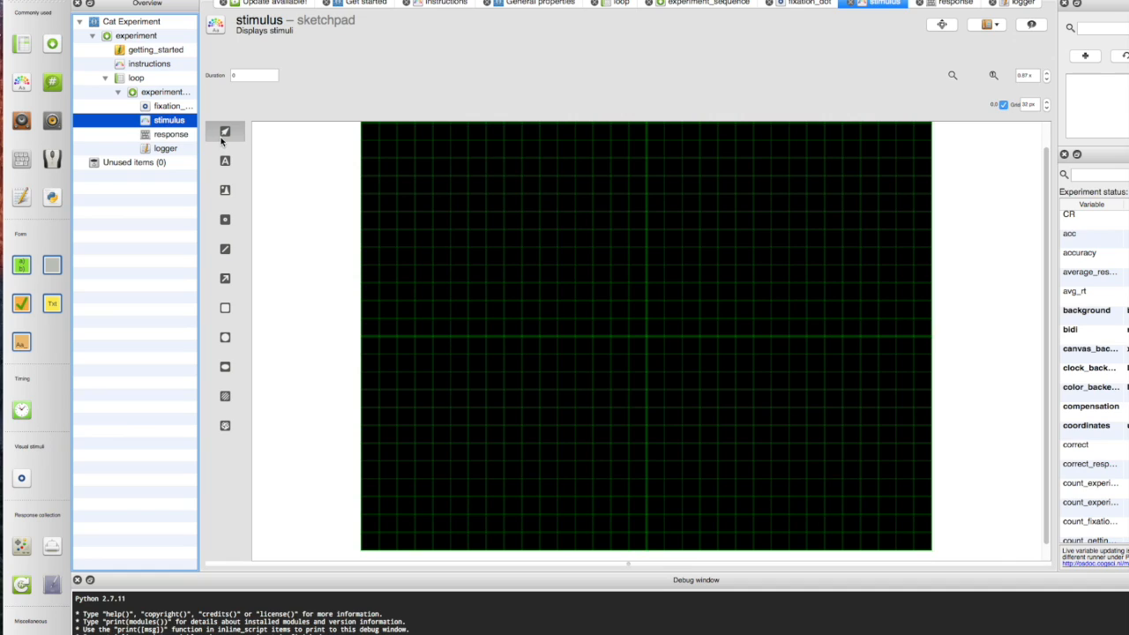
{"action": "mouse_move", "coordinate": [225, 249]}
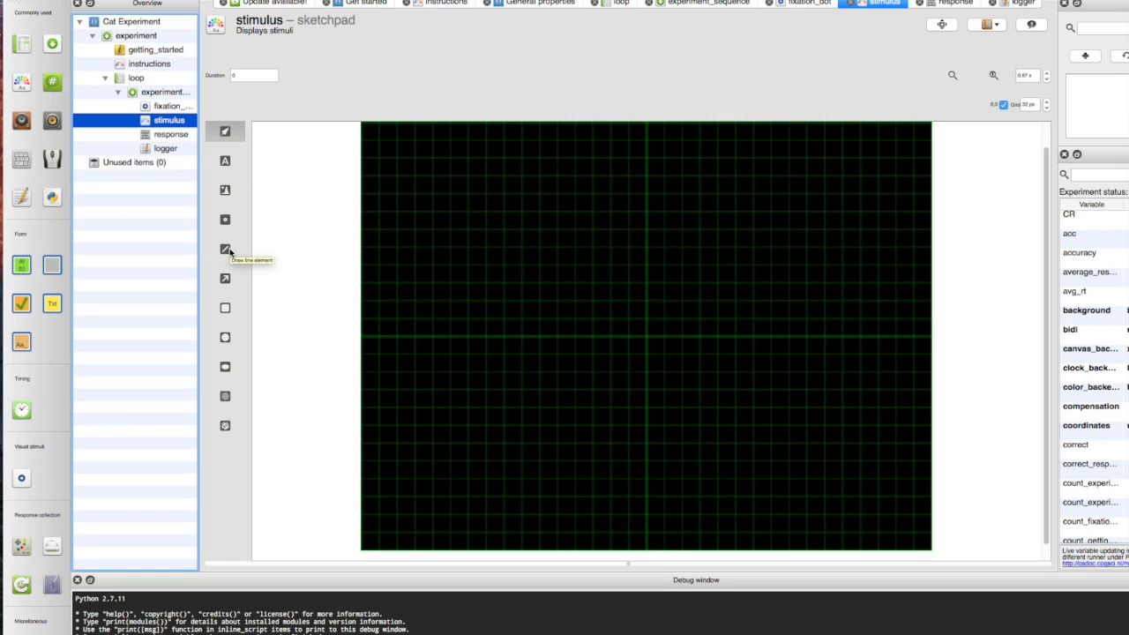
{"action": "mouse_move", "coordinate": [226, 190]}
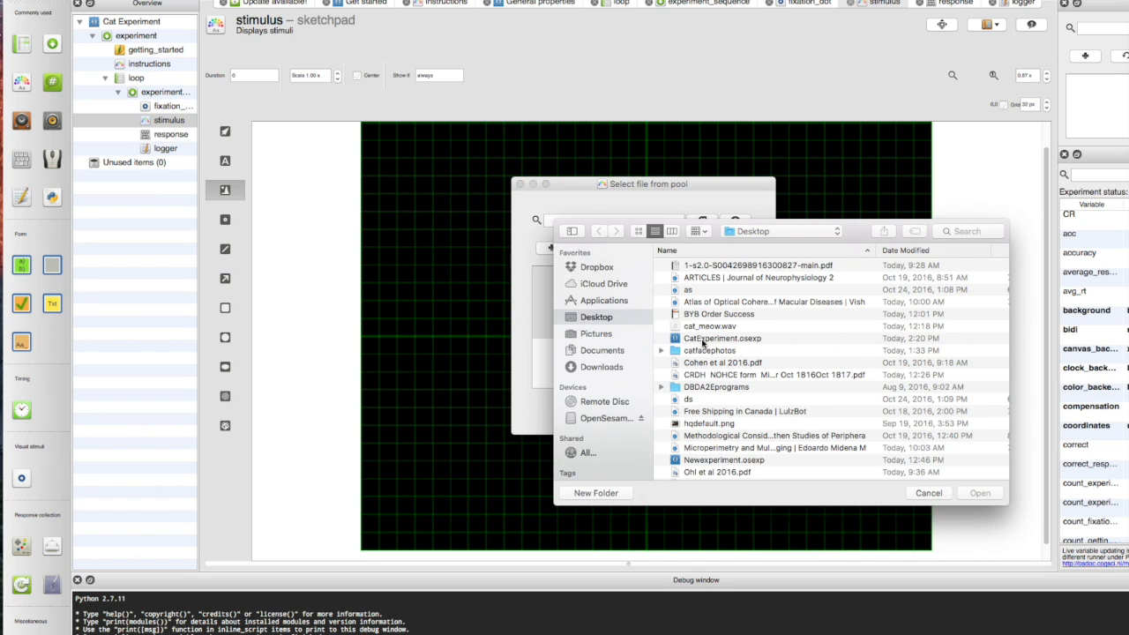
{"action": "double_click", "coordinate": [710, 349]}
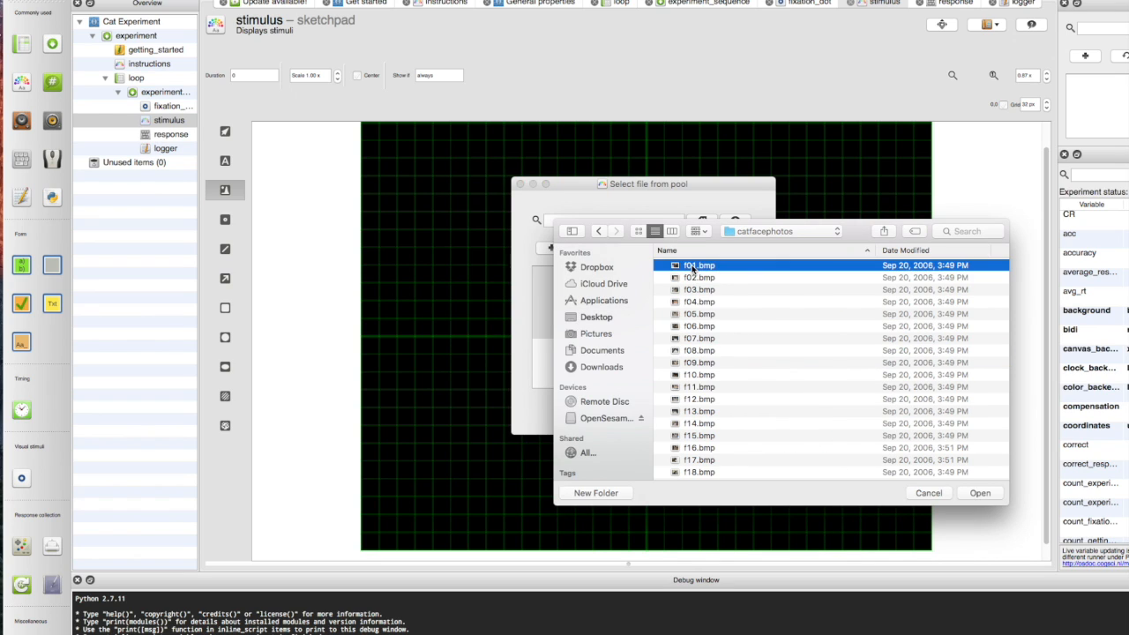
{"action": "scroll", "scroll_direction": "down", "scroll_amount": 3}
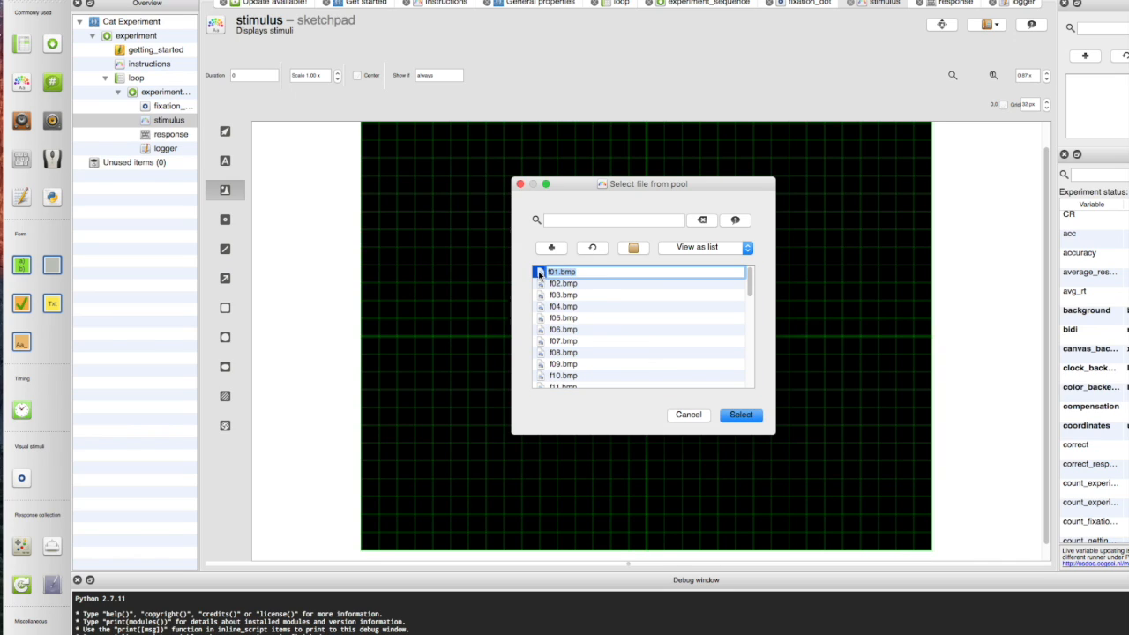
{"action": "left_click", "coordinate": [741, 414]}
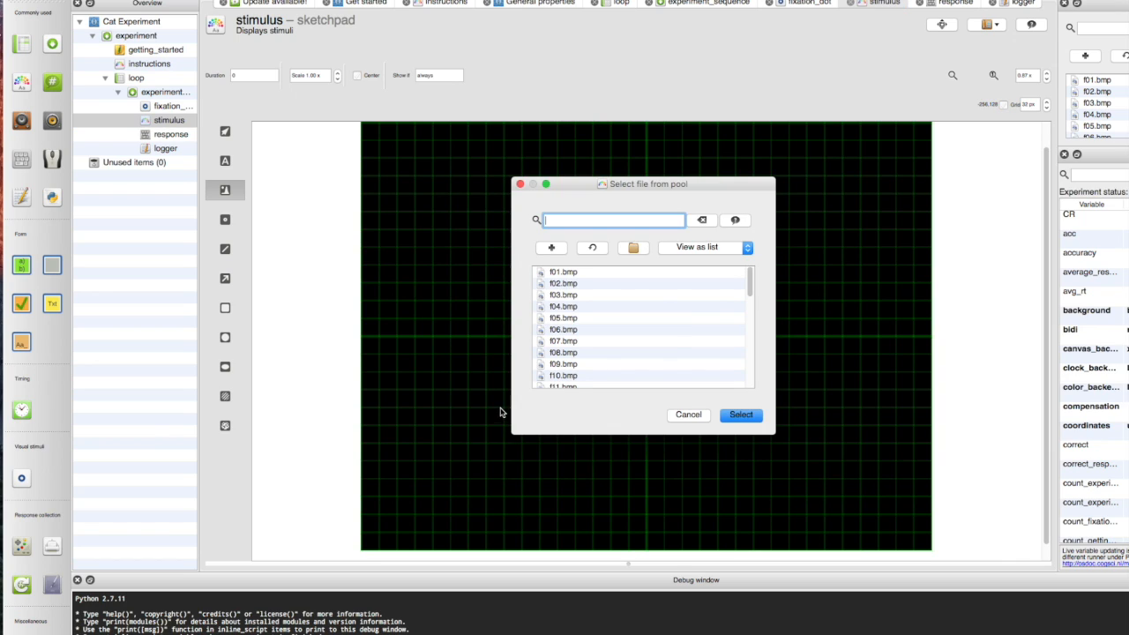
{"action": "left_click", "coordinate": [741, 414]}
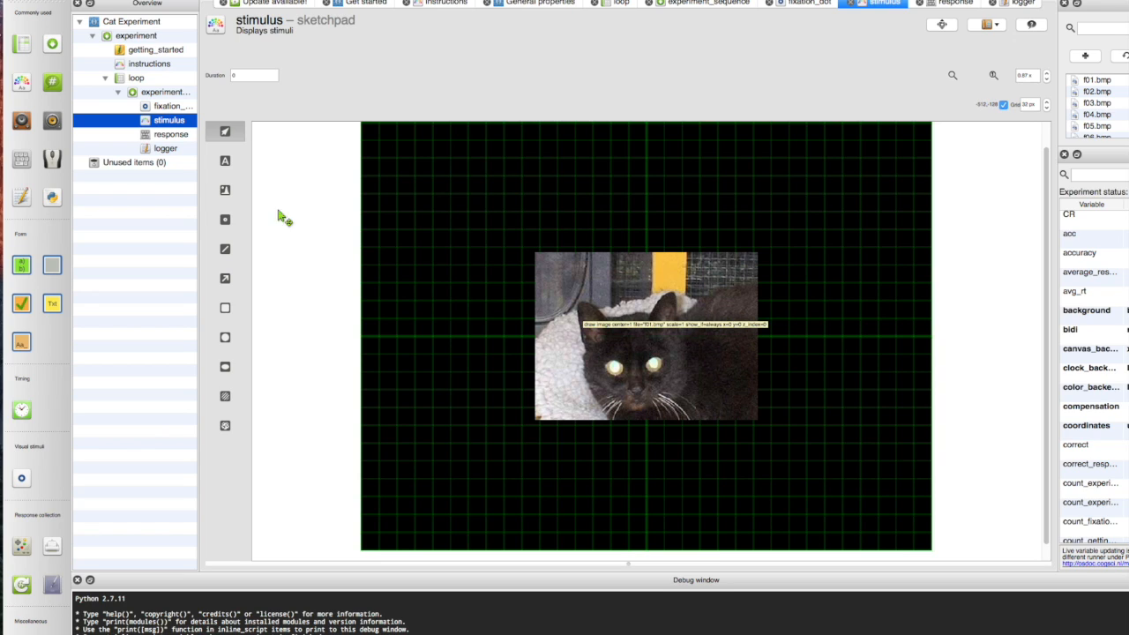
{"action": "mouse_move", "coordinate": [166, 106]}
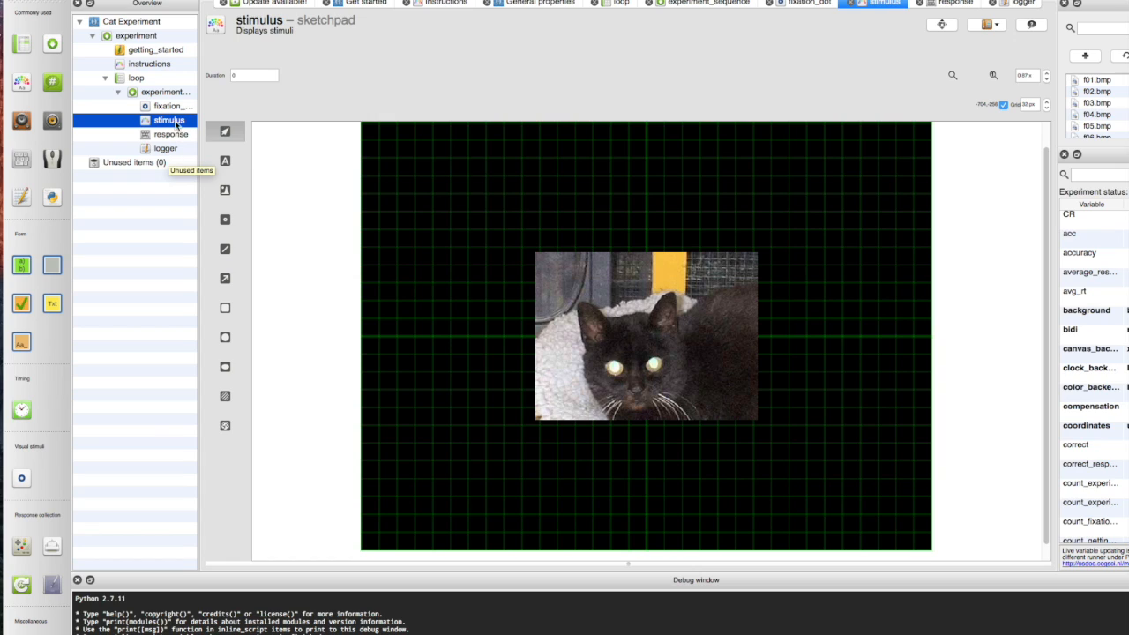
{"action": "mouse_move", "coordinate": [172, 106]}
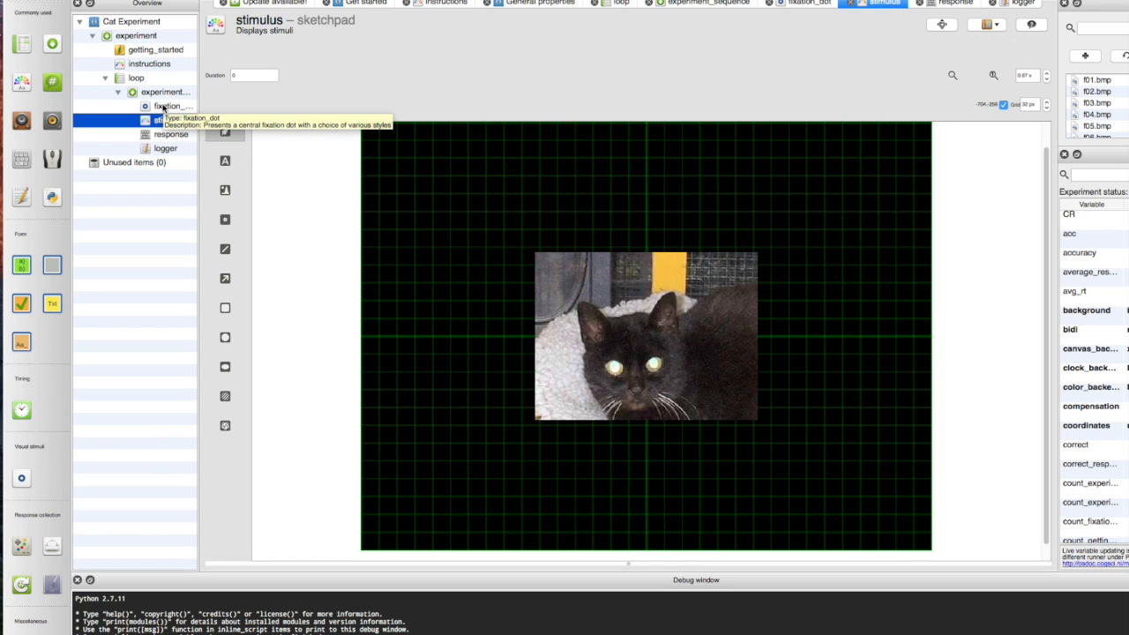
{"action": "mouse_move", "coordinate": [170, 120]}
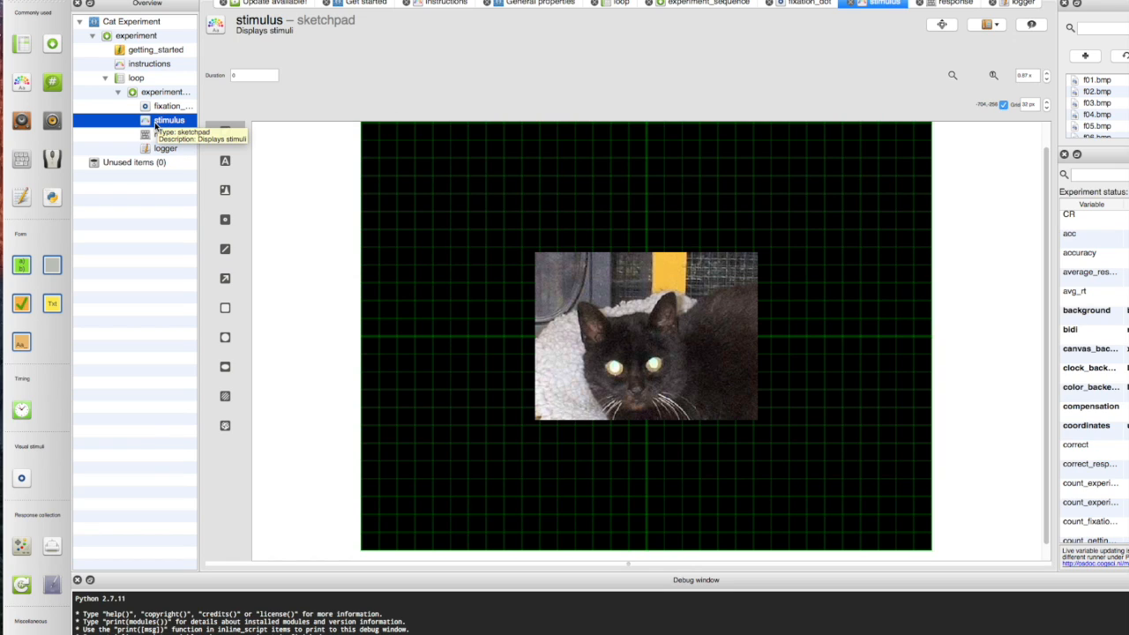
Review the response, logger and experiment_sequence items in the Overview.
{"action": "left_click", "coordinate": [171, 134]}
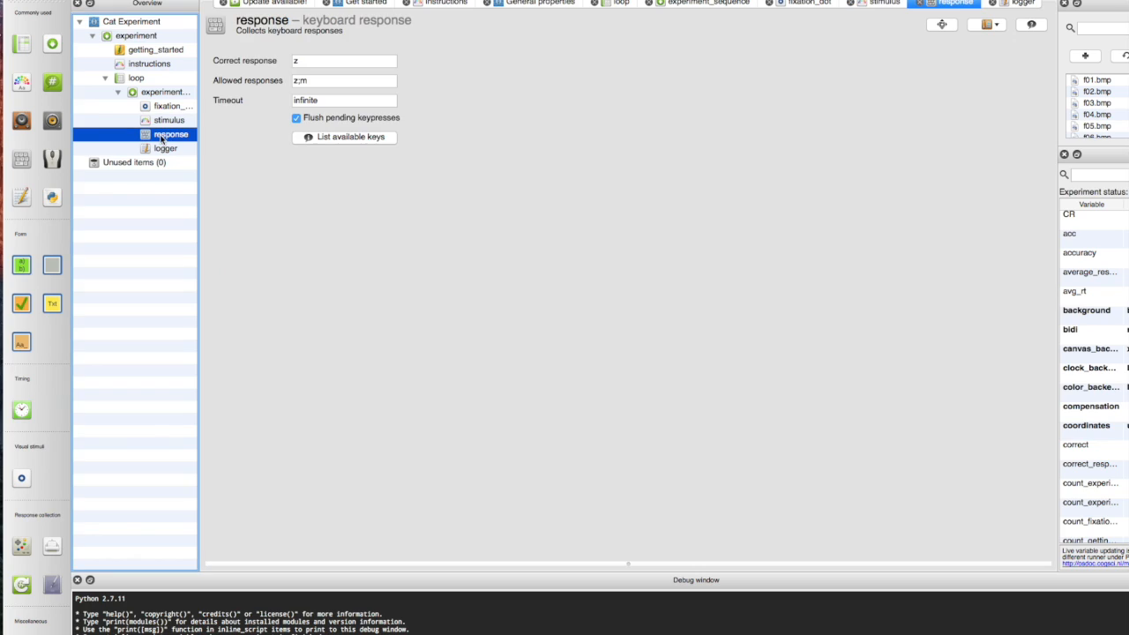
{"action": "left_click", "coordinate": [166, 148]}
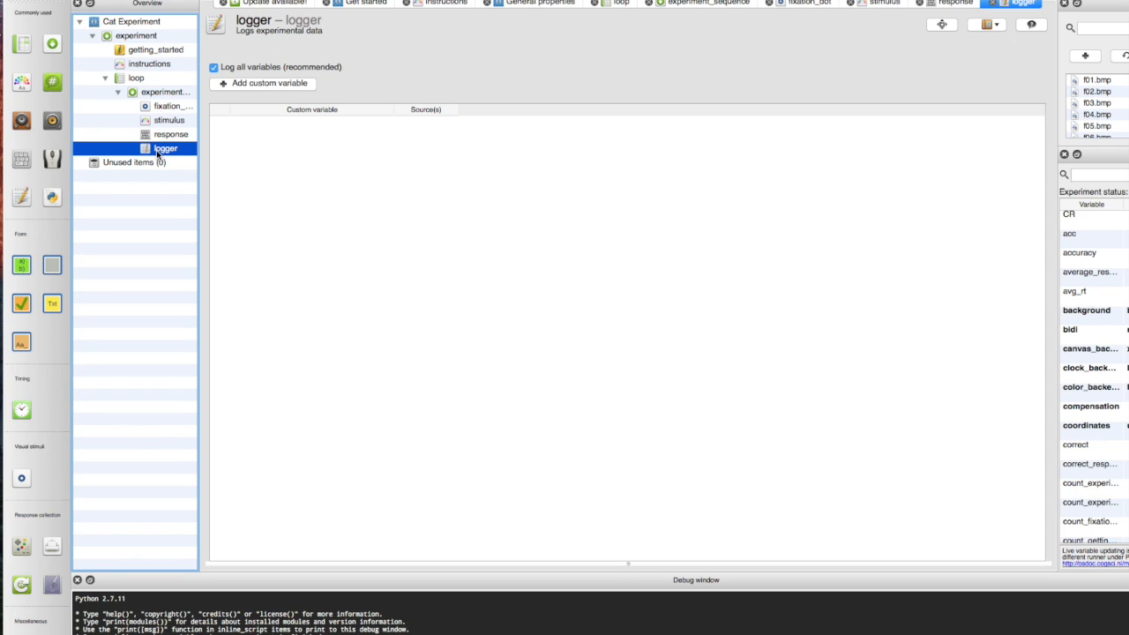
{"action": "mouse_move", "coordinate": [167, 106]}
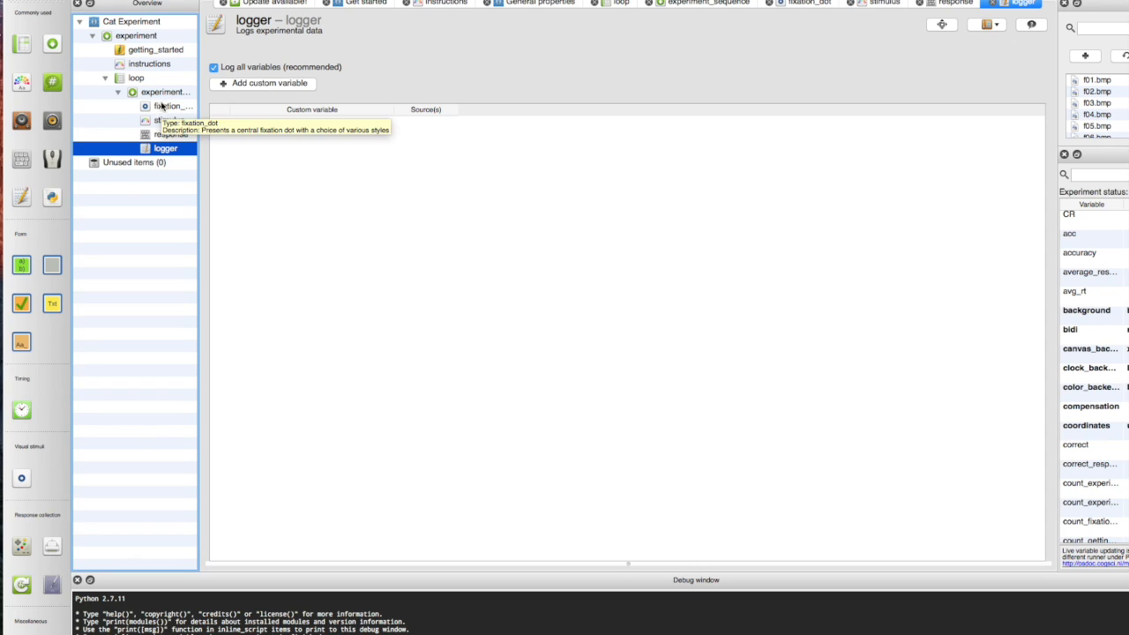
{"action": "left_click", "coordinate": [166, 92]}
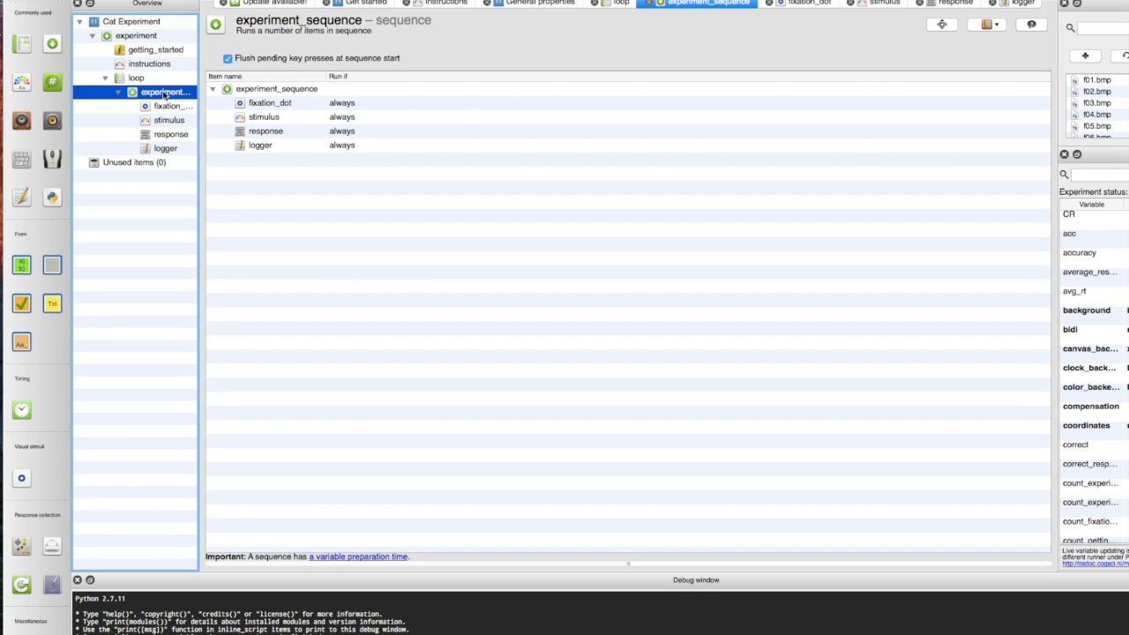
{"action": "mouse_move", "coordinate": [162, 125]}
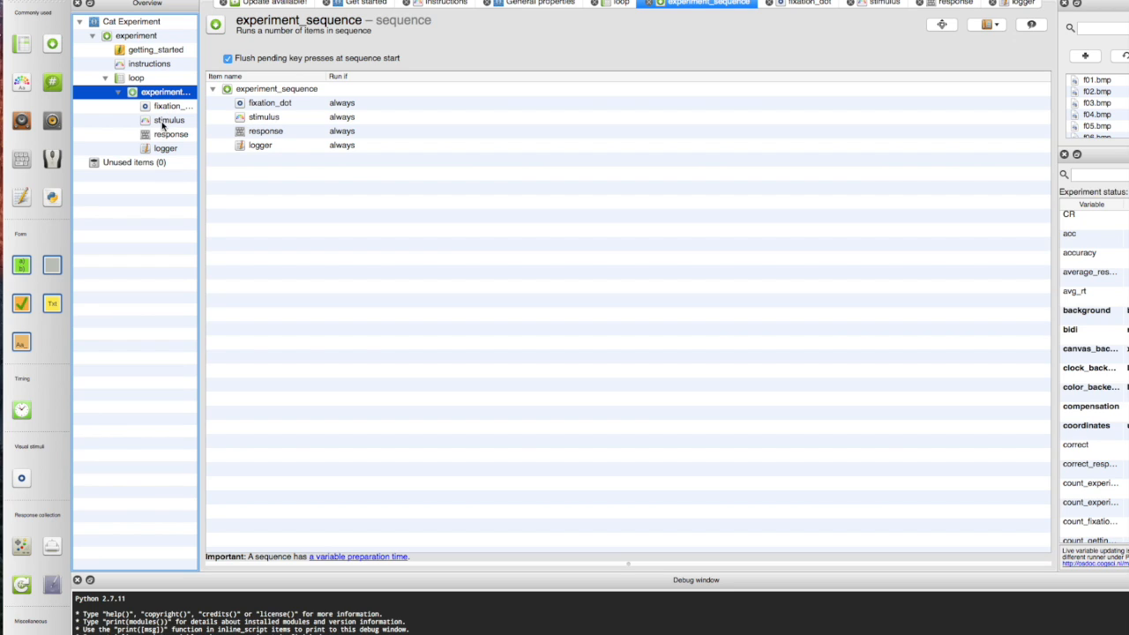
Enter image names f01.bmp and f02bmp in the loop table's two rows.
{"action": "left_click", "coordinate": [135, 78]}
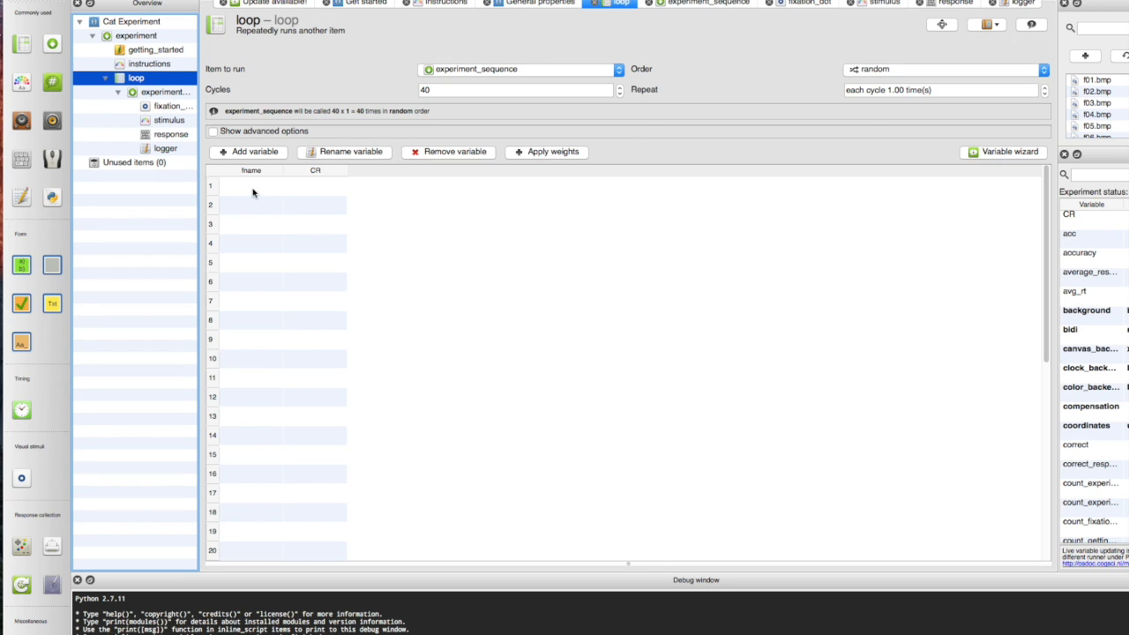
{"action": "left_click", "coordinate": [251, 187]}
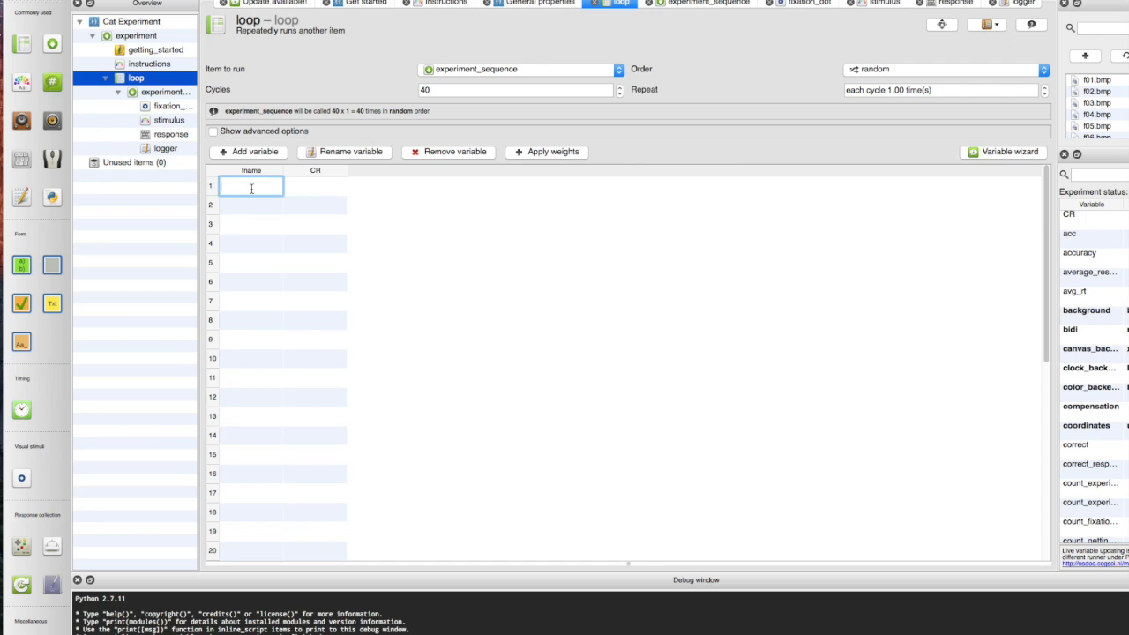
{"action": "type", "text": "f01.bmp"}
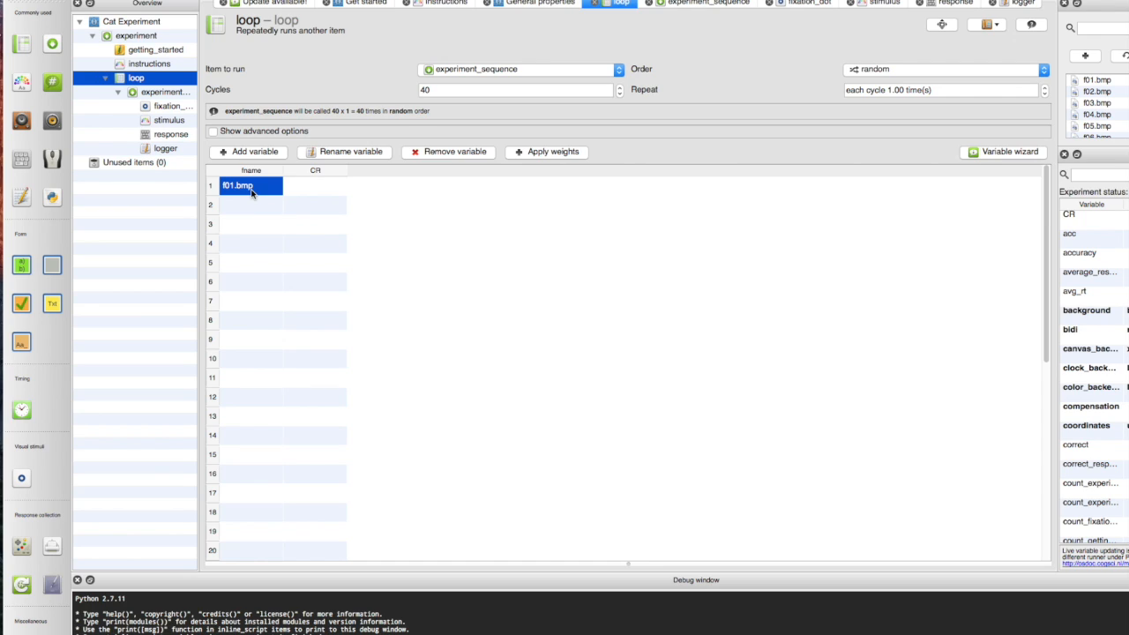
{"action": "left_click", "coordinate": [251, 205]}
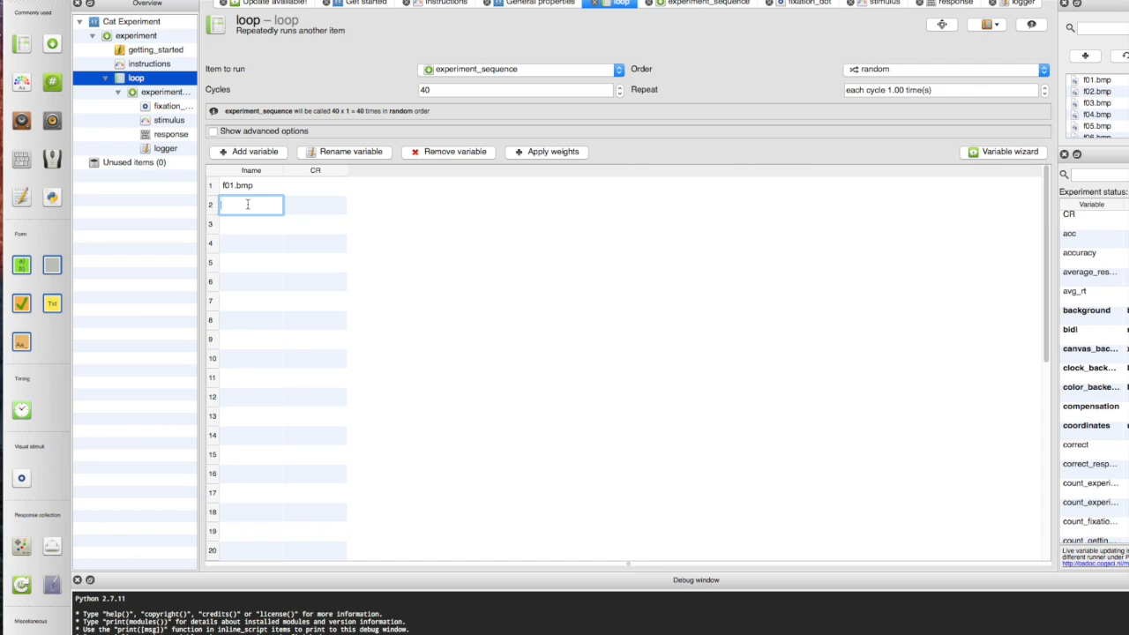
{"action": "type", "text": "f0"}
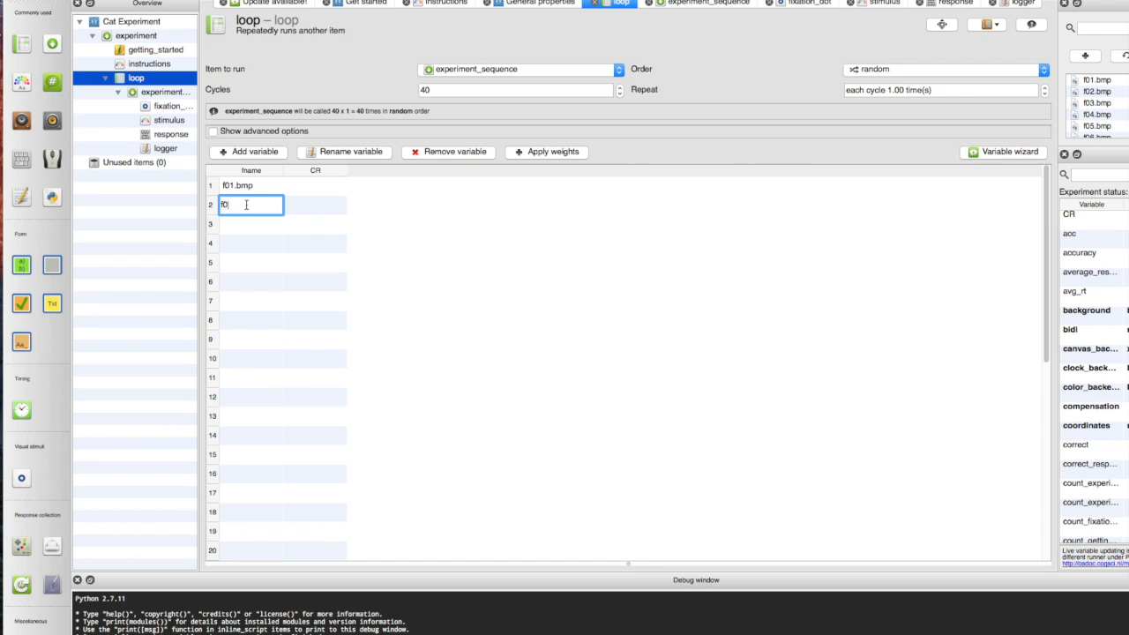
{"action": "type", "text": "2bmp"}
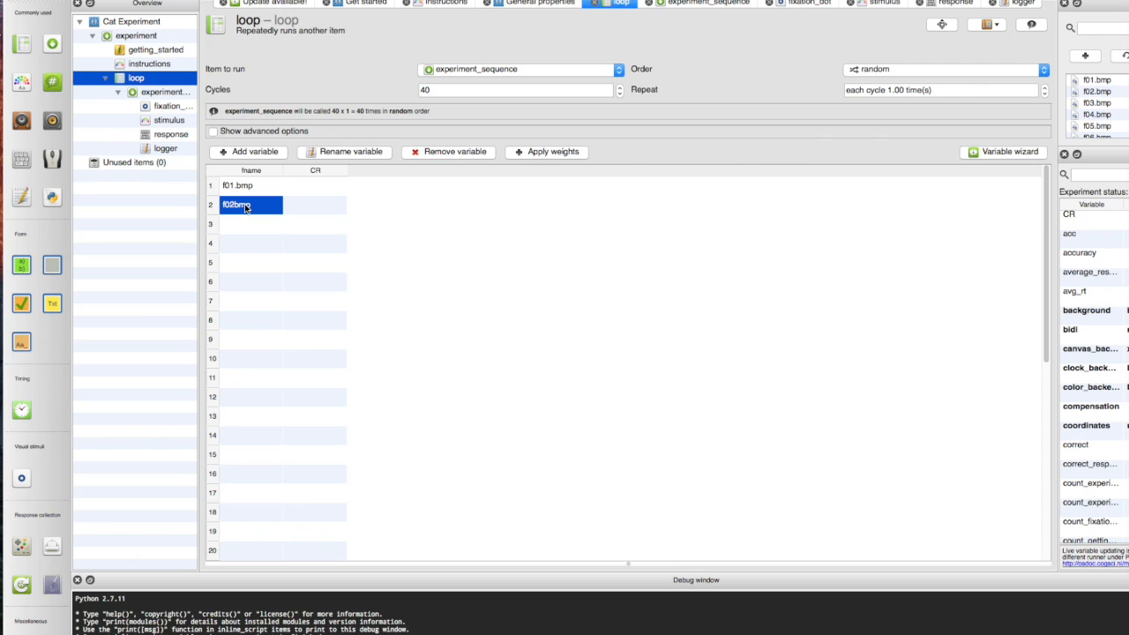
{"action": "left_click", "coordinate": [251, 224]}
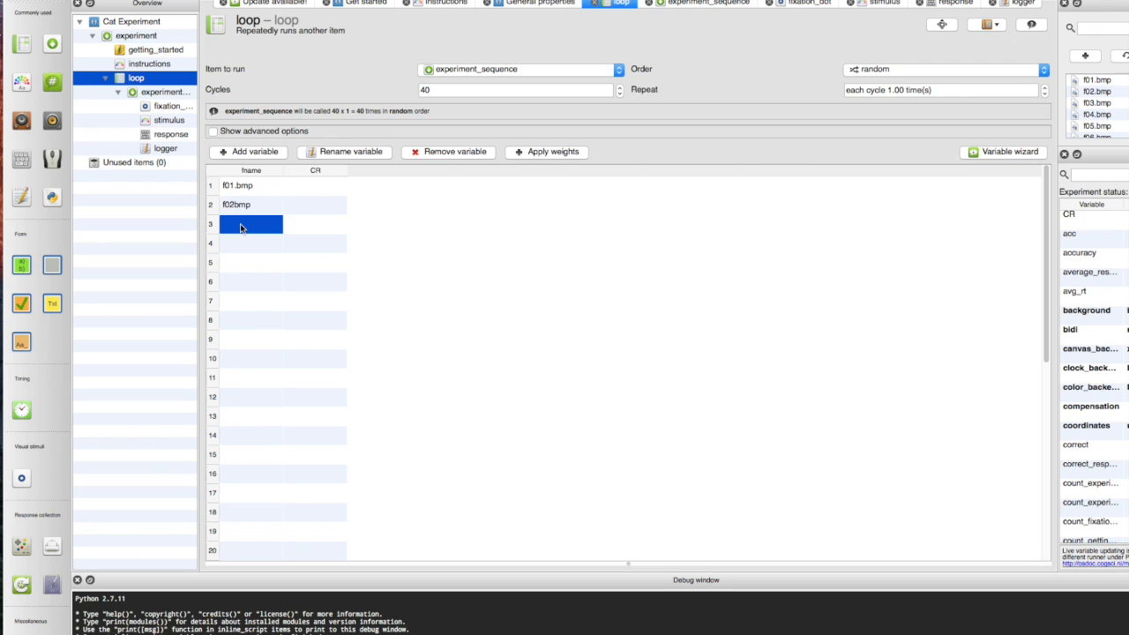
Set CR to m for both loop table rows.
{"action": "left_click", "coordinate": [314, 185]}
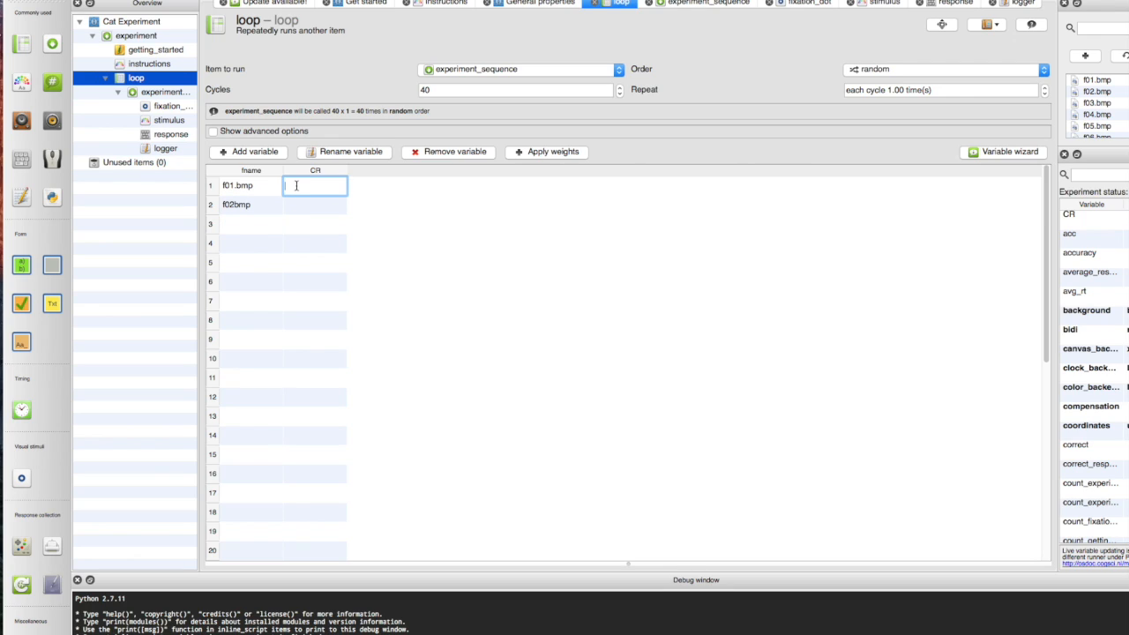
{"action": "type", "text": "m"}
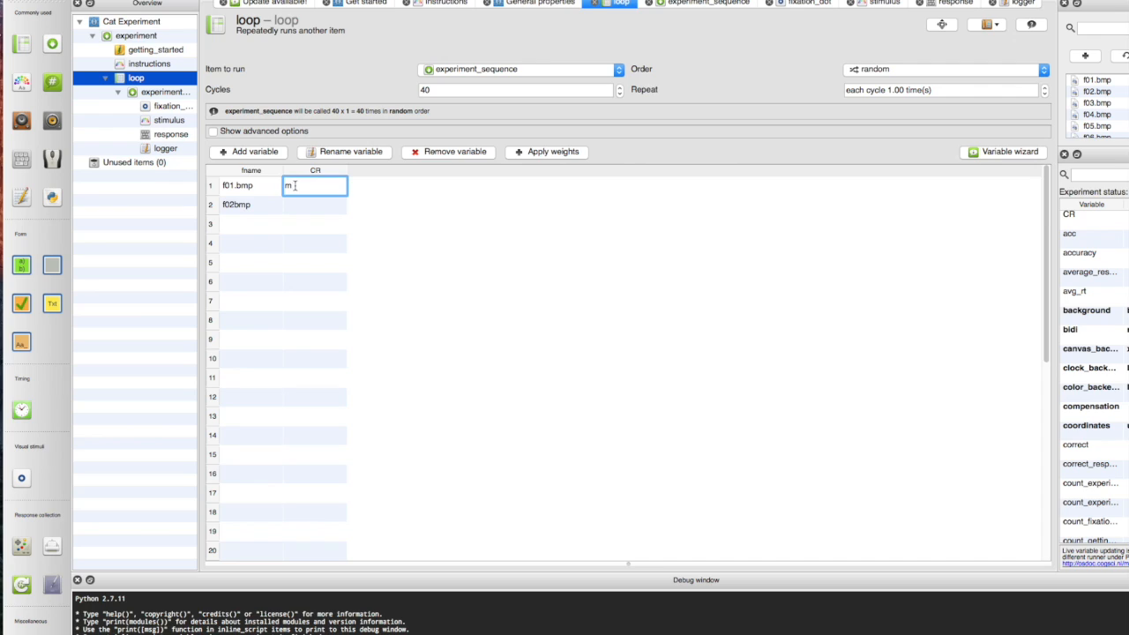
{"action": "left_click", "coordinate": [314, 204]}
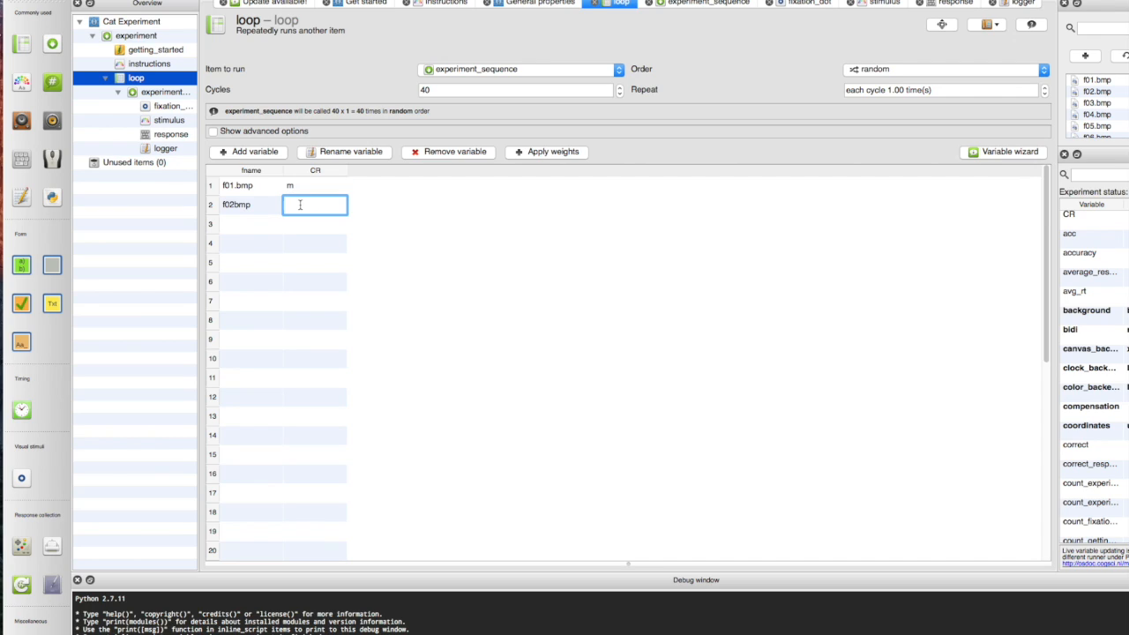
{"action": "type", "text": "m"}
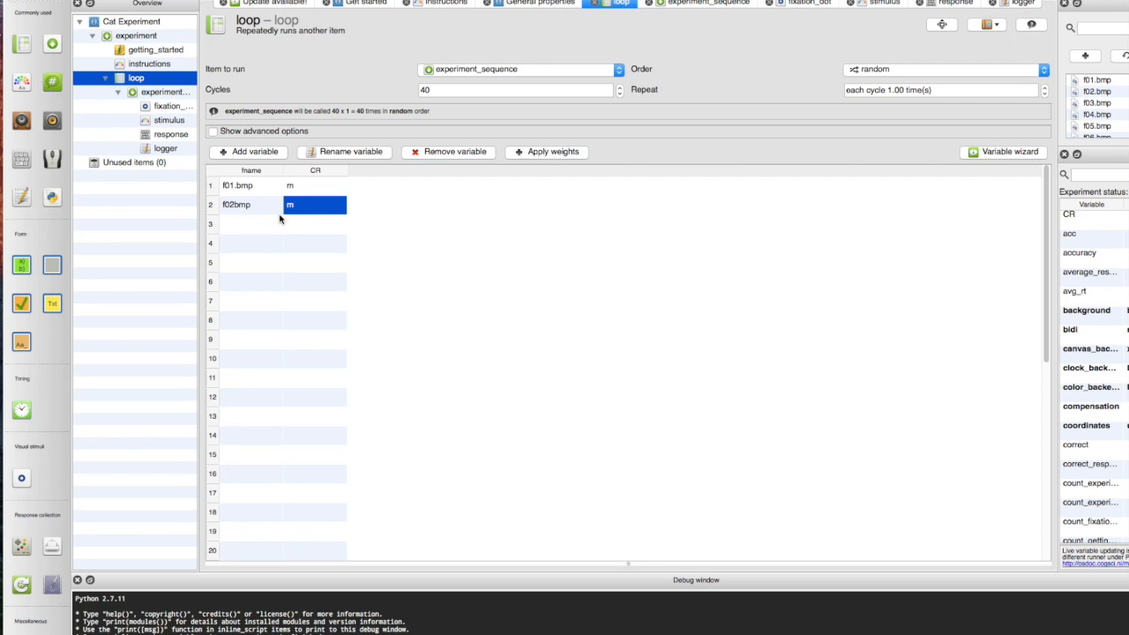
{"action": "left_click", "coordinate": [251, 222]}
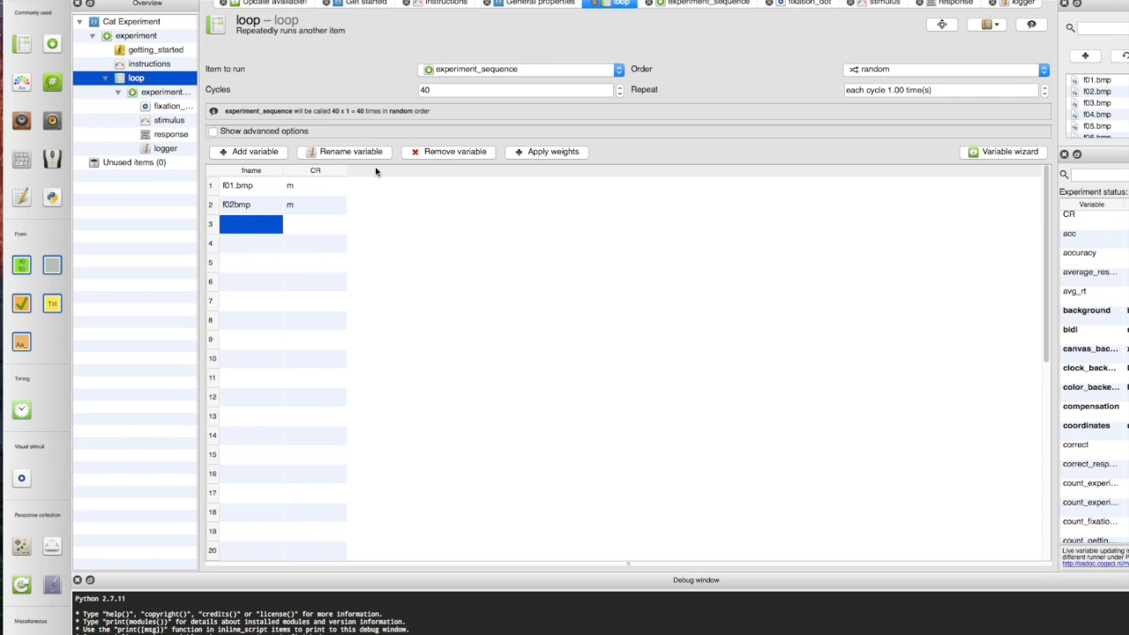
{"action": "mouse_move", "coordinate": [173, 106]}
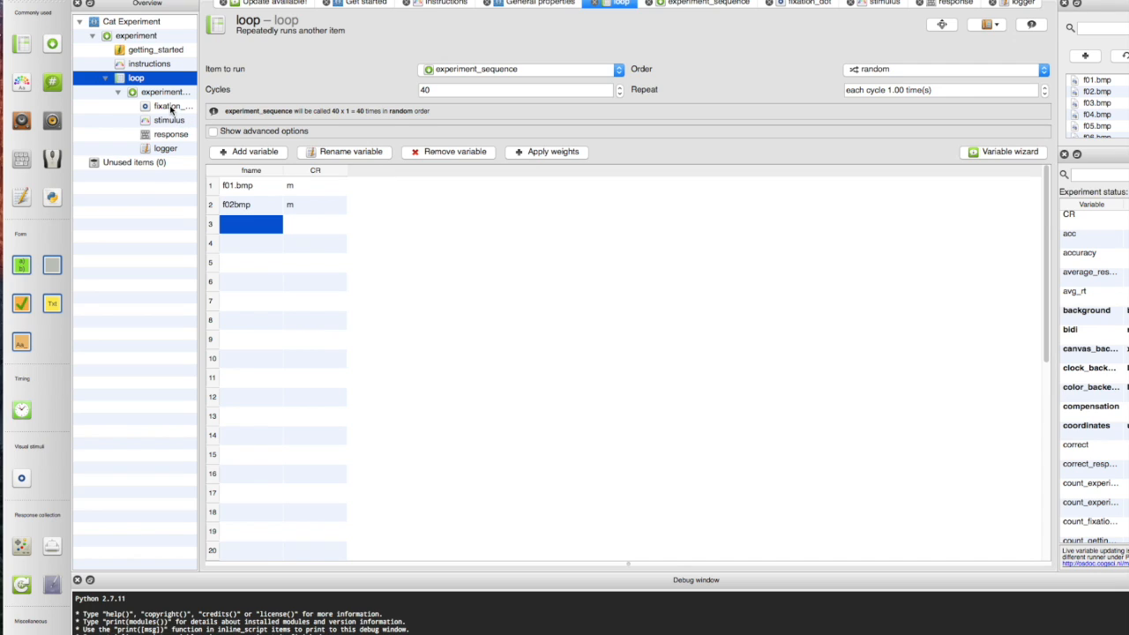
Replace the response item's correct response z with the [CR] variable.
{"action": "left_click", "coordinate": [170, 134]}
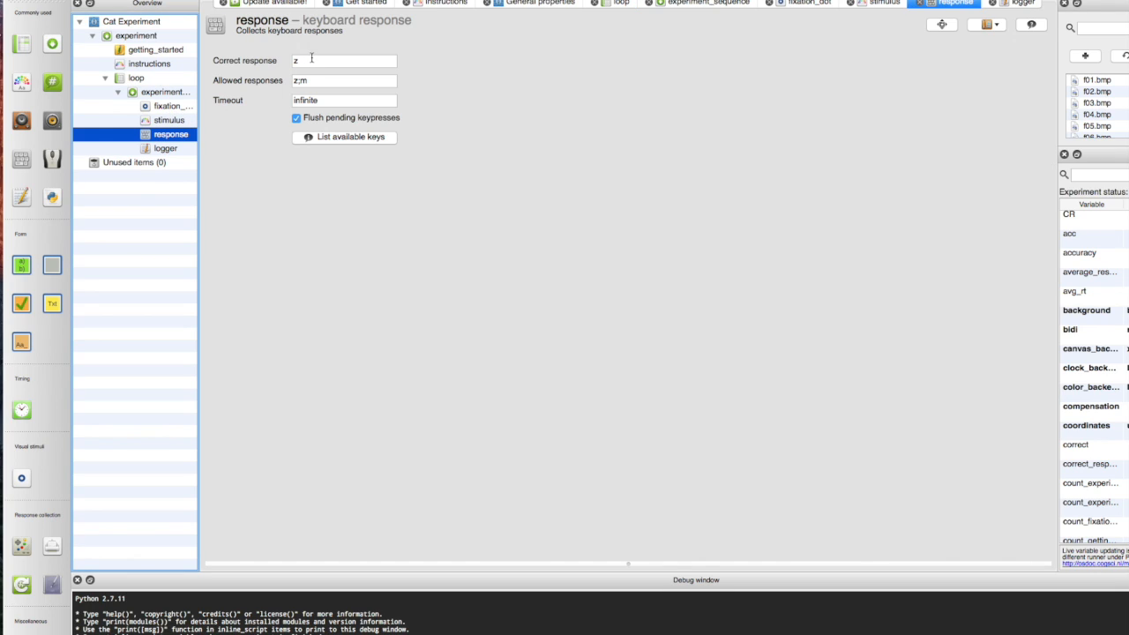
{"action": "left_click", "coordinate": [343, 60]}
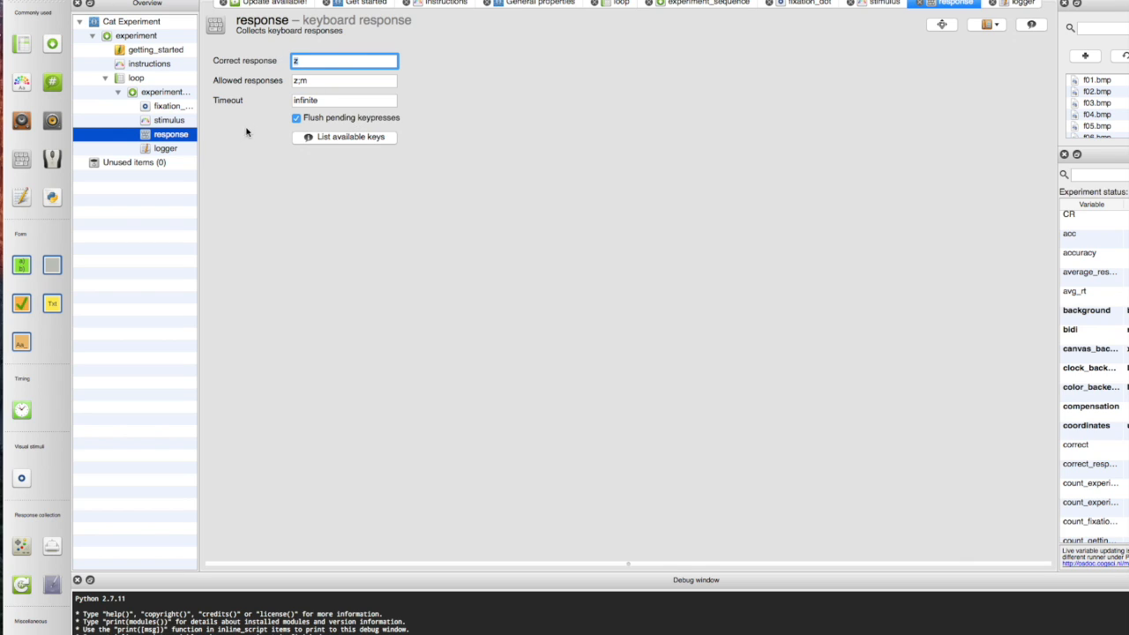
{"action": "left_click", "coordinate": [136, 78]}
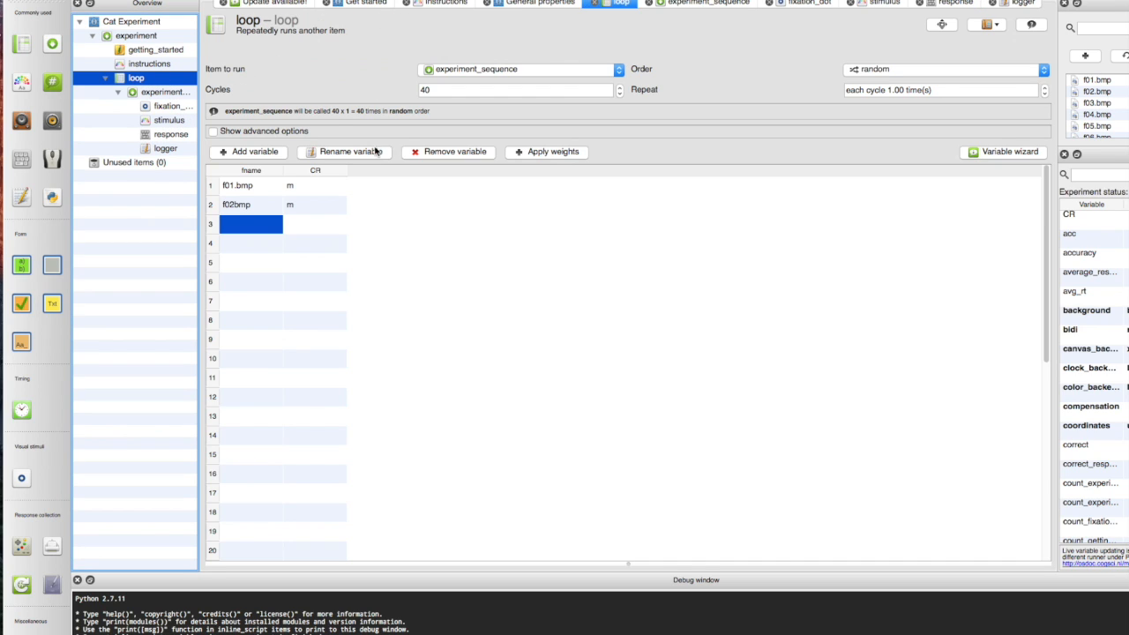
{"action": "mouse_move", "coordinate": [157, 134]}
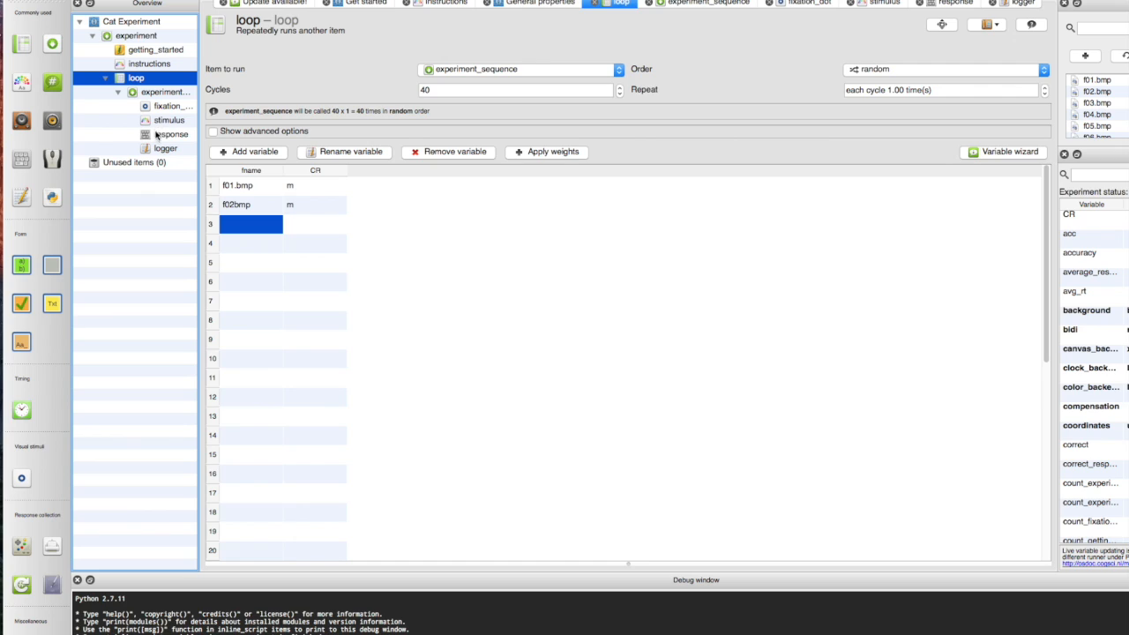
{"action": "left_click", "coordinate": [171, 134]}
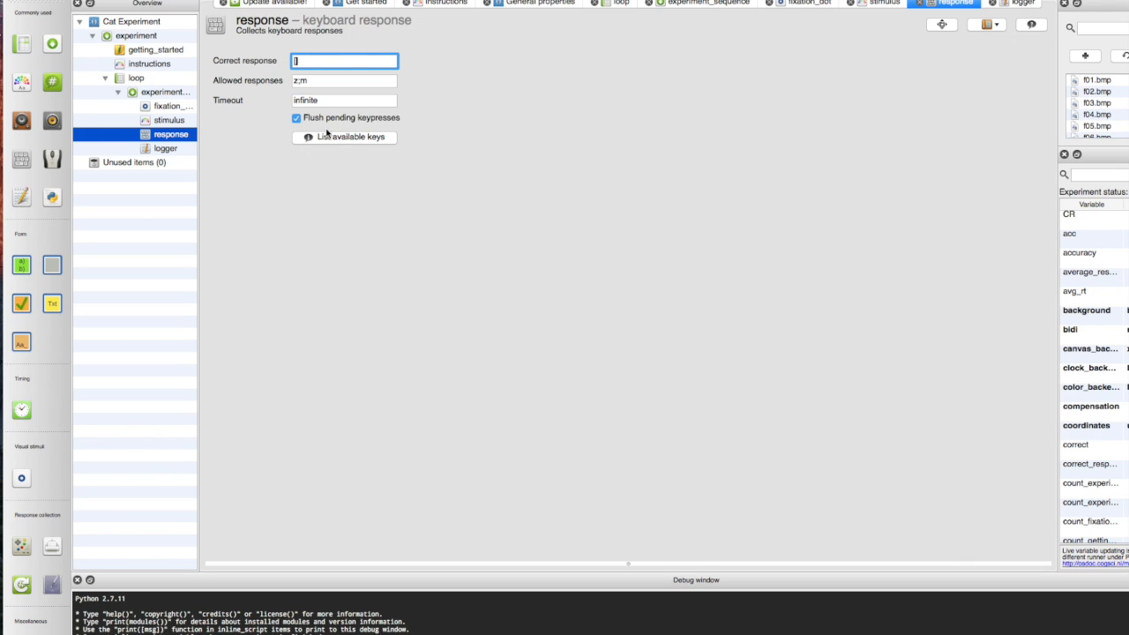
{"action": "type", "text": "[CR]"}
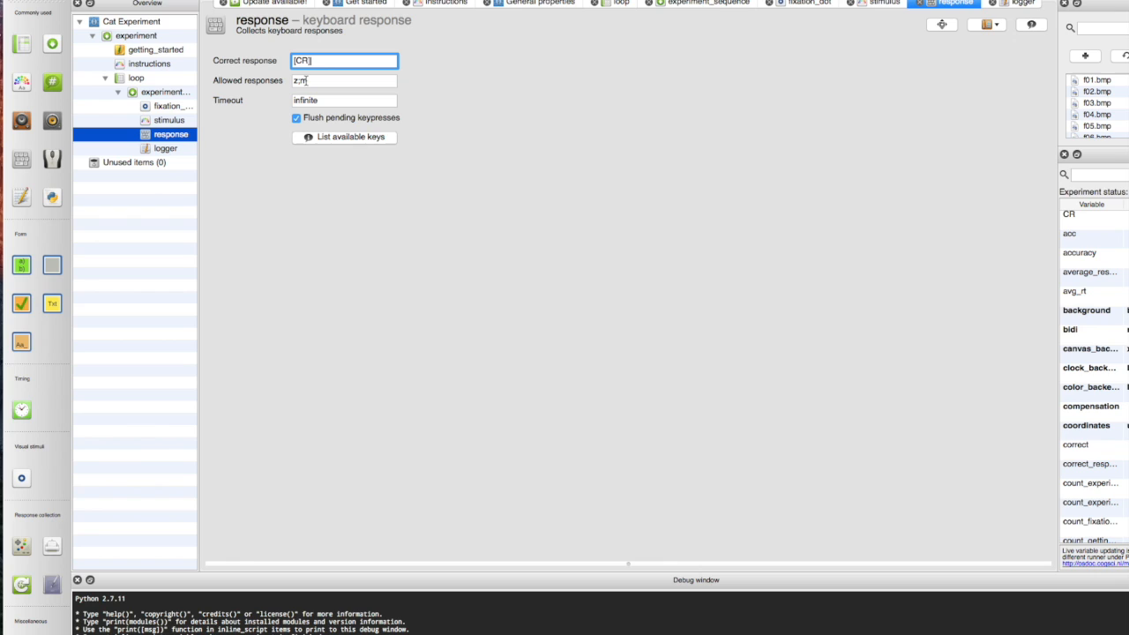
{"action": "left_click", "coordinate": [169, 120]}
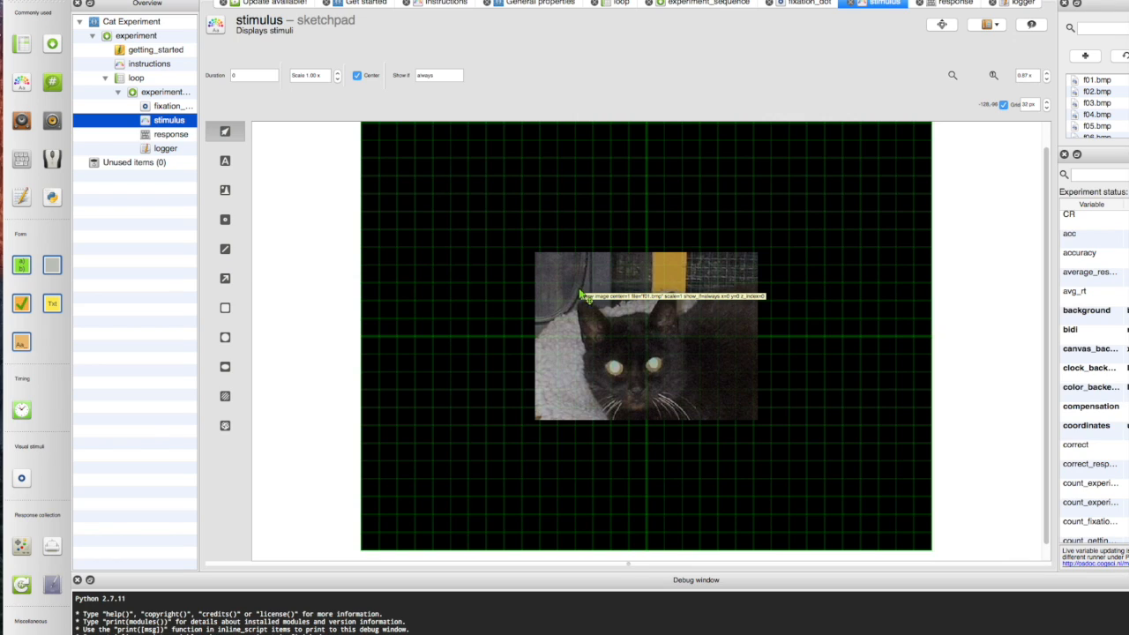
{"action": "mouse_move", "coordinate": [642, 342]}
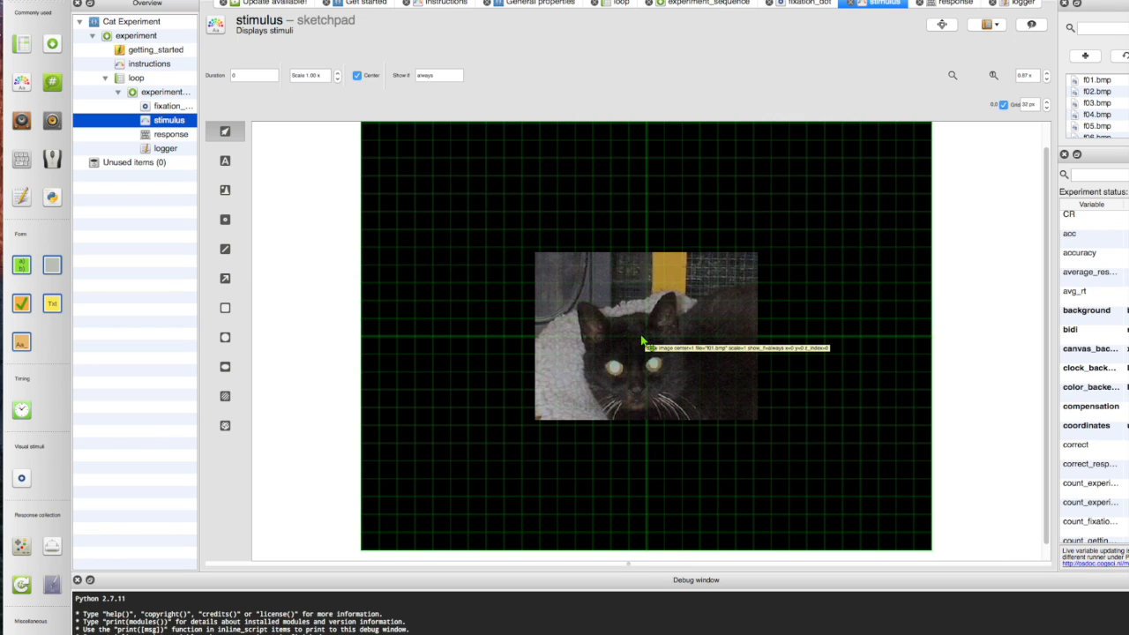
{"action": "mouse_move", "coordinate": [642, 340]}
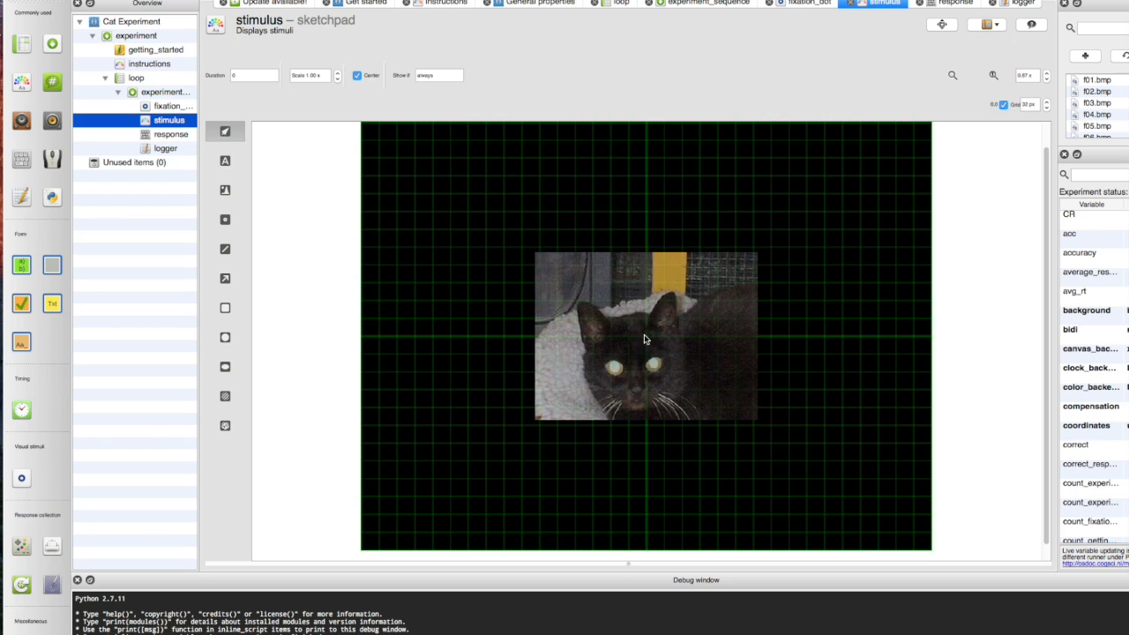
Edit the stimulus image's script so its file is taken from the [fname] variable.
{"action": "double_click", "coordinate": [646, 339]}
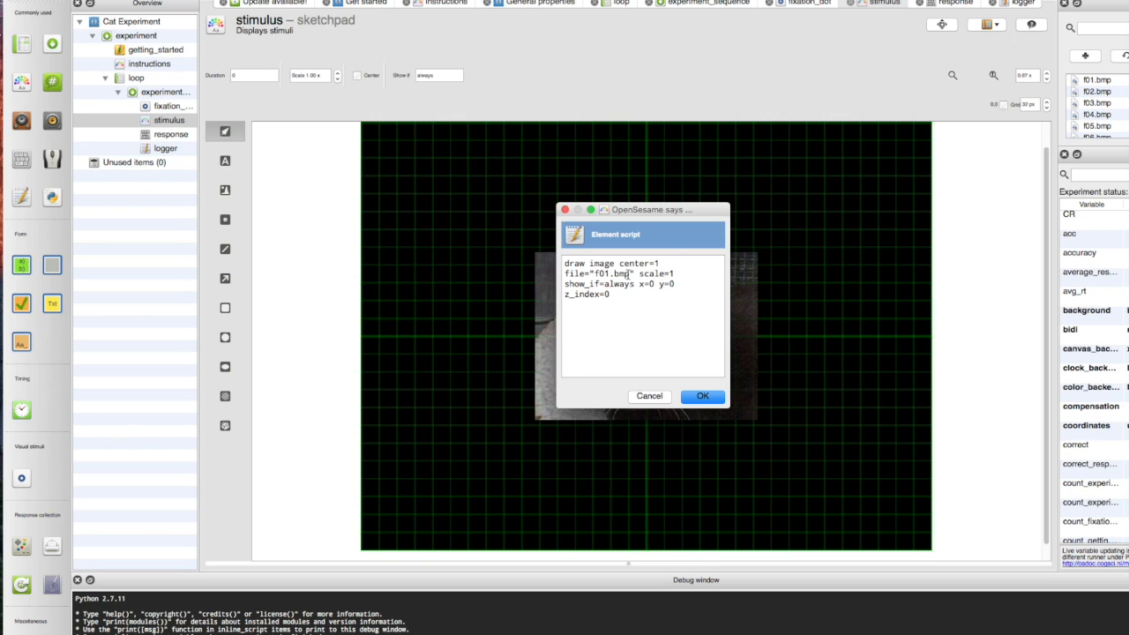
{"action": "double_click", "coordinate": [608, 273]}
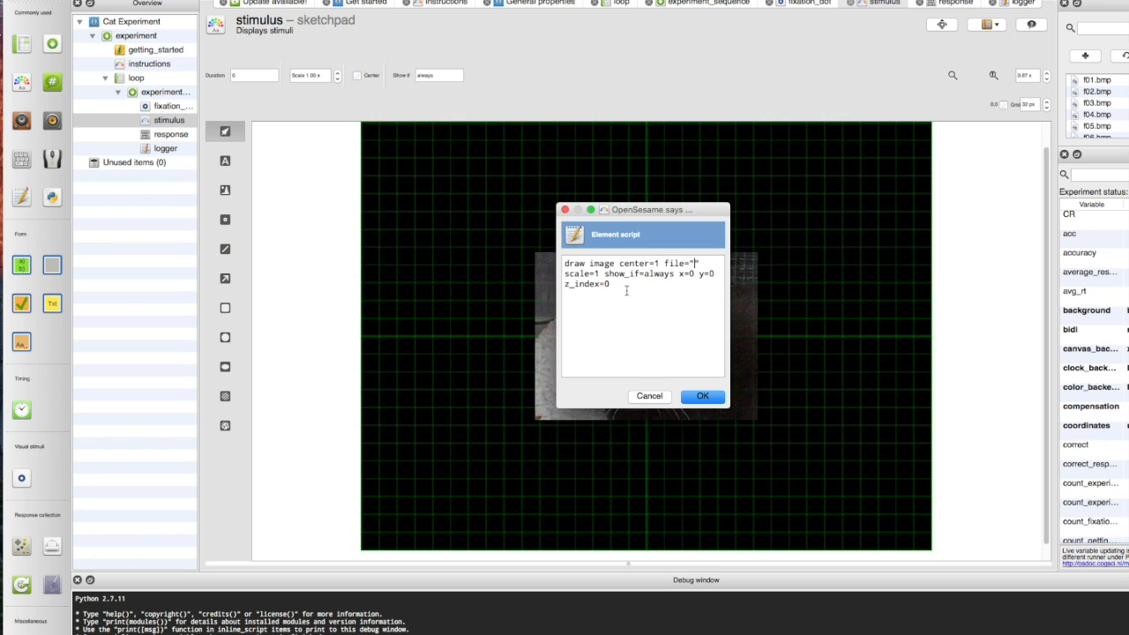
{"action": "type", "text": "[]"}
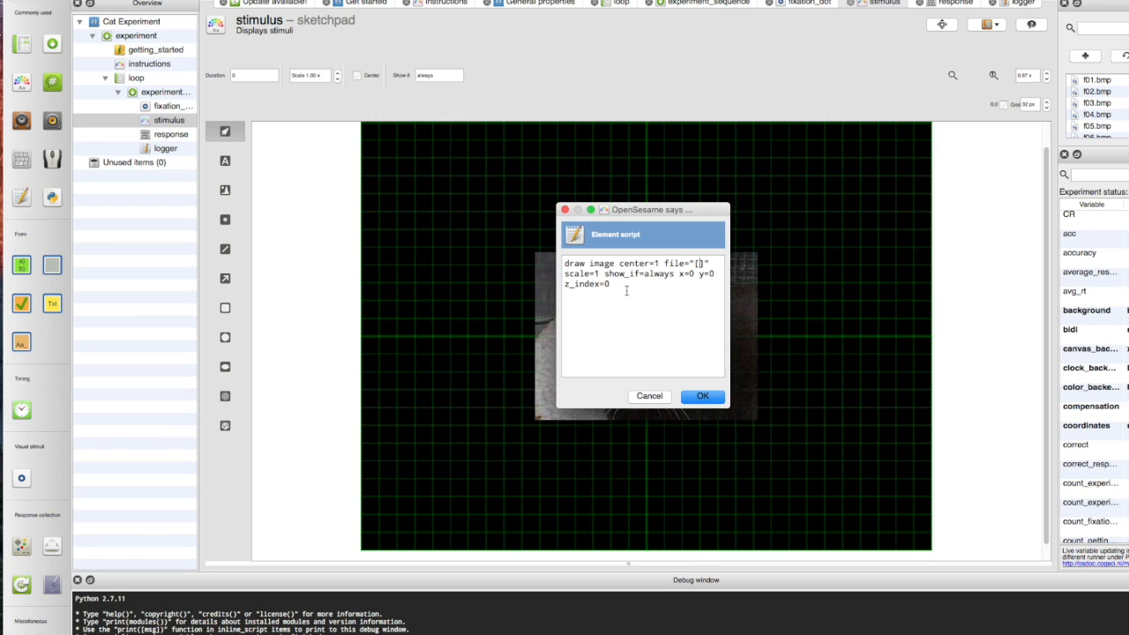
{"action": "type", "text": "fname"}
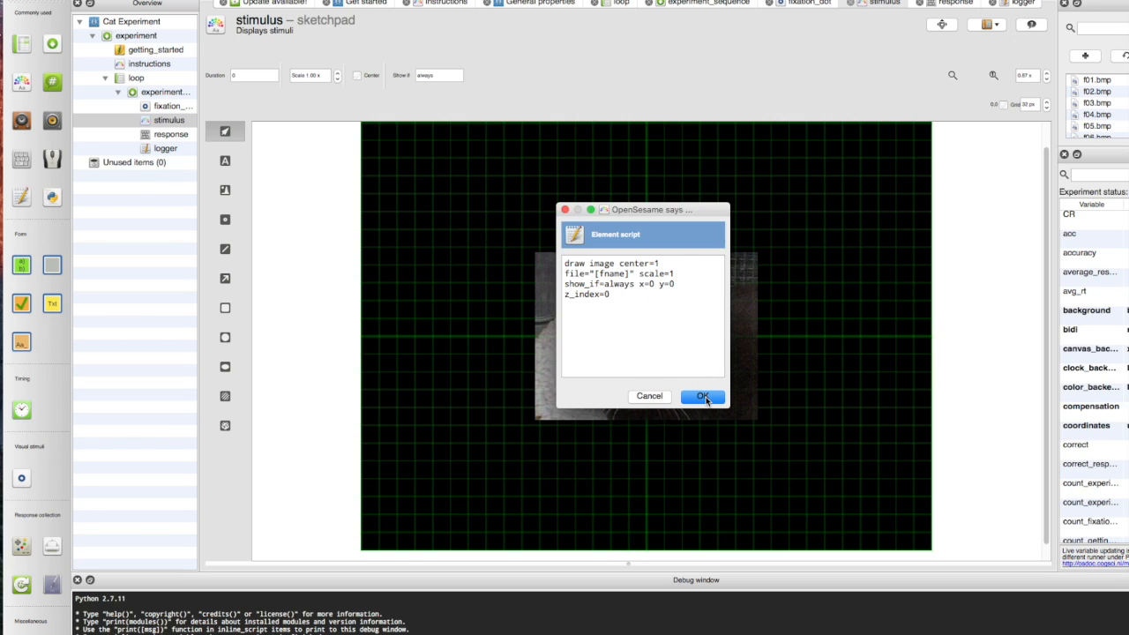
{"action": "left_click", "coordinate": [702, 395]}
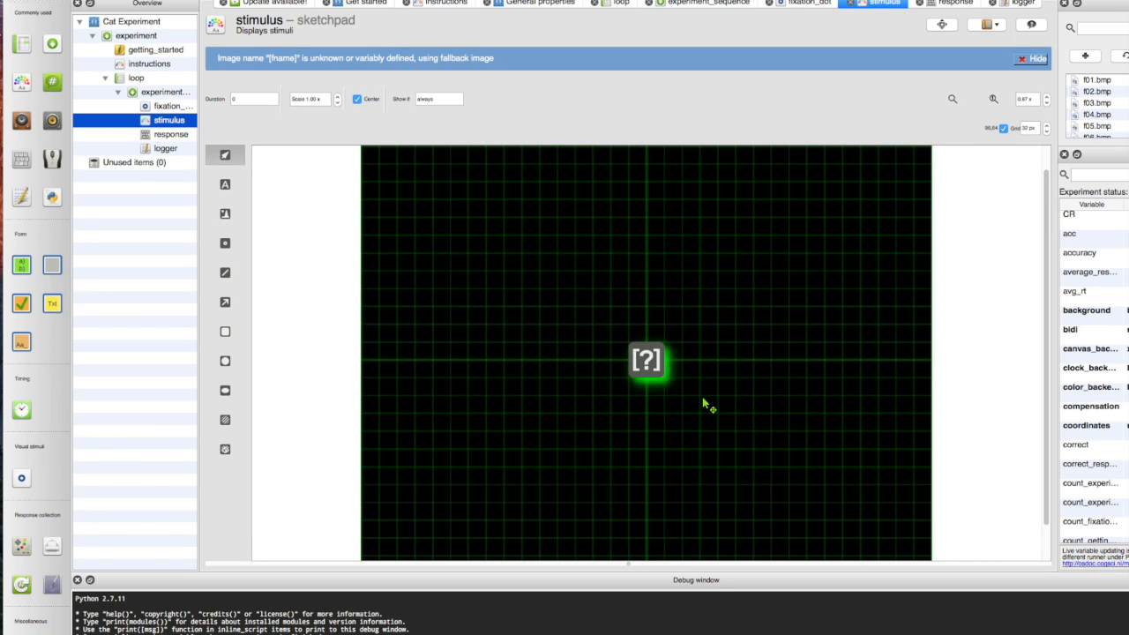
{"action": "mouse_move", "coordinate": [628, 391]}
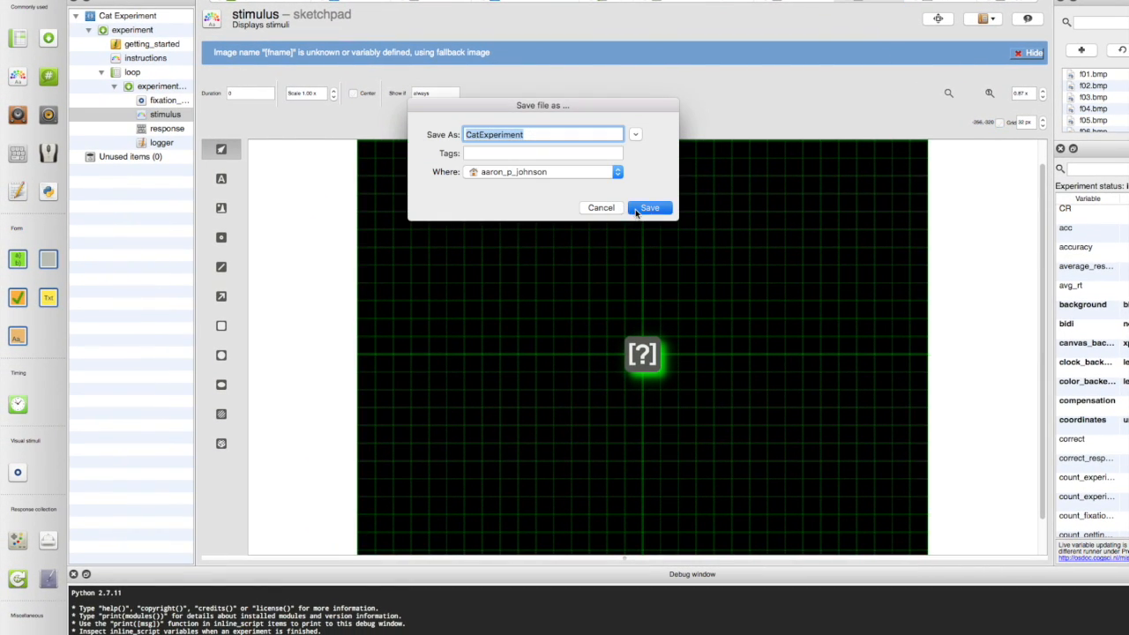
Save as CatExperiment and launch a test run as subject 0 with the default log file.
{"action": "left_click", "coordinate": [649, 208]}
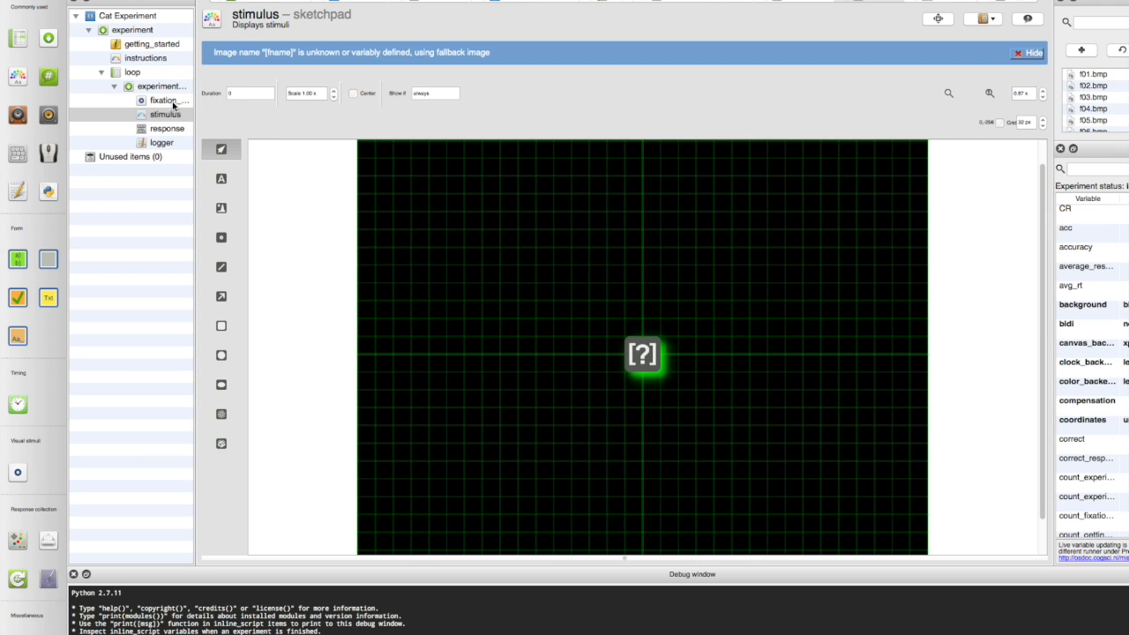
{"action": "left_click", "coordinate": [131, 71]}
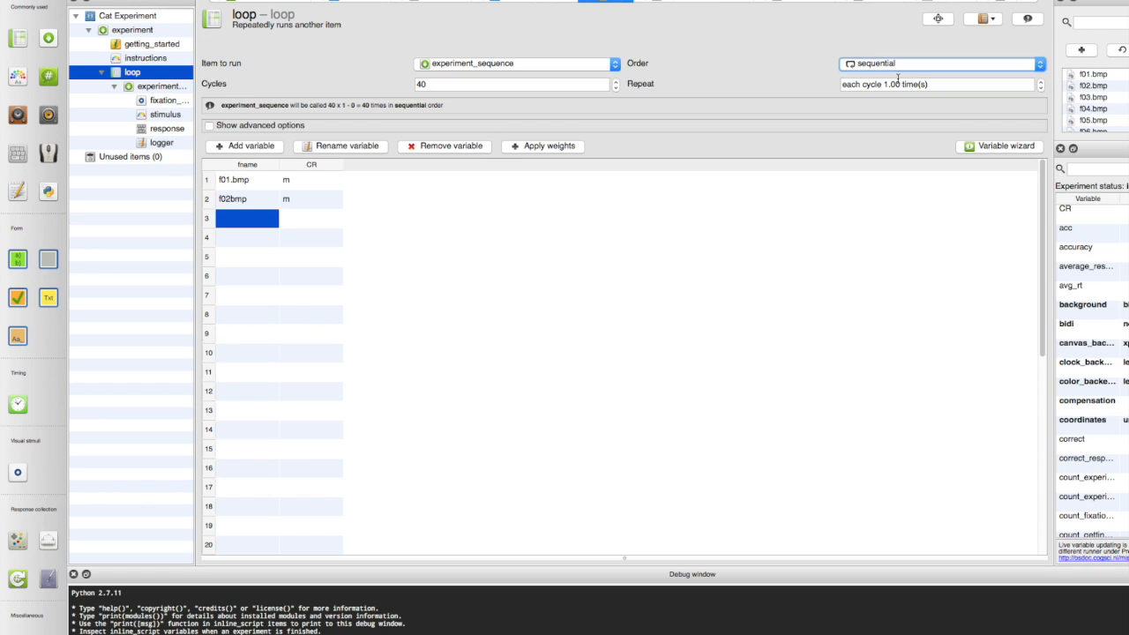
{"action": "mouse_move", "coordinate": [391, 33]}
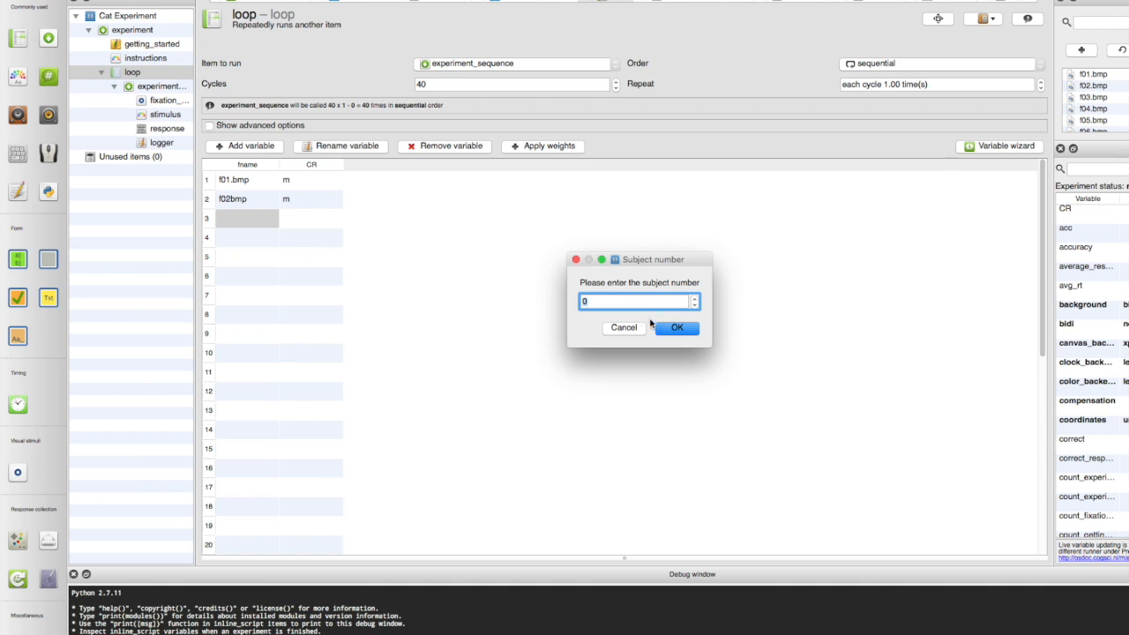
{"action": "left_click", "coordinate": [677, 327]}
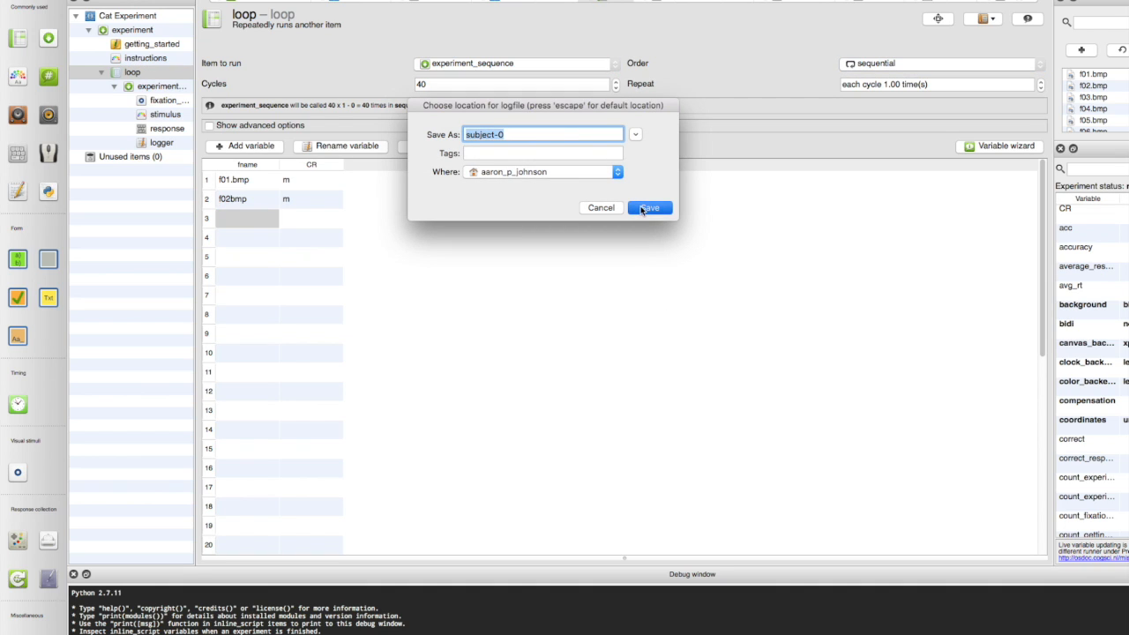
{"action": "left_click", "coordinate": [649, 208]}
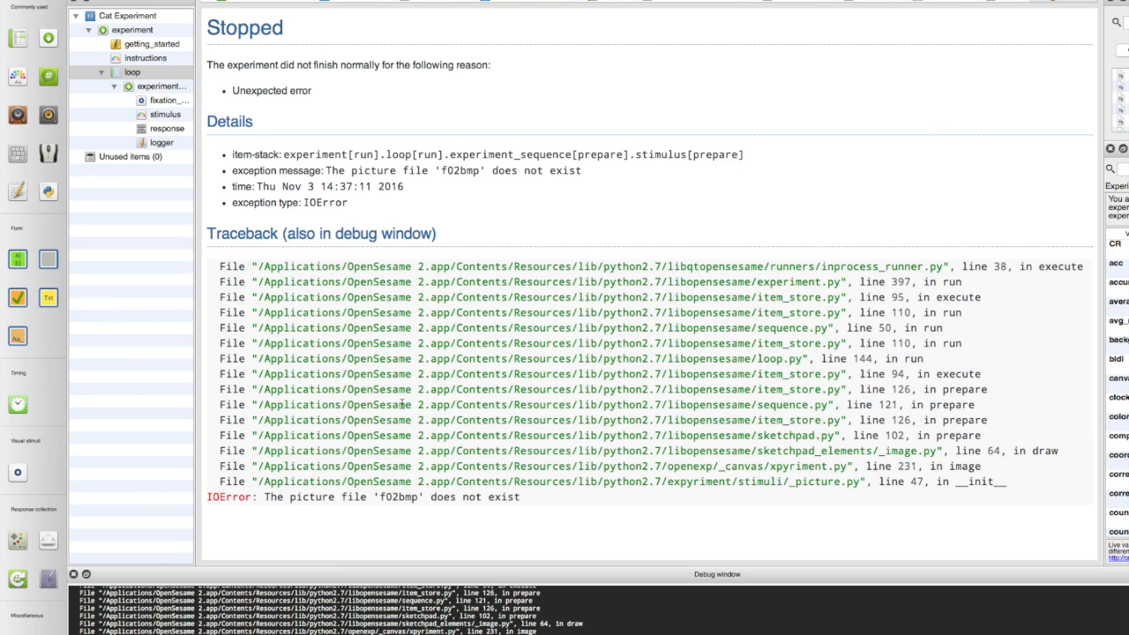
Correct the loop table's misspelled f02bmp entry to f02.bmp, then view the response item.
{"action": "left_click", "coordinate": [163, 85]}
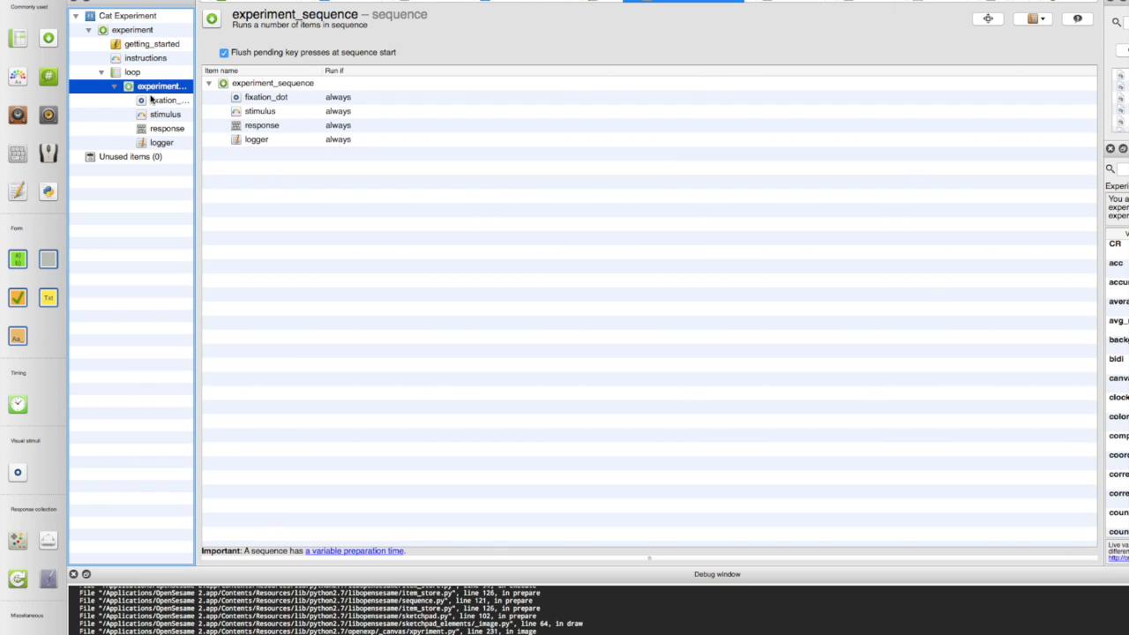
{"action": "left_click", "coordinate": [130, 71]}
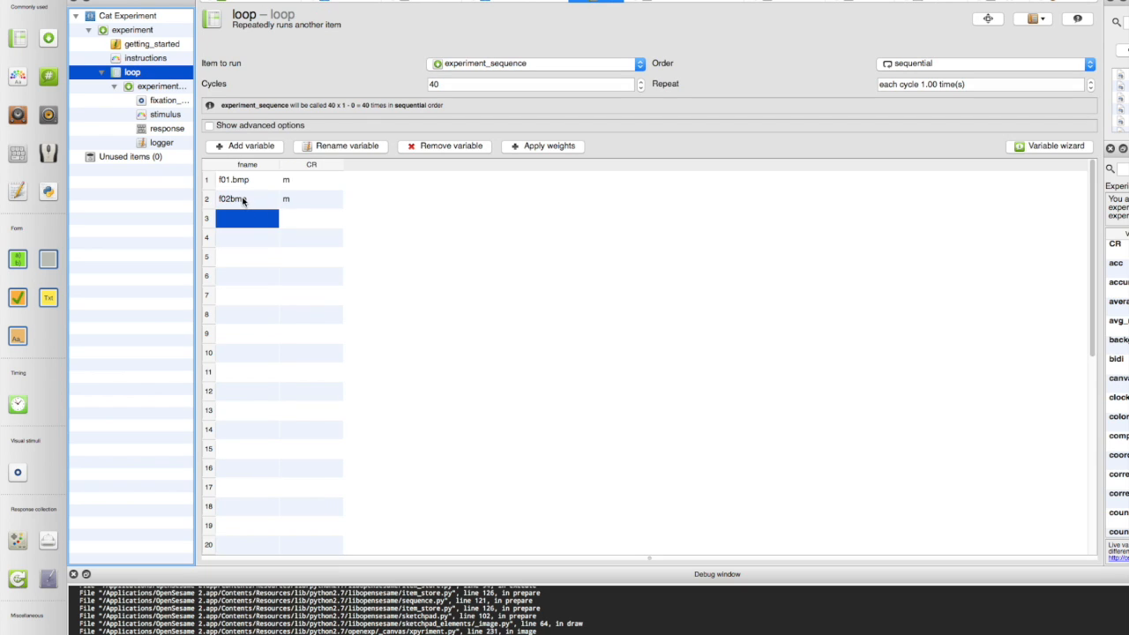
{"action": "double_click", "coordinate": [232, 197]}
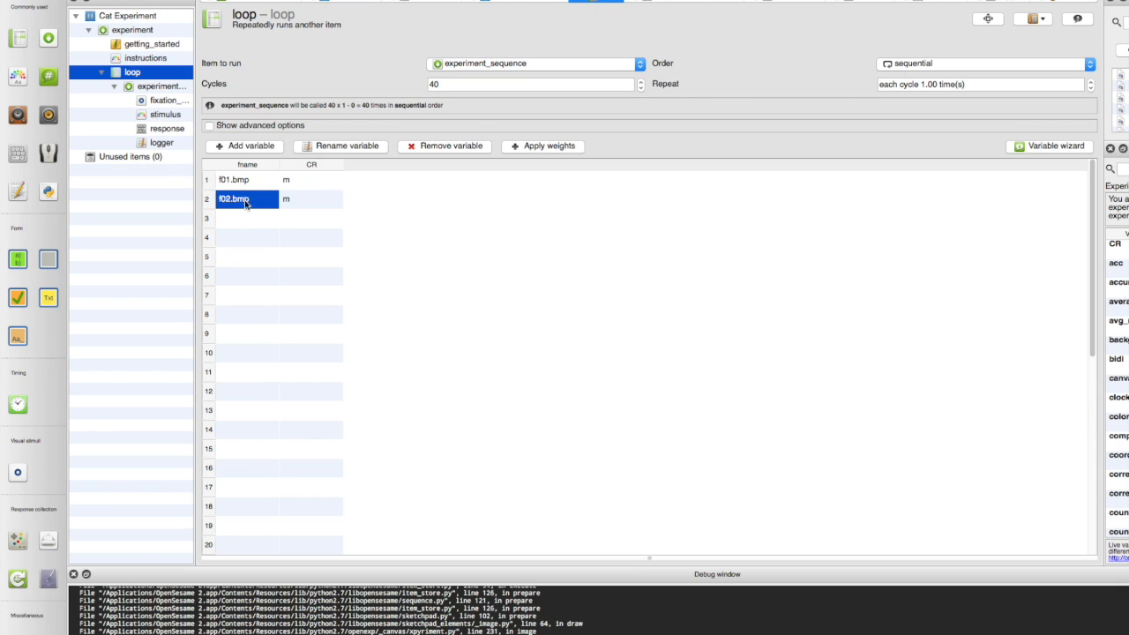
{"action": "left_click", "coordinate": [162, 141]}
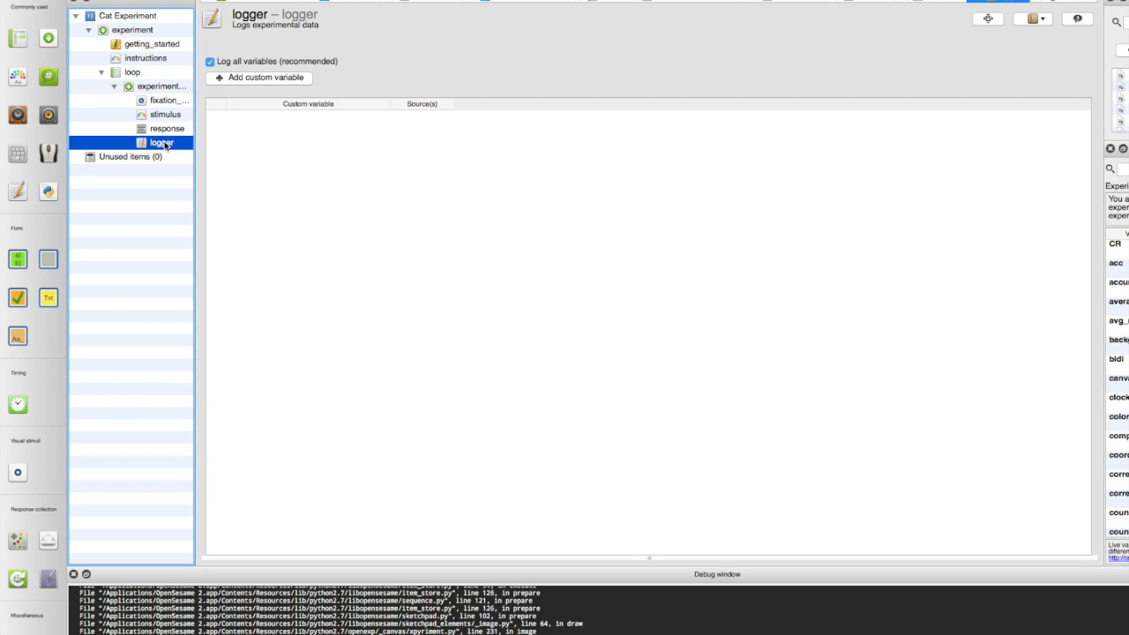
{"action": "left_click", "coordinate": [165, 127]}
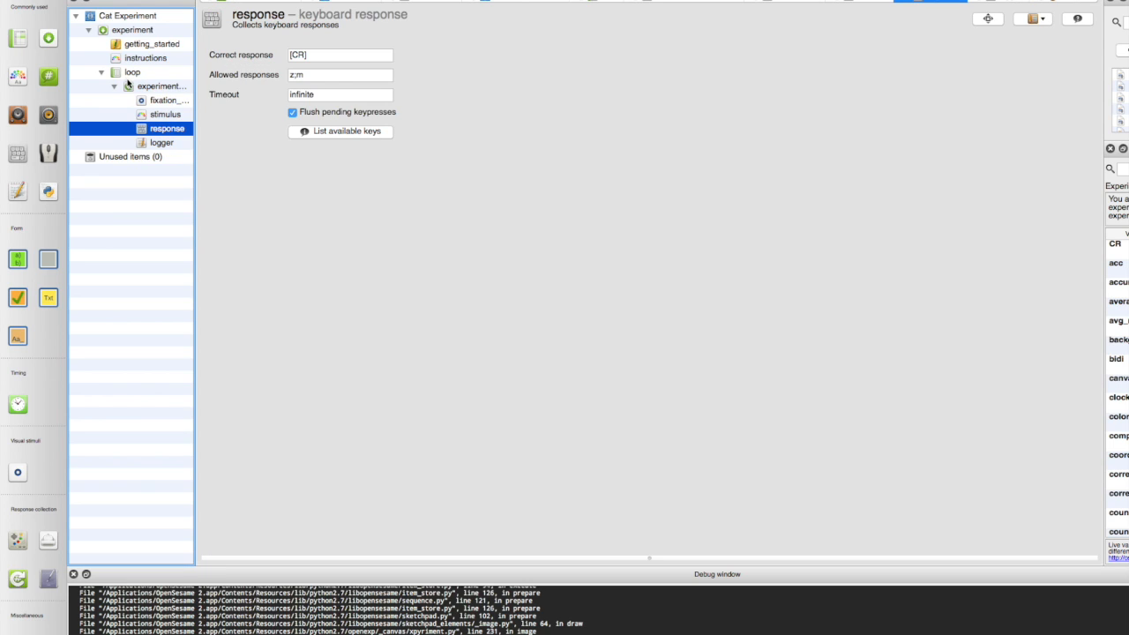
{"action": "mouse_move", "coordinate": [53, 289]}
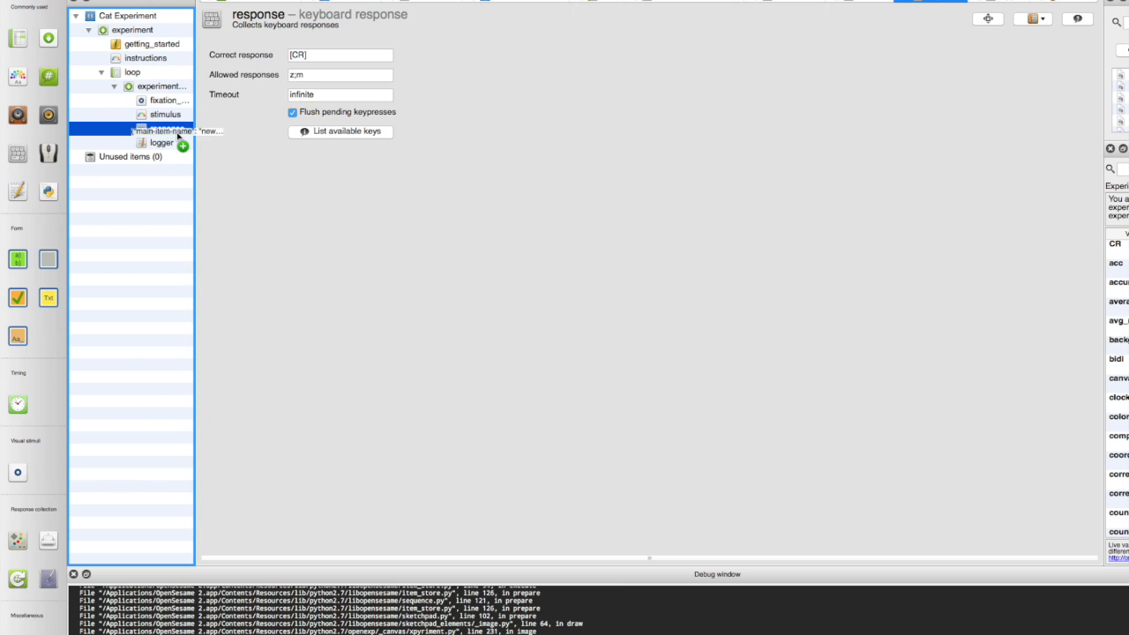
Add a sampler after the response and set its sound to cat_meow.wav from the desktop.
{"action": "left_click", "coordinate": [168, 142]}
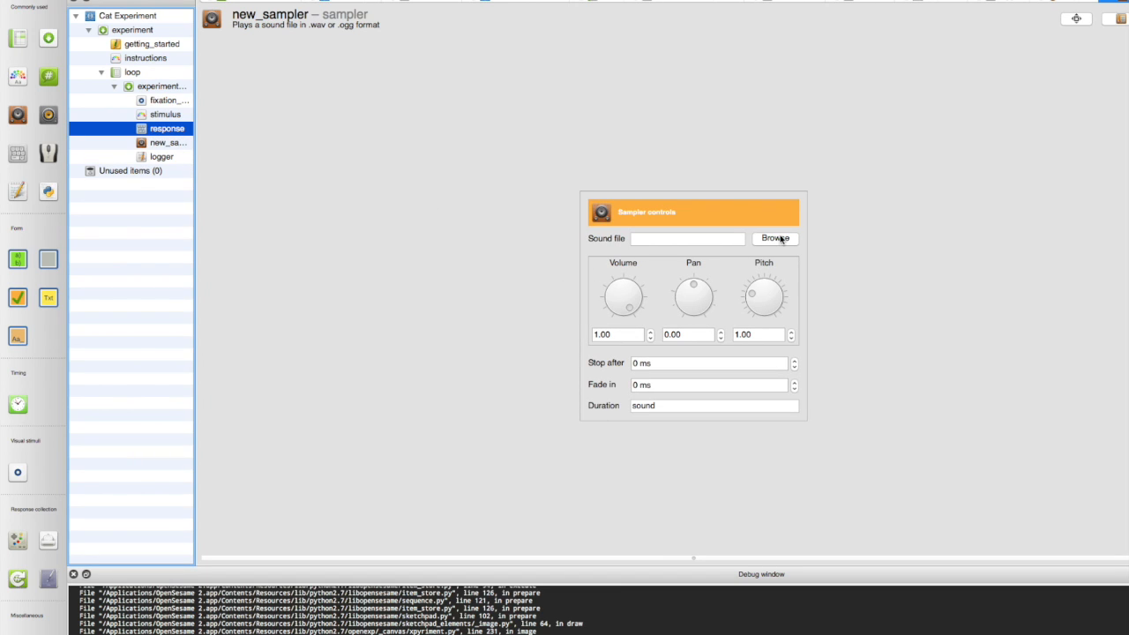
{"action": "left_click", "coordinate": [775, 238]}
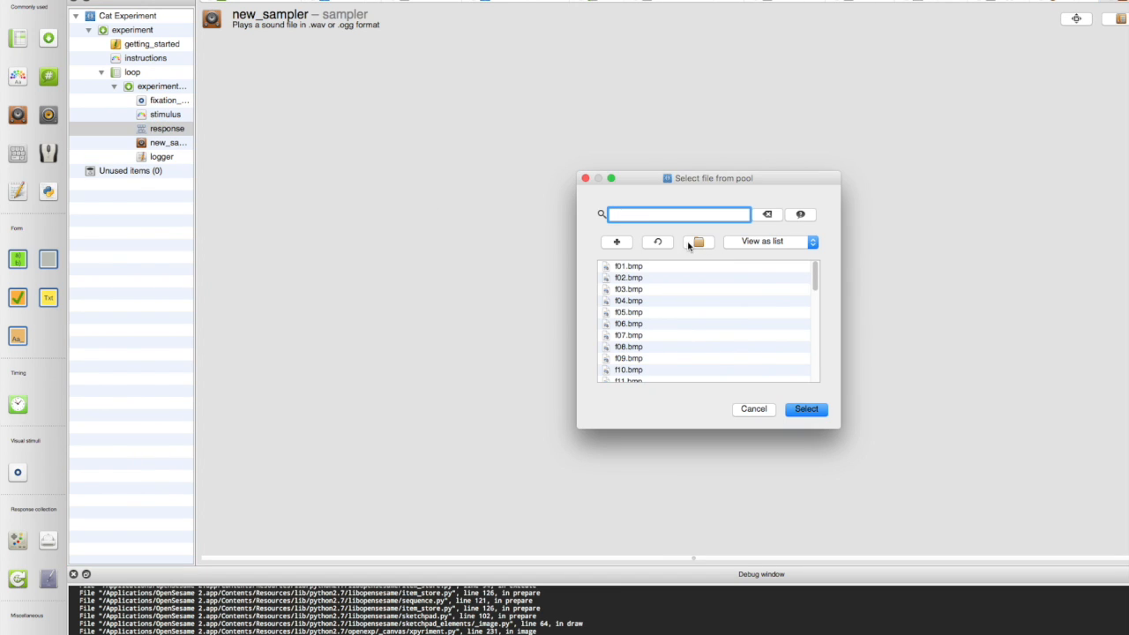
{"action": "left_click", "coordinate": [698, 242]}
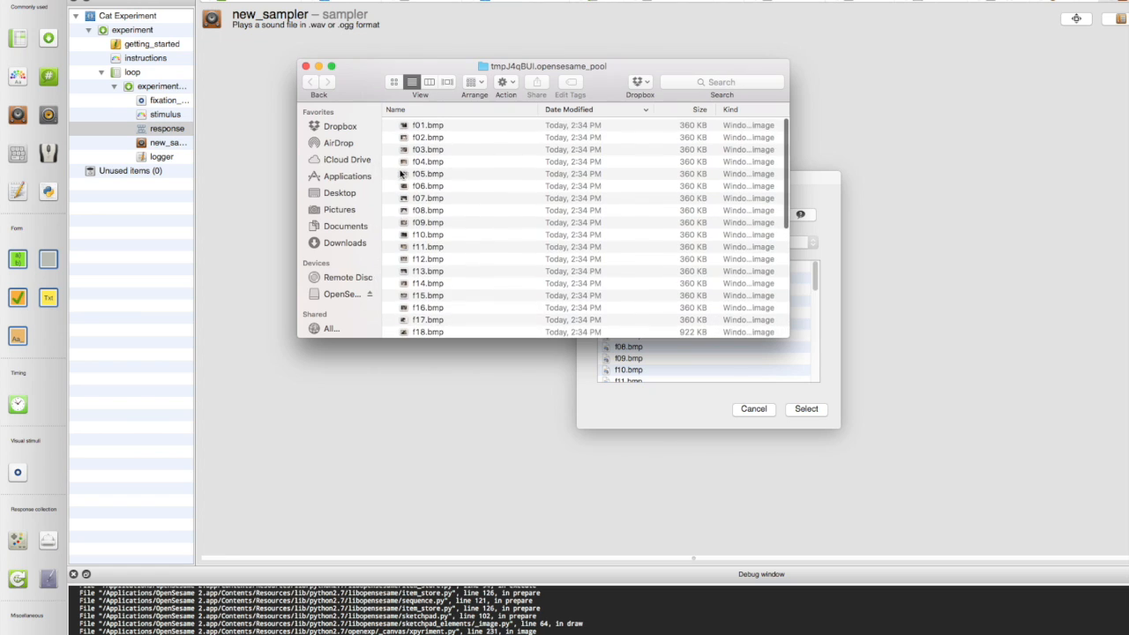
{"action": "left_click", "coordinate": [339, 192]}
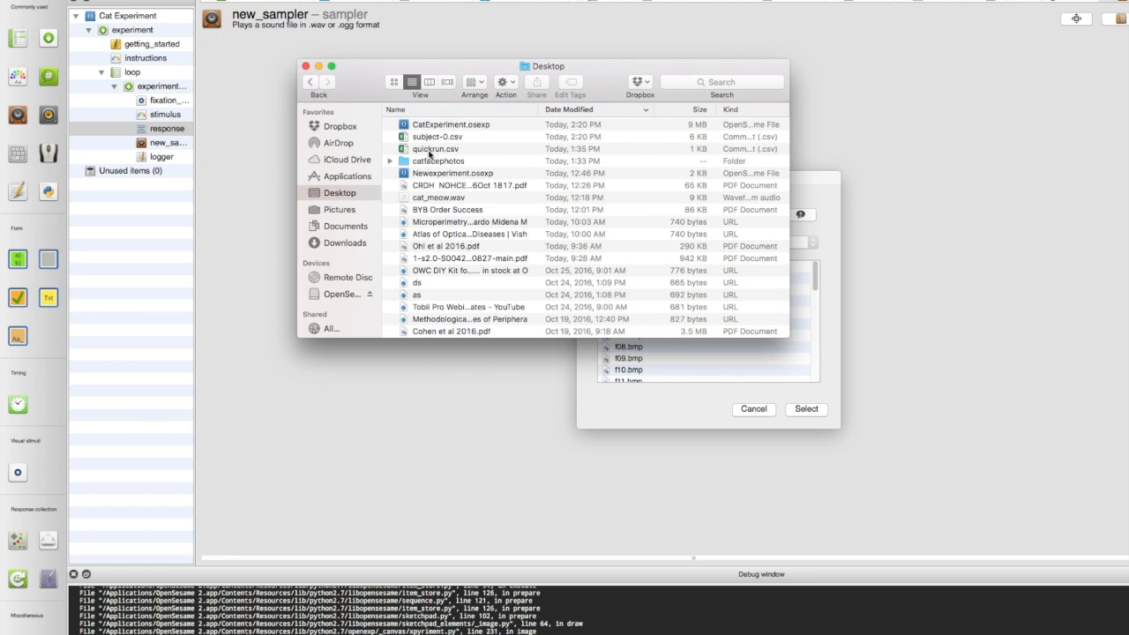
{"action": "left_click", "coordinate": [437, 197]}
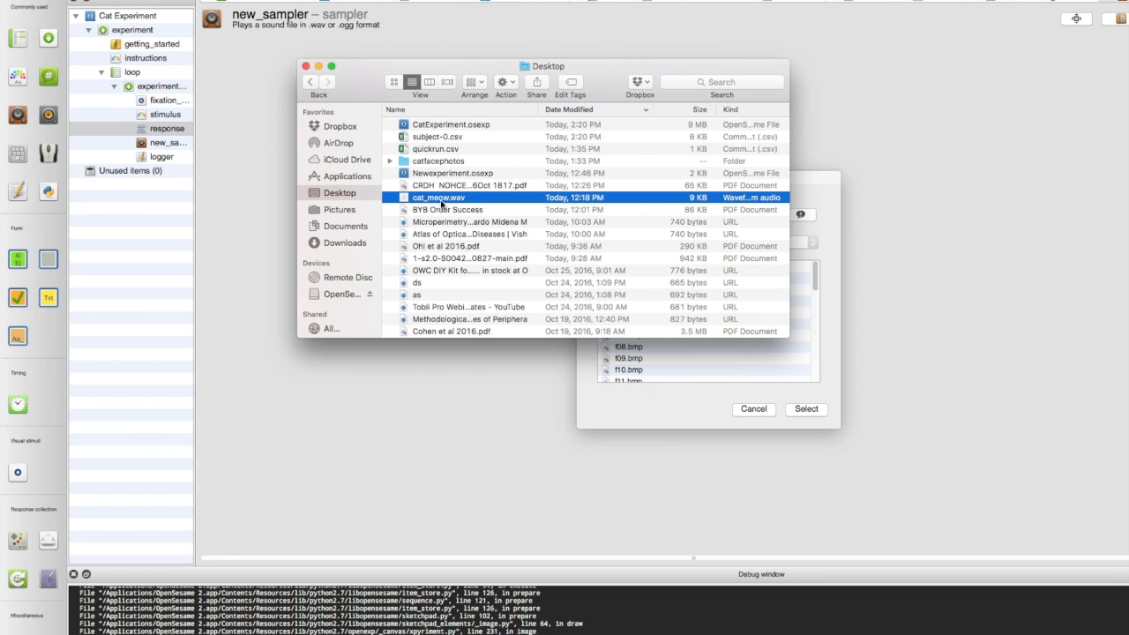
{"action": "double_click", "coordinate": [438, 197]}
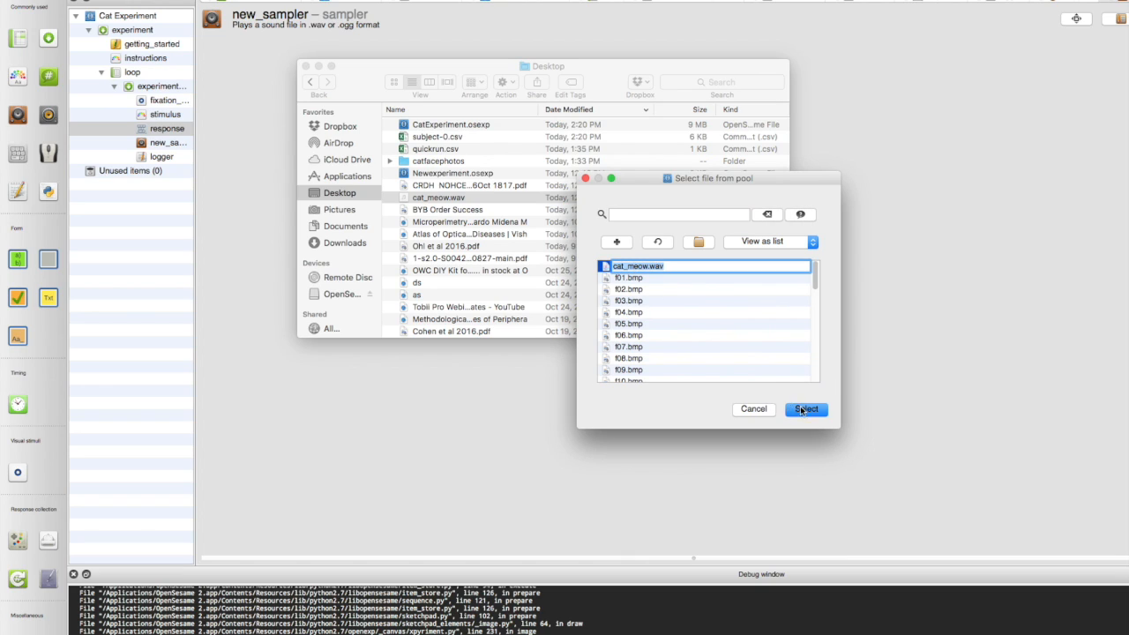
{"action": "left_click", "coordinate": [804, 409]}
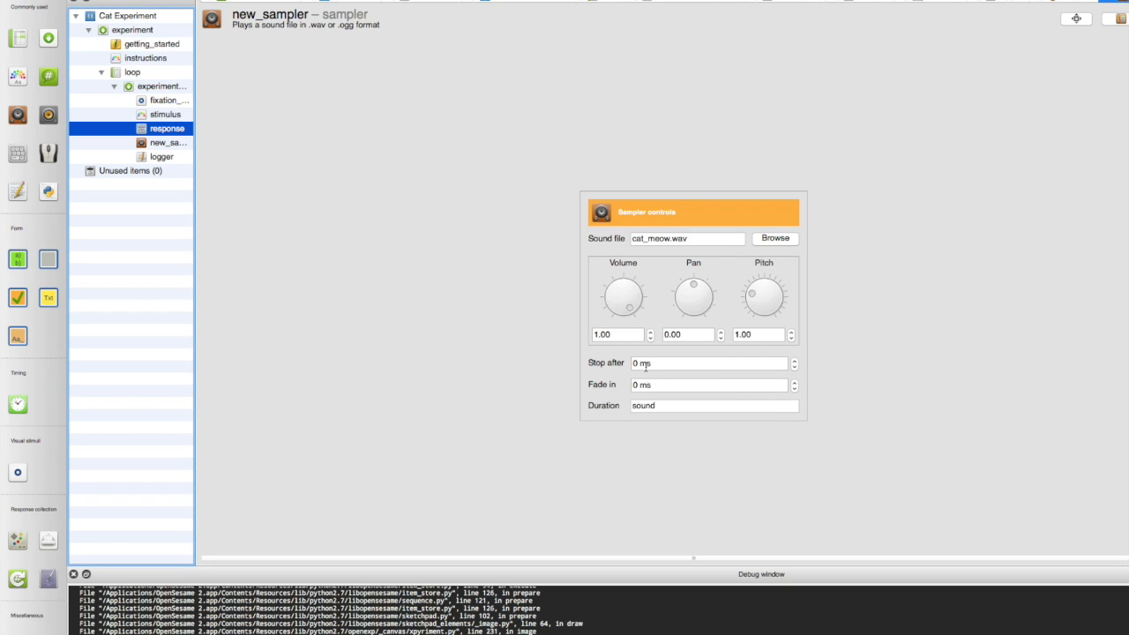
{"action": "mouse_move", "coordinate": [695, 285]}
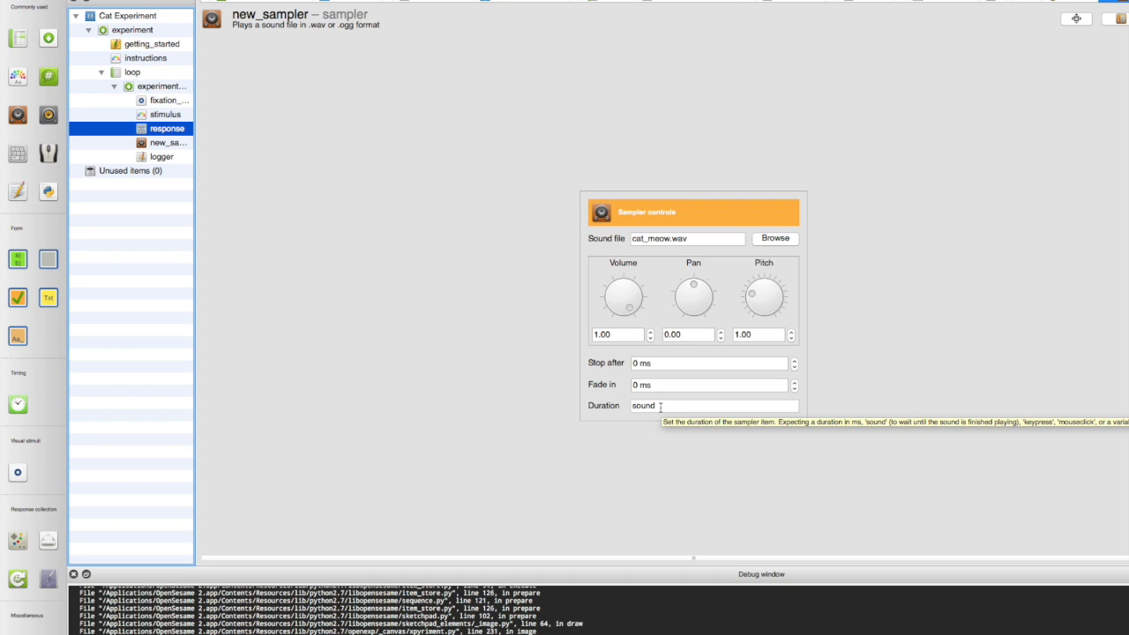
{"action": "mouse_move", "coordinate": [166, 127]}
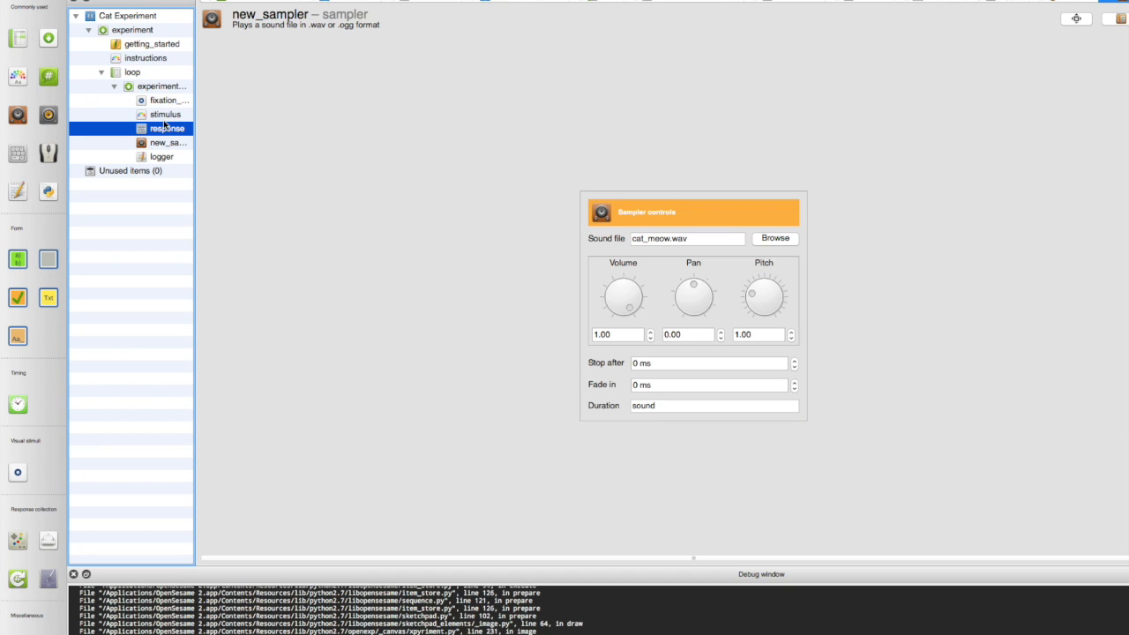
{"action": "mouse_move", "coordinate": [163, 141]}
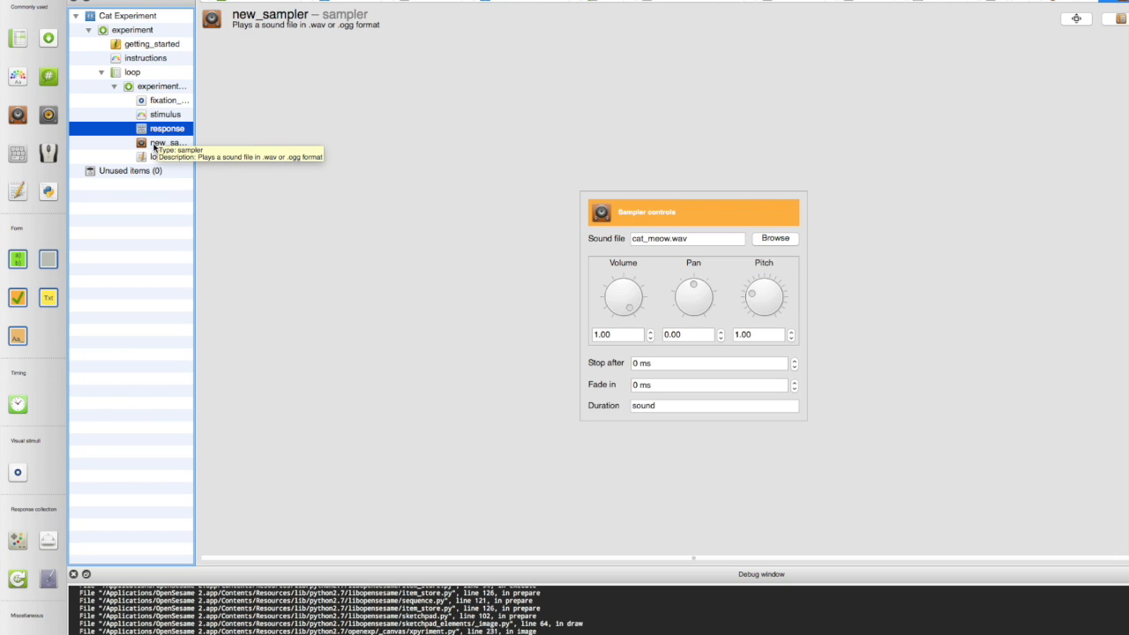
Review the trial sequence items and browse the Variable inspector's values with widened name column.
{"action": "left_click", "coordinate": [163, 85]}
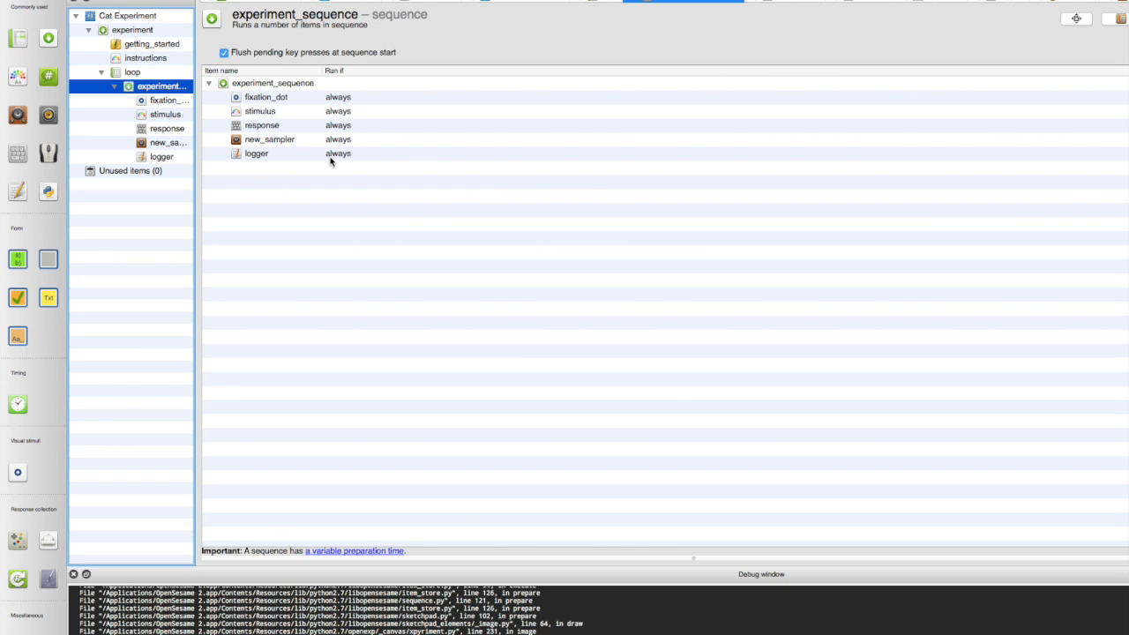
{"action": "mouse_move", "coordinate": [332, 162]}
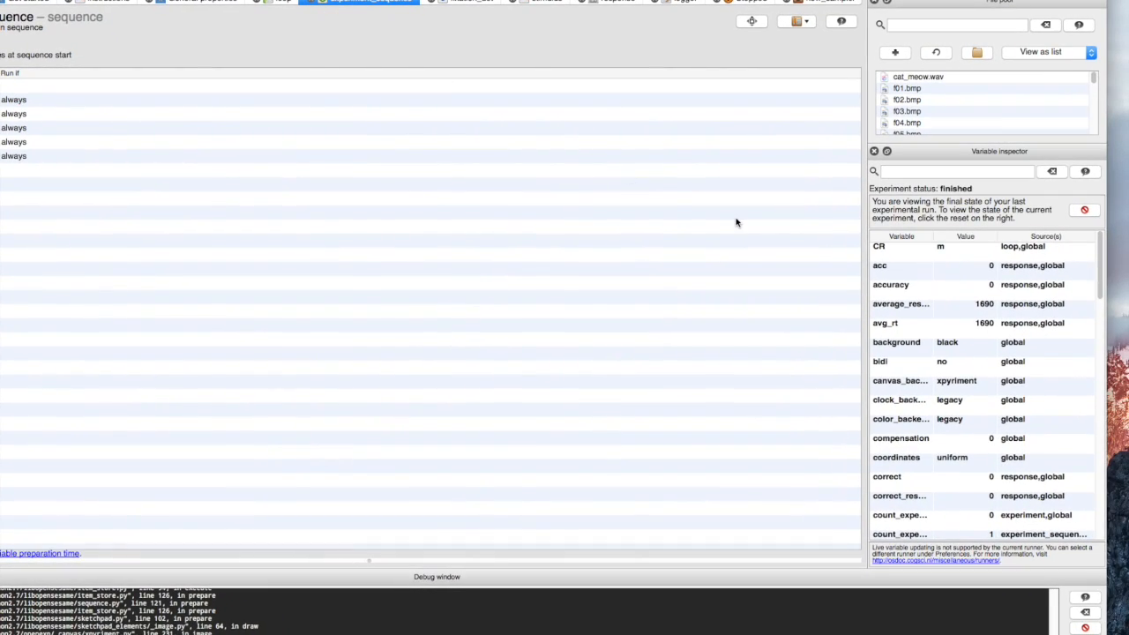
{"action": "mouse_move", "coordinate": [896, 275]}
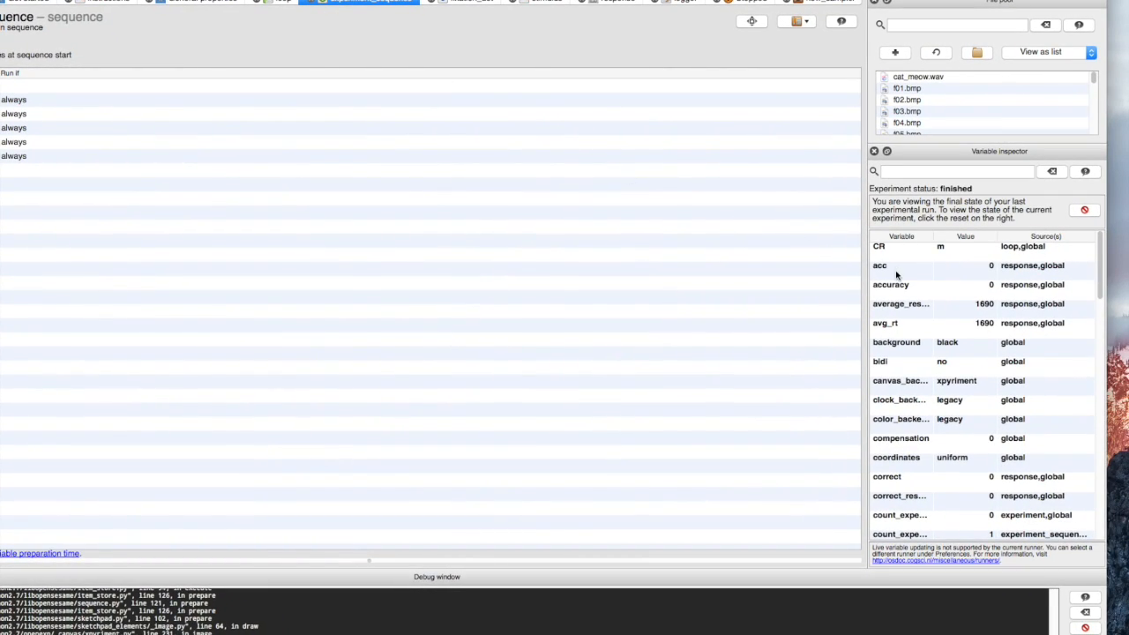
{"action": "scroll", "scroll_direction": "down", "scroll_amount": 3}
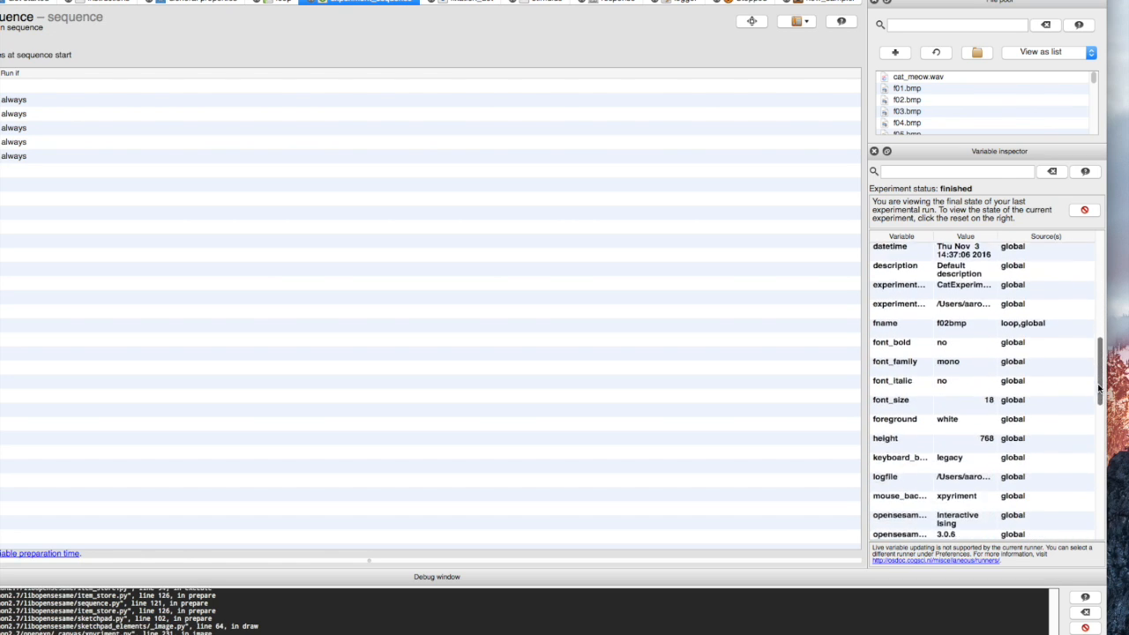
{"action": "scroll", "scroll_direction": "down", "scroll_amount": 3}
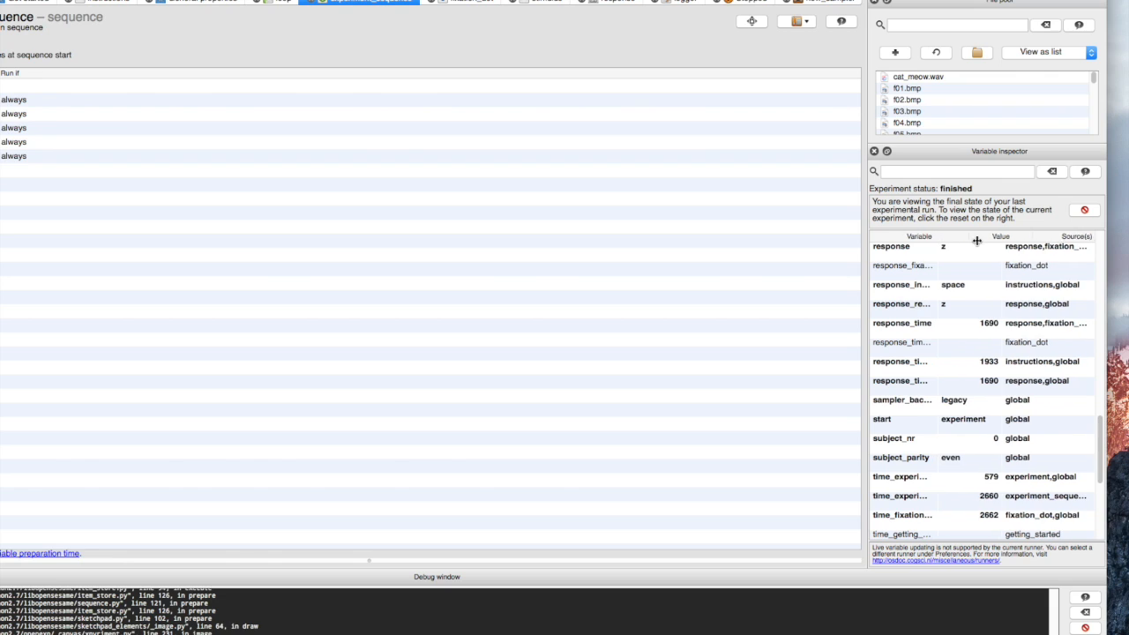
{"action": "left_click_drag", "start_coordinate": [977, 236], "coordinate": [996, 236]}
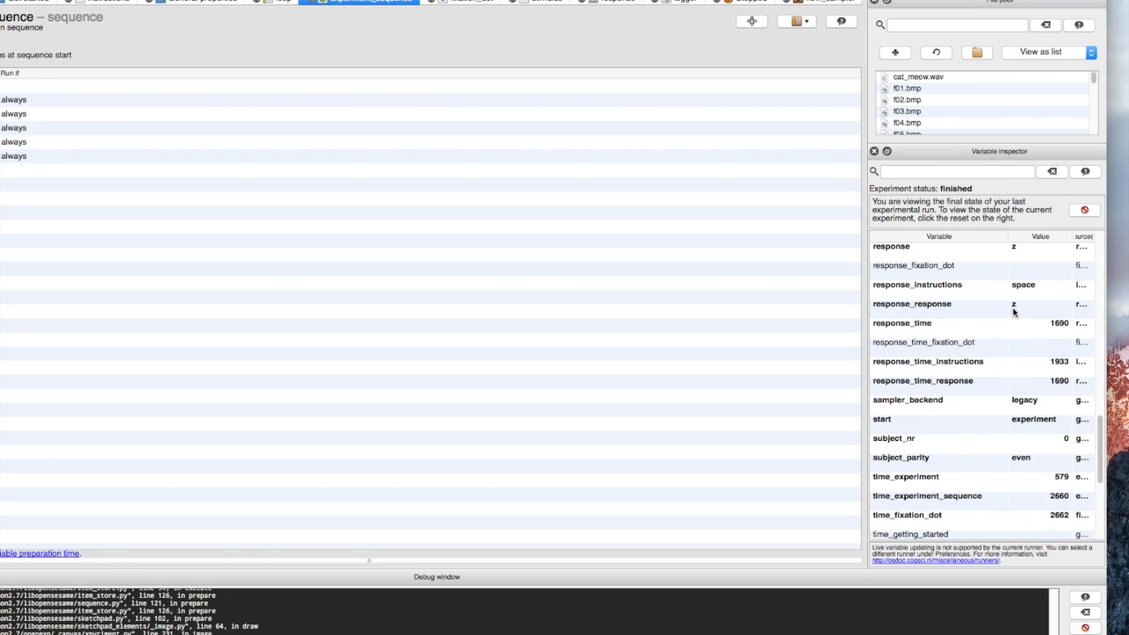
{"action": "scroll", "scroll_direction": "up", "scroll_amount": 3}
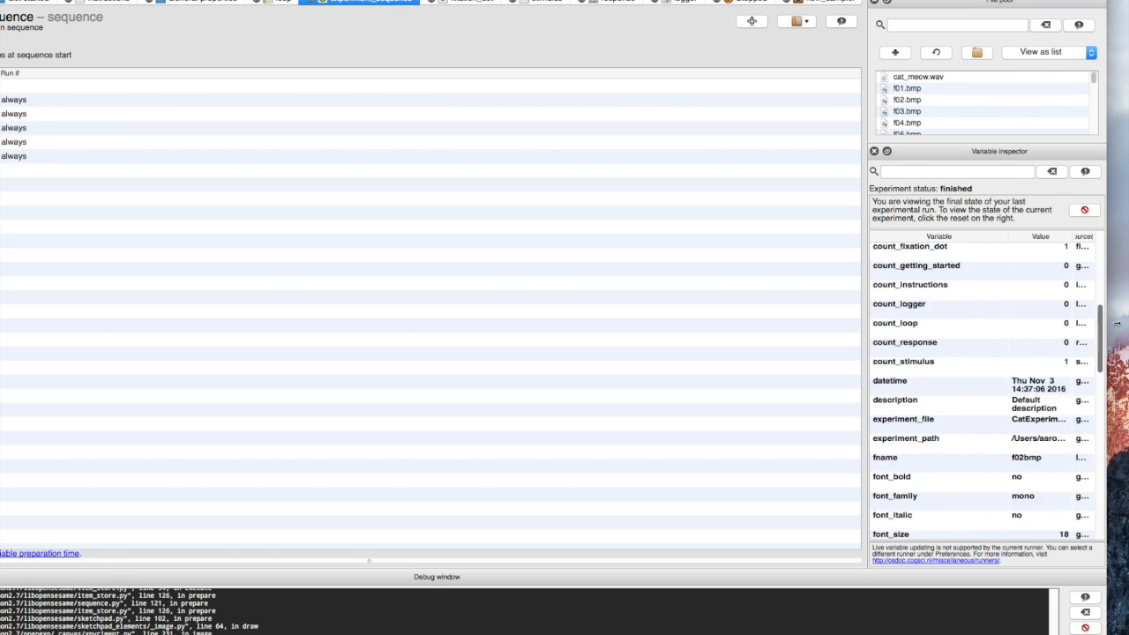
{"action": "scroll", "scroll_direction": "up", "scroll_amount": 3}
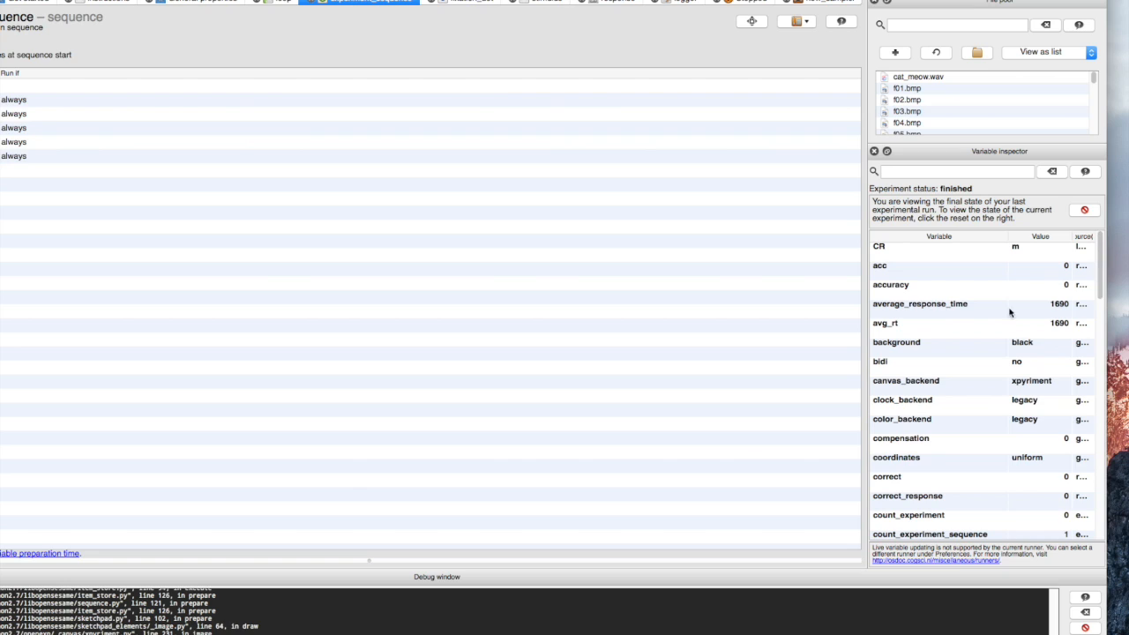
{"action": "scroll", "scroll_direction": "down", "scroll_amount": 3}
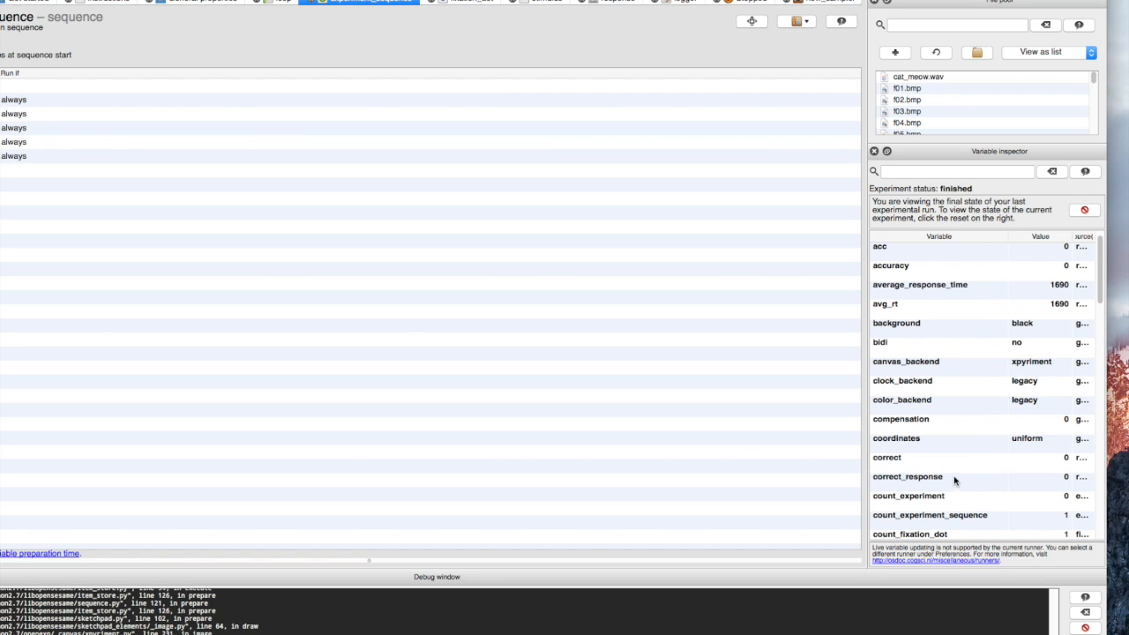
{"action": "mouse_move", "coordinate": [864, 485]}
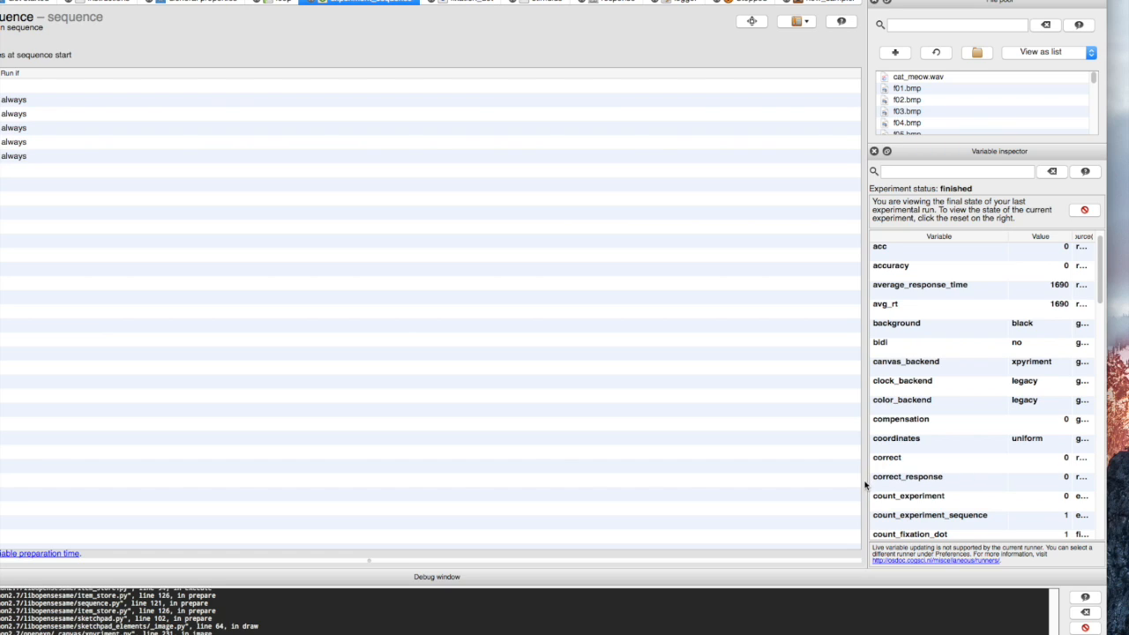
{"action": "mouse_move", "coordinate": [922, 483]}
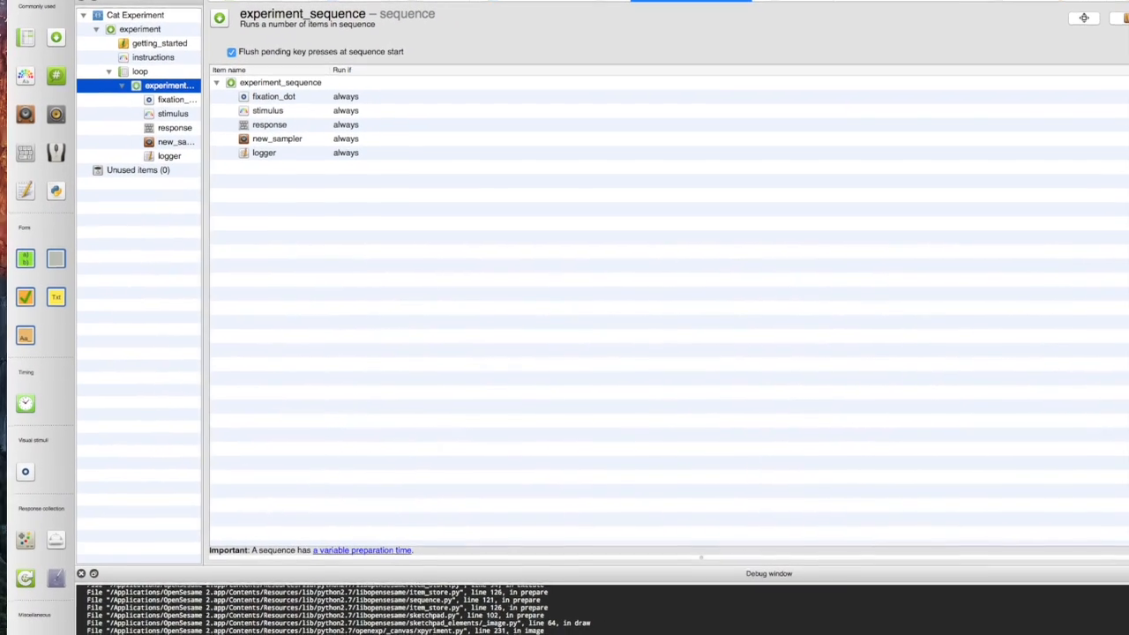
Set new_sampler's Run if condition to [correct_response]=0 and start a test run.
{"action": "right_click", "coordinate": [269, 109]}
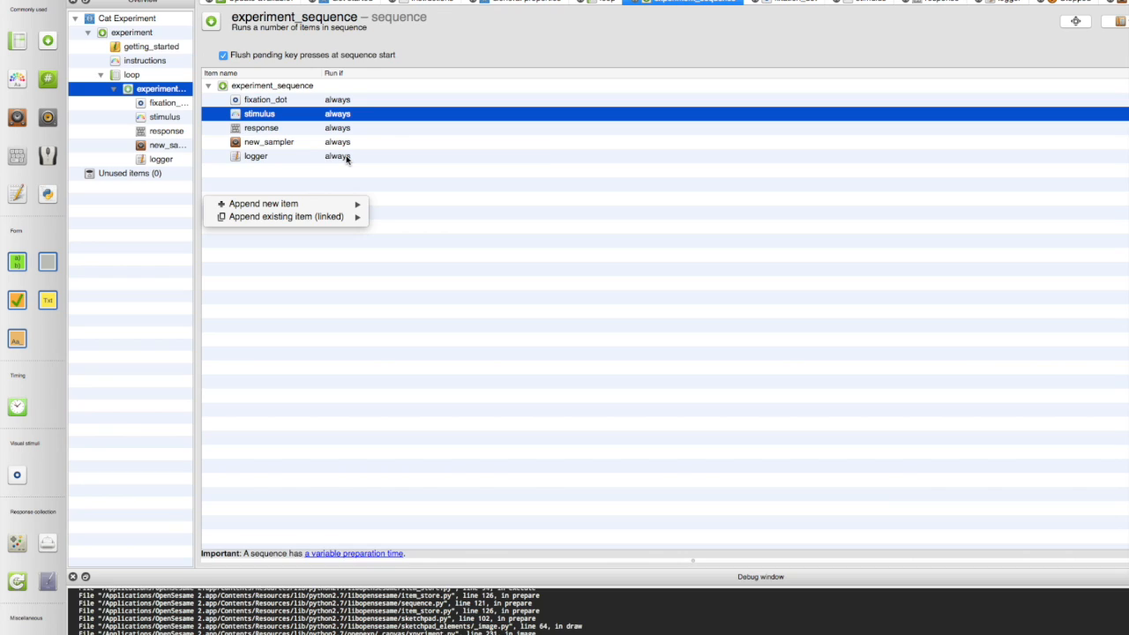
{"action": "mouse_move", "coordinate": [346, 163]}
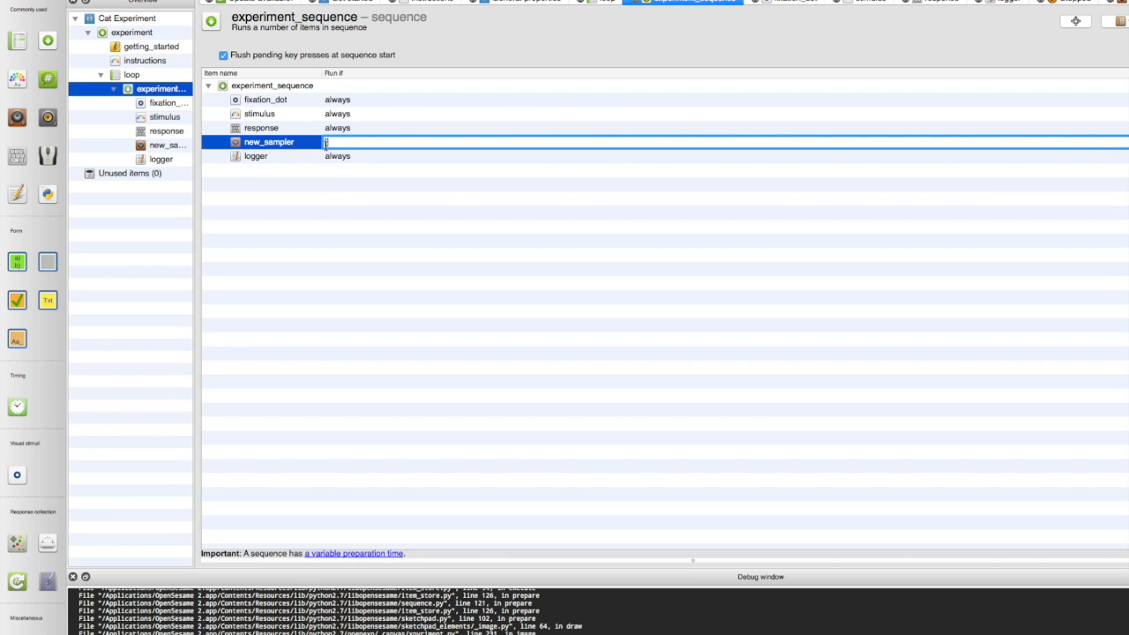
{"action": "mouse_move", "coordinate": [338, 173]}
{"action": "type", "text": "[correc"}
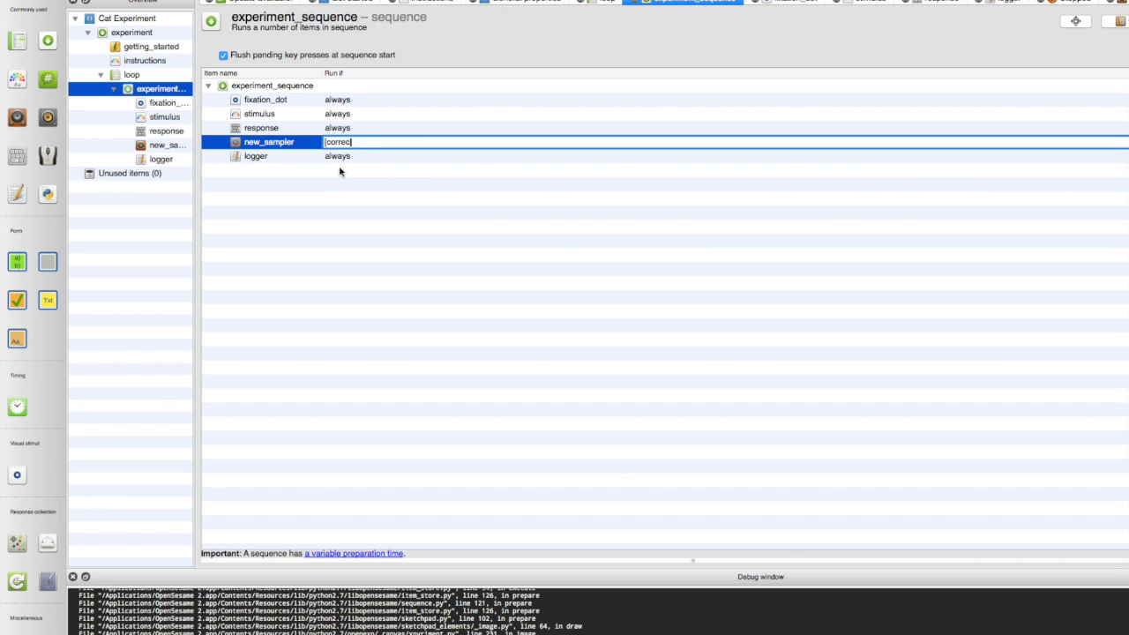
{"action": "type", "text": "t_respo"}
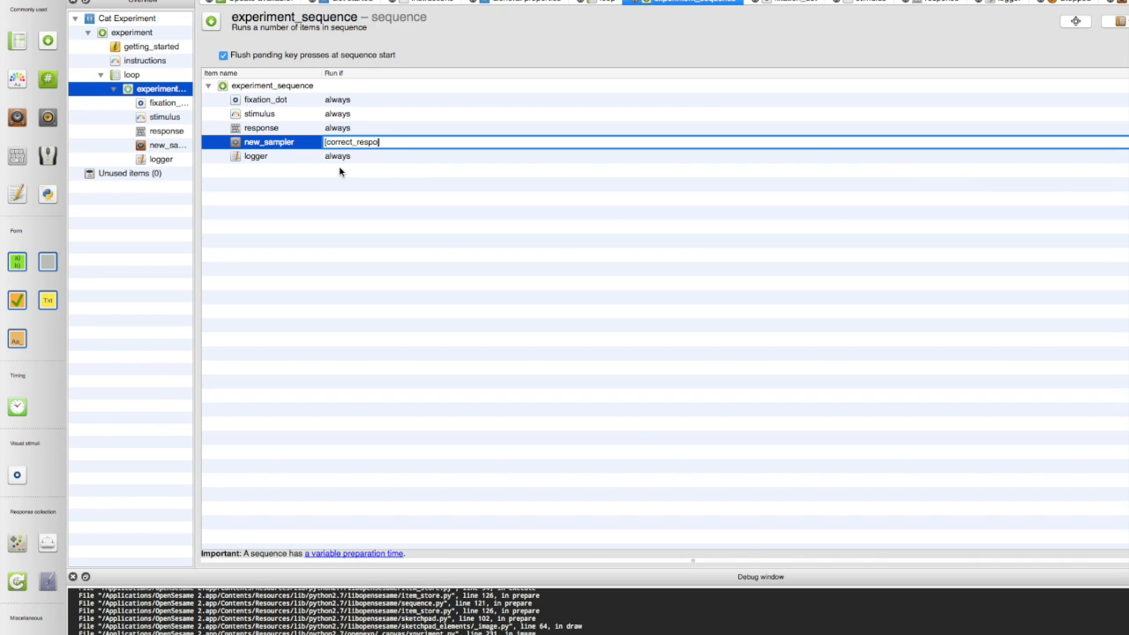
{"action": "type", "text": "nse]"}
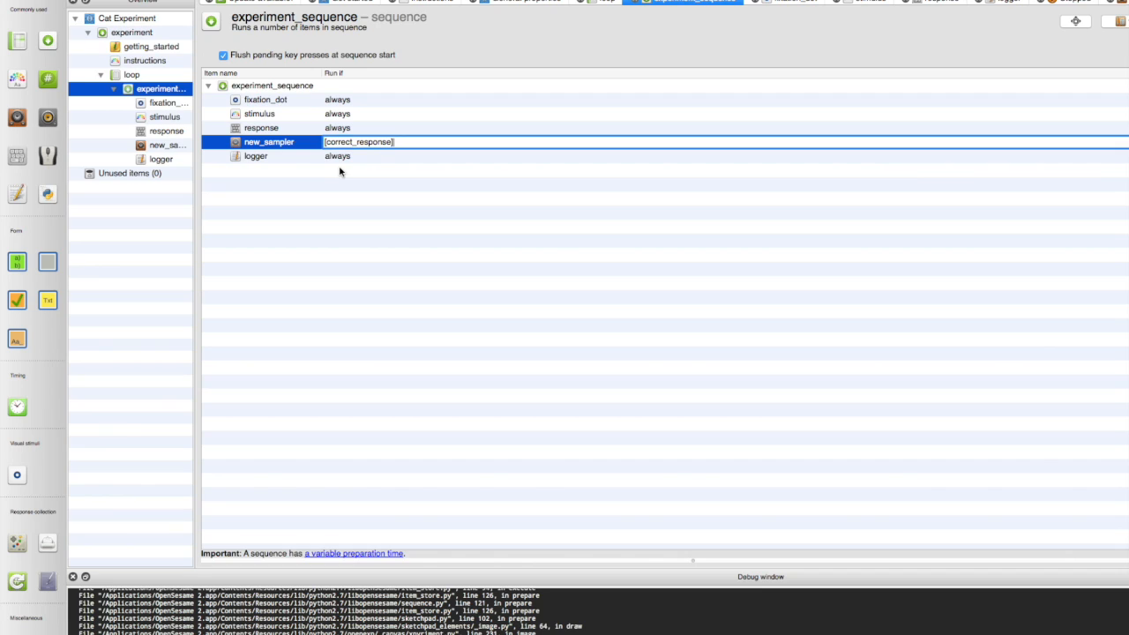
{"action": "type", "text": "=0"}
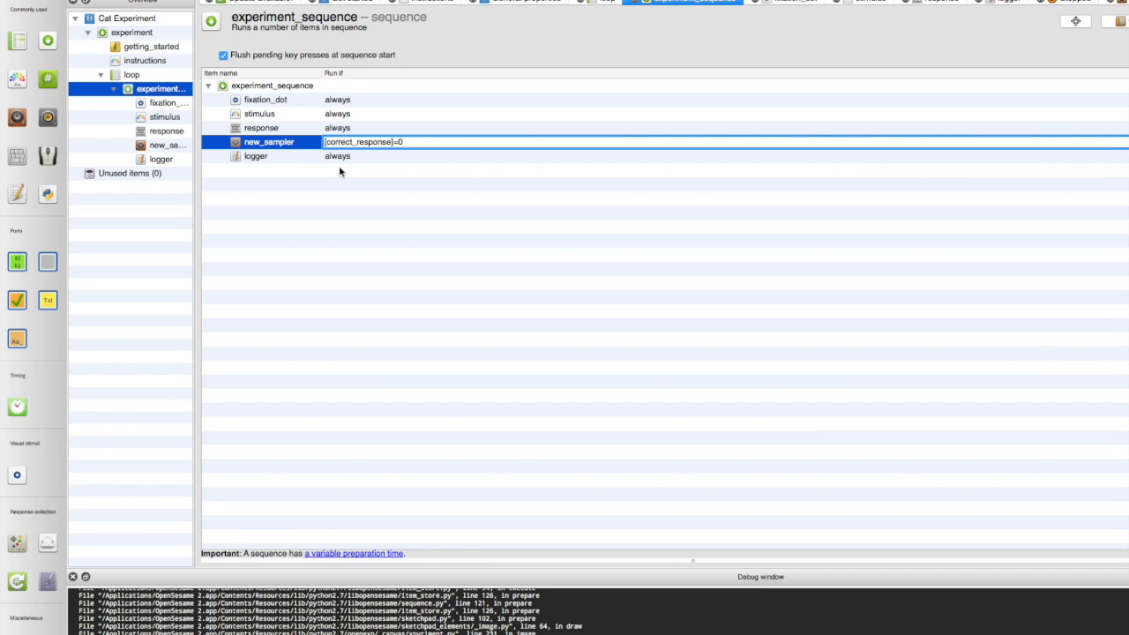
{"action": "mouse_move", "coordinate": [335, 173]}
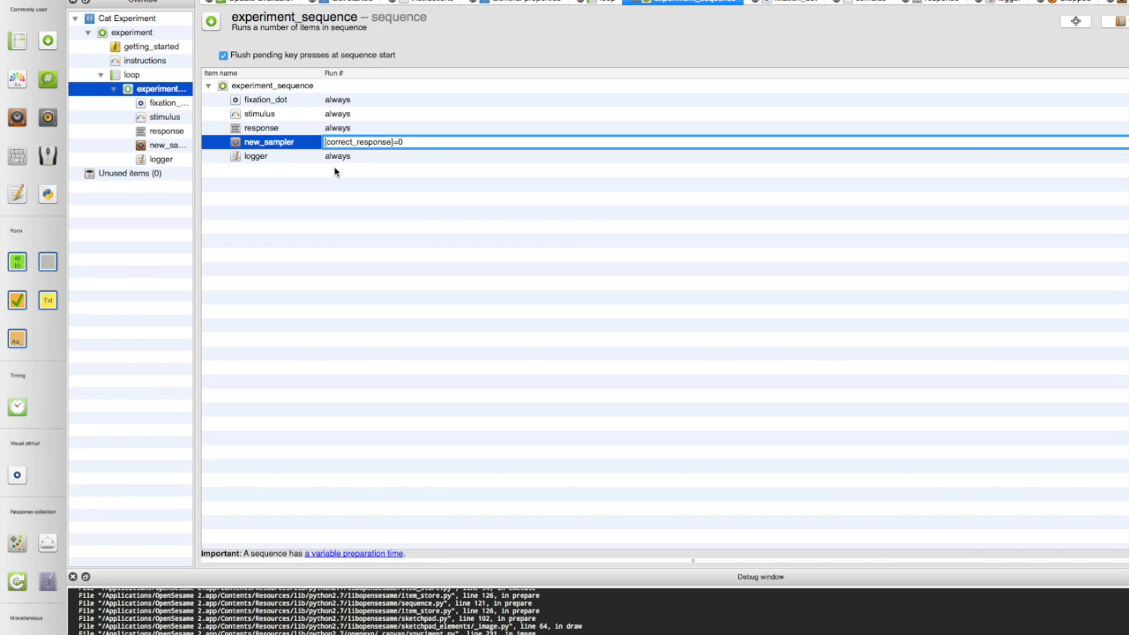
{"action": "mouse_move", "coordinate": [335, 168]}
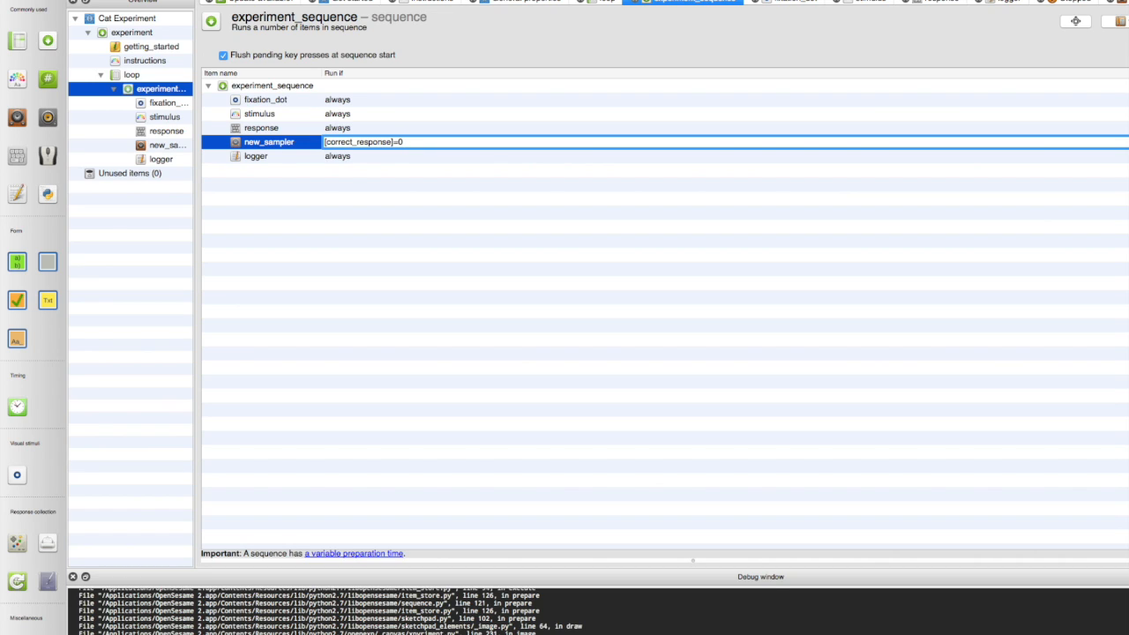
{"action": "left_click", "coordinate": [131, 74]}
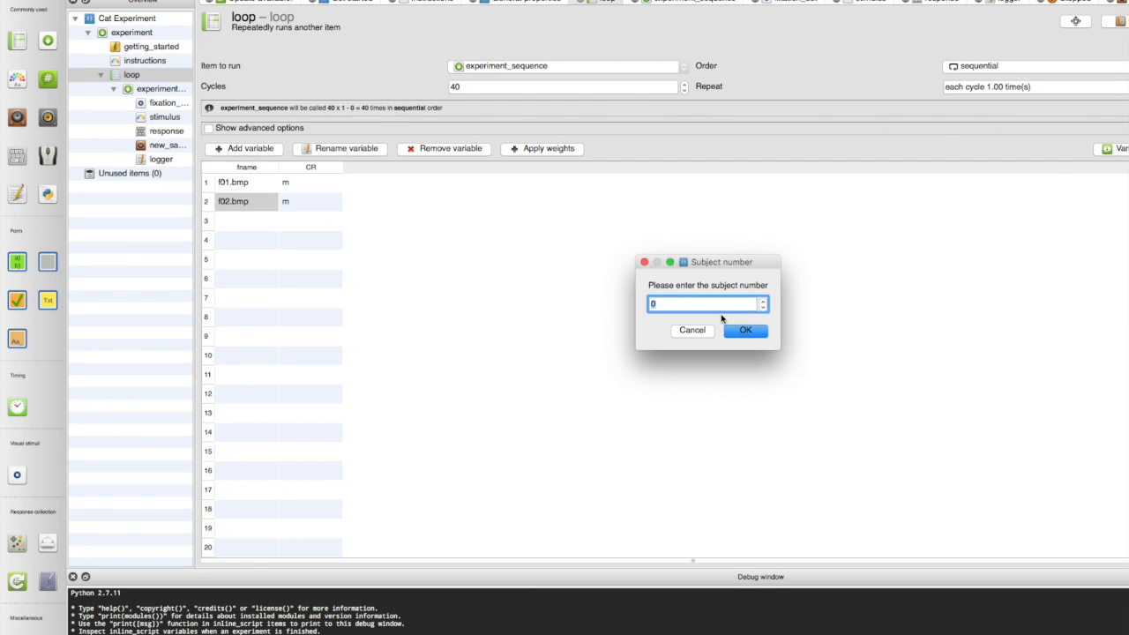
Run as subject 0 overwriting subject-0.csv; after the missing-picture error, inspect the loop's first image name.
{"action": "left_click", "coordinate": [745, 330]}
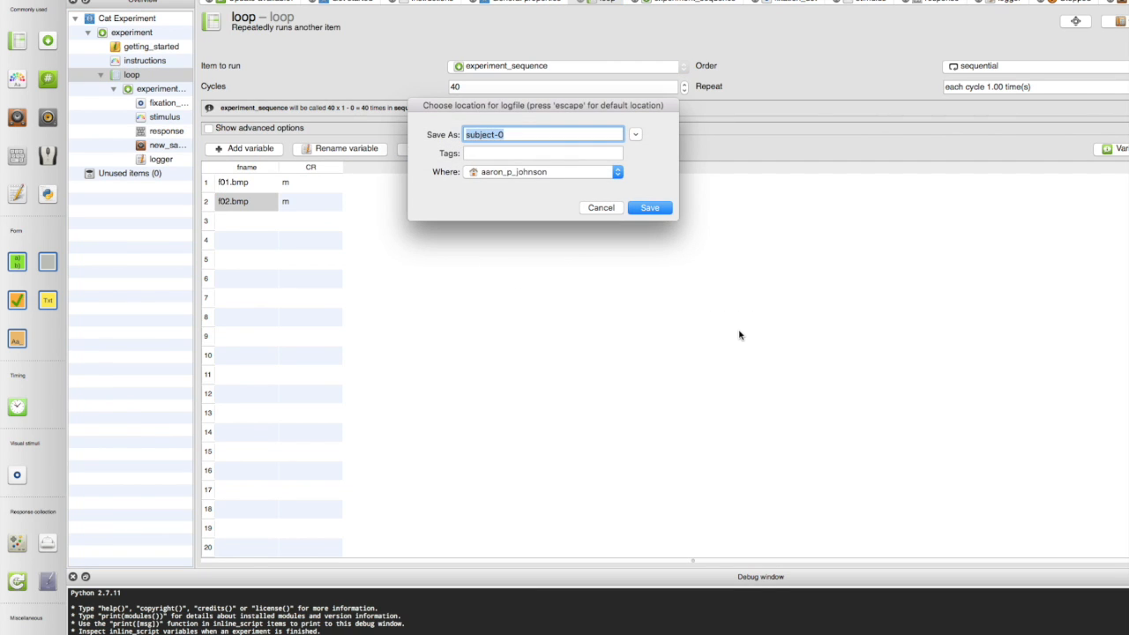
{"action": "left_click", "coordinate": [649, 208]}
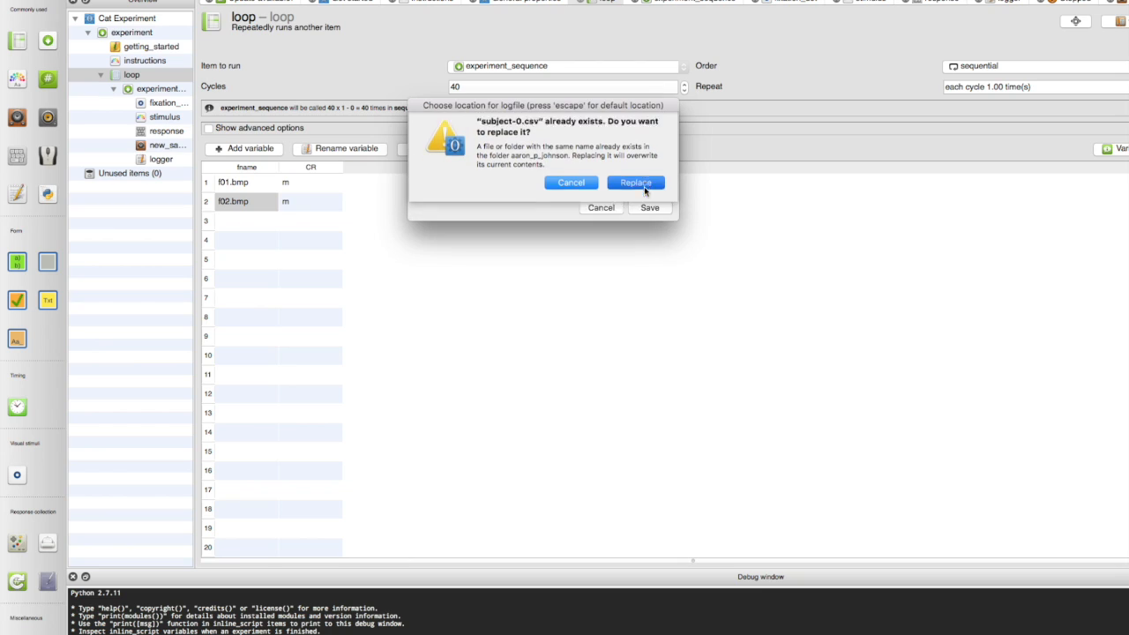
{"action": "left_click", "coordinate": [635, 182]}
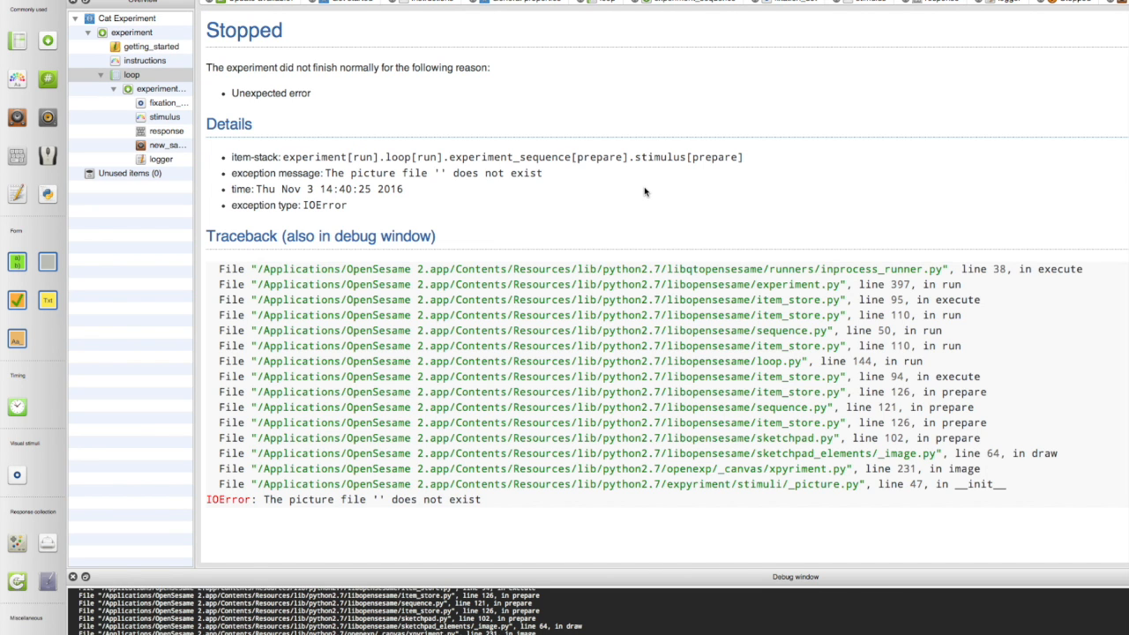
{"action": "mouse_move", "coordinate": [492, 326]}
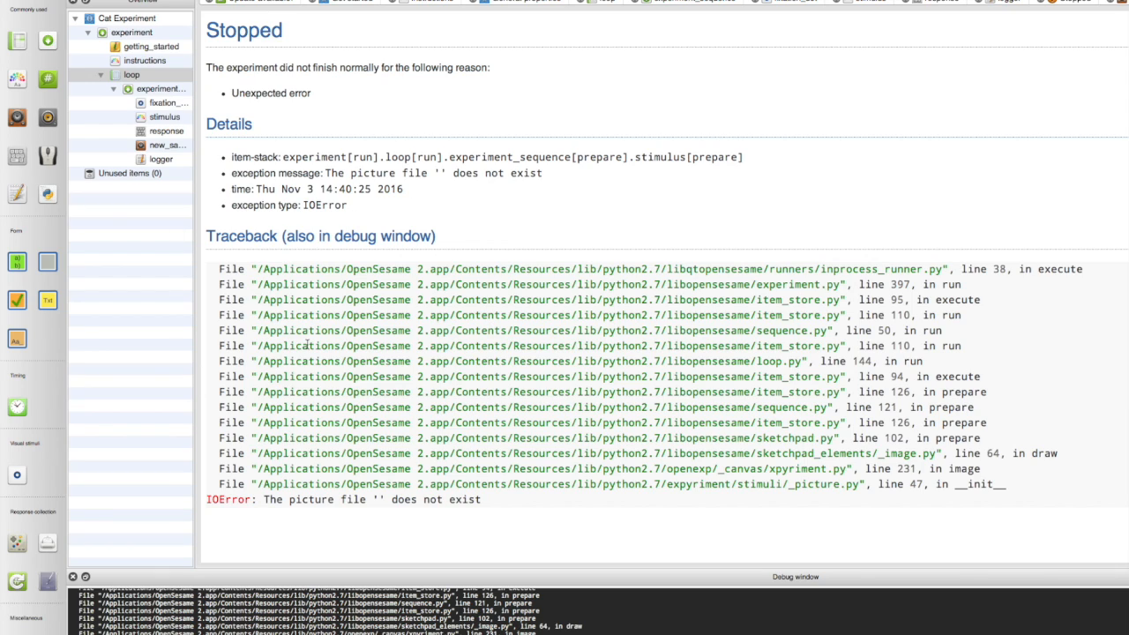
{"action": "left_click", "coordinate": [131, 74]}
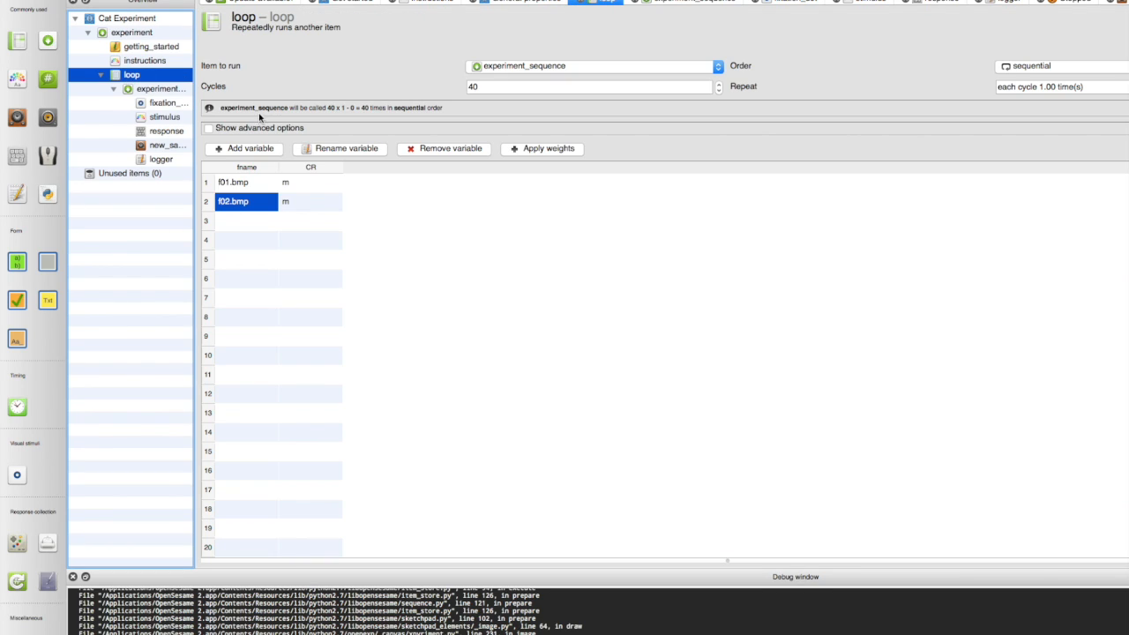
{"action": "mouse_move", "coordinate": [265, 303]}
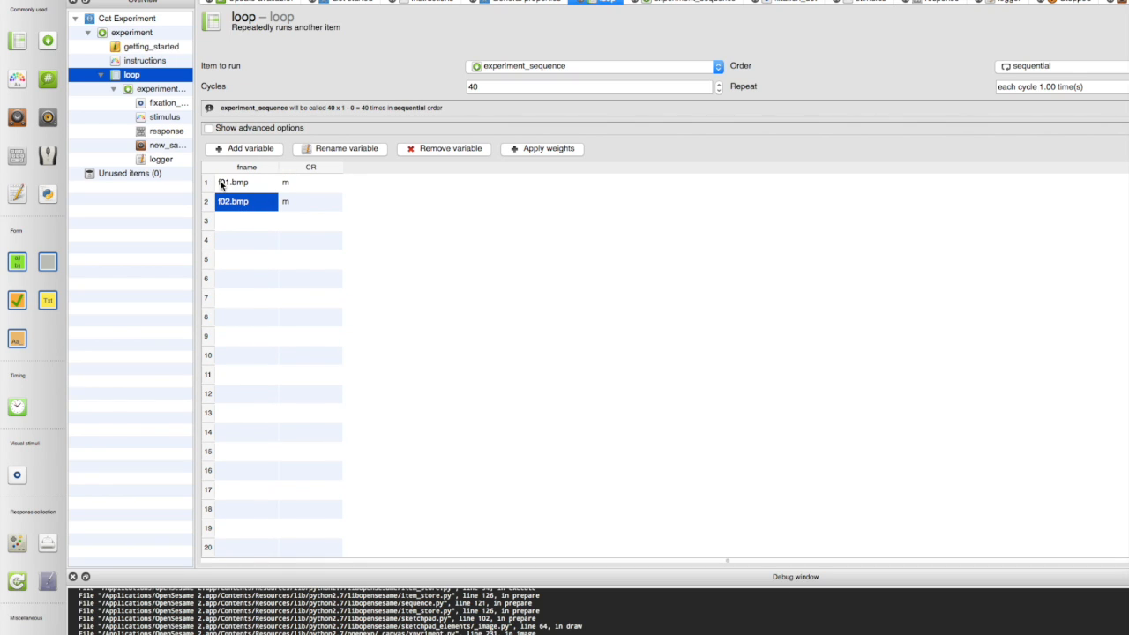
{"action": "left_click", "coordinate": [233, 182]}
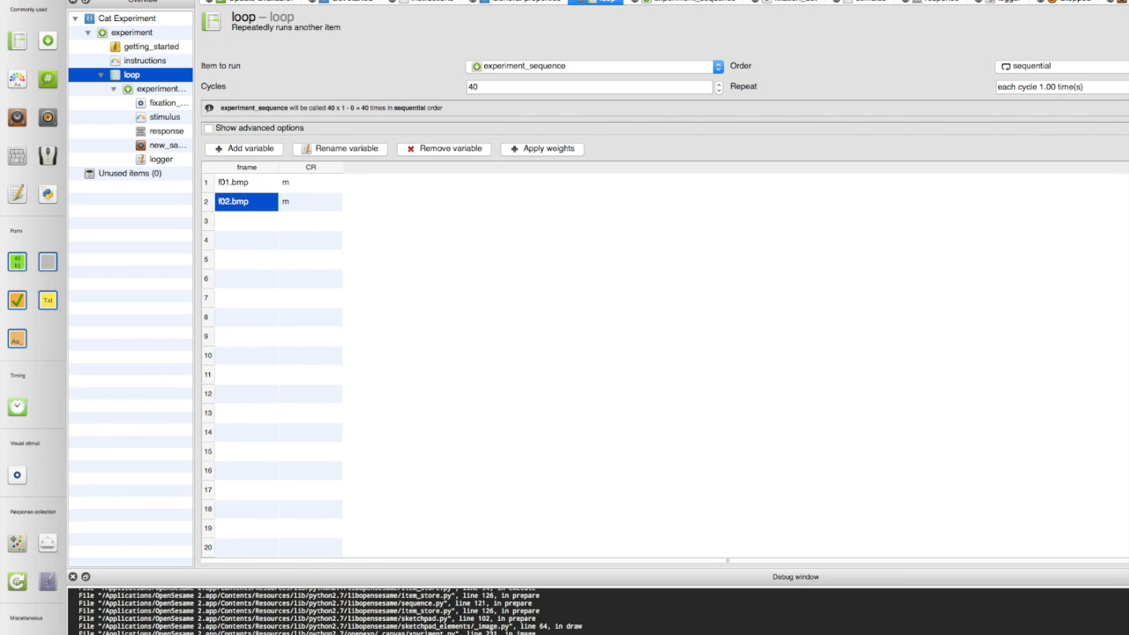